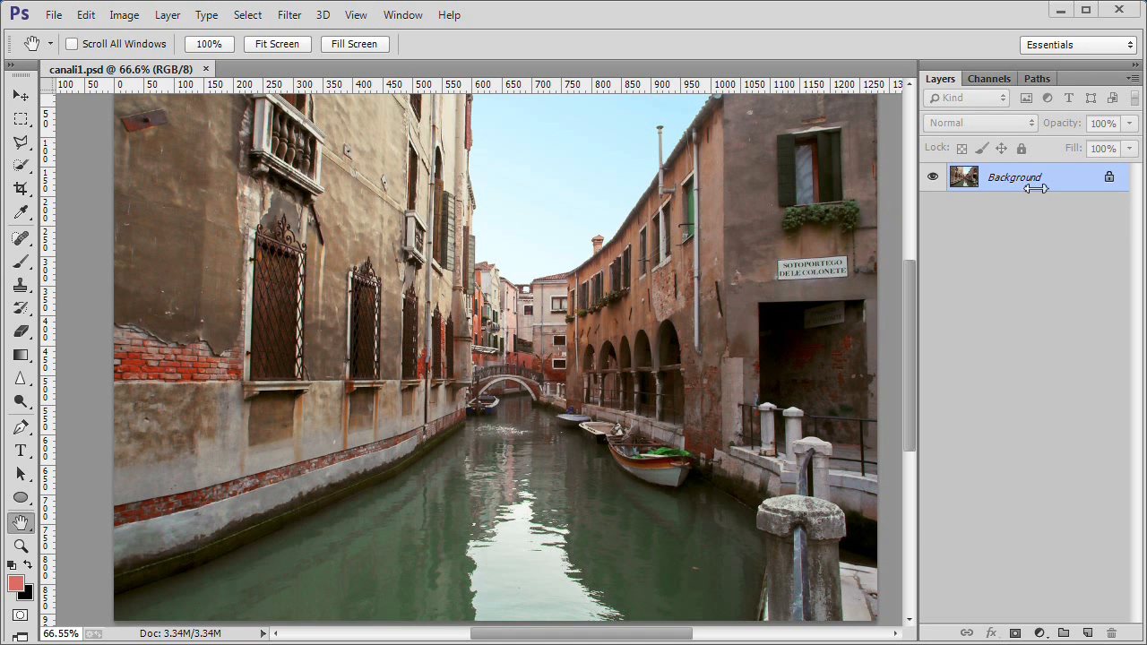
mouse_move(1013, 183)
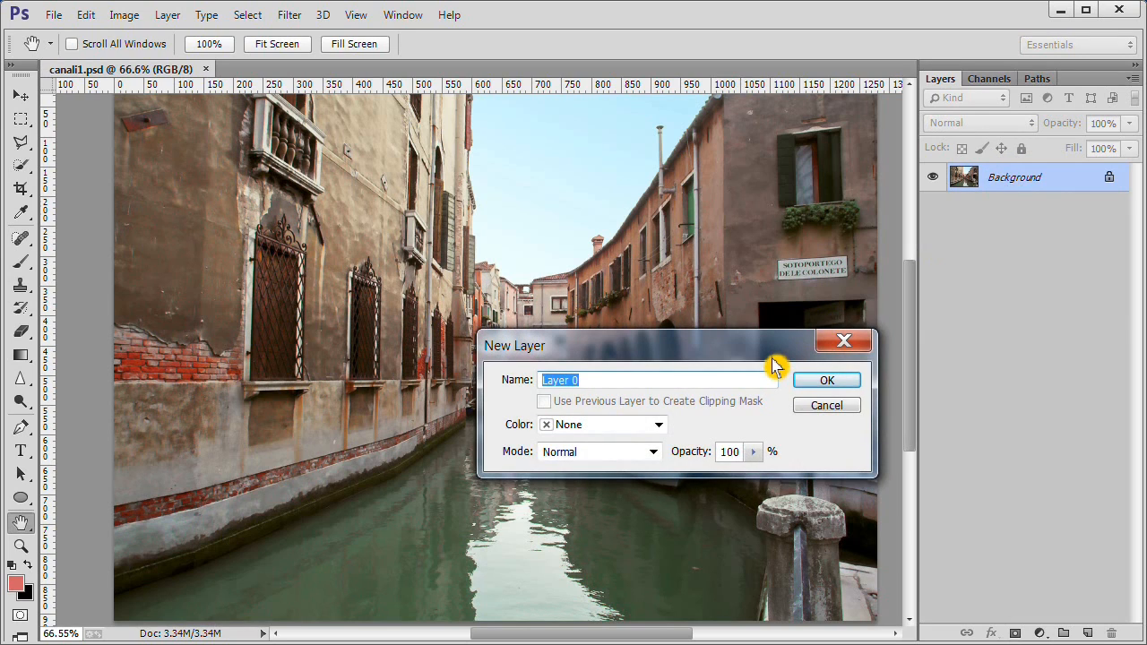
Rename the background layer to Color and duplicate it as a layer named Sketch
type("Color")
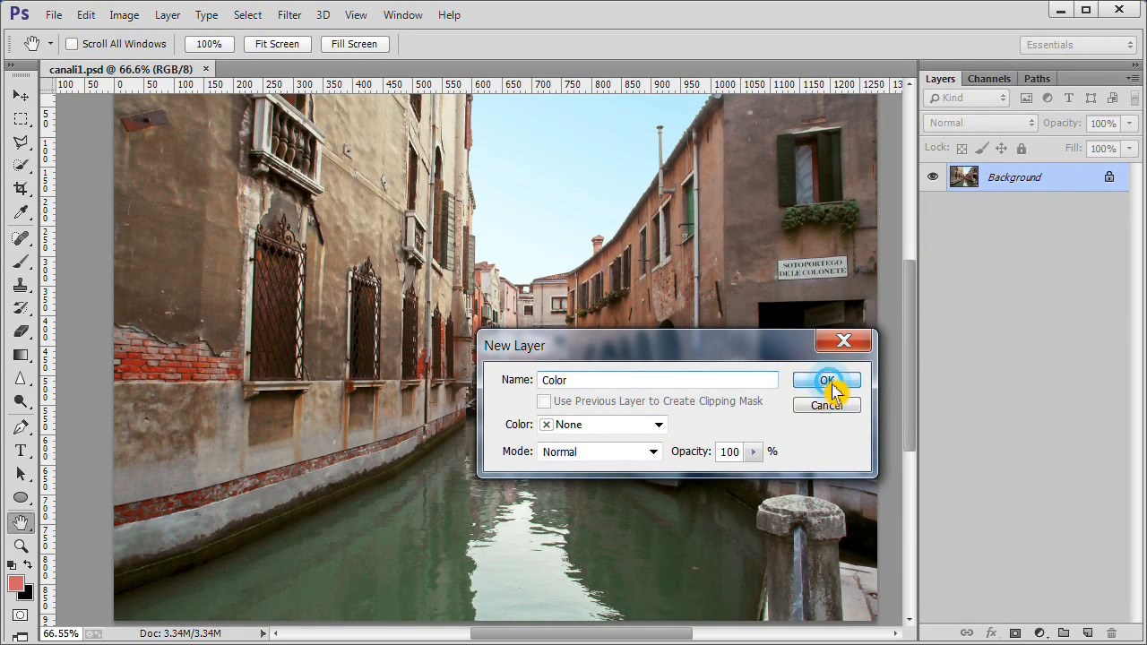
left_click(826, 380)
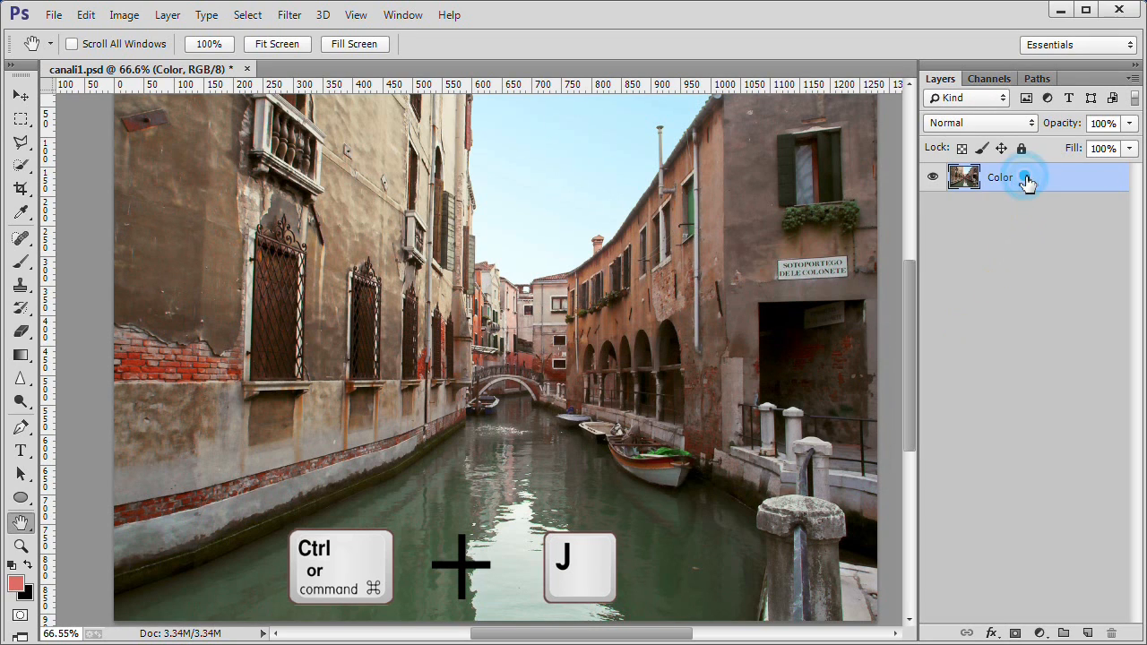
key("ctrl+j")
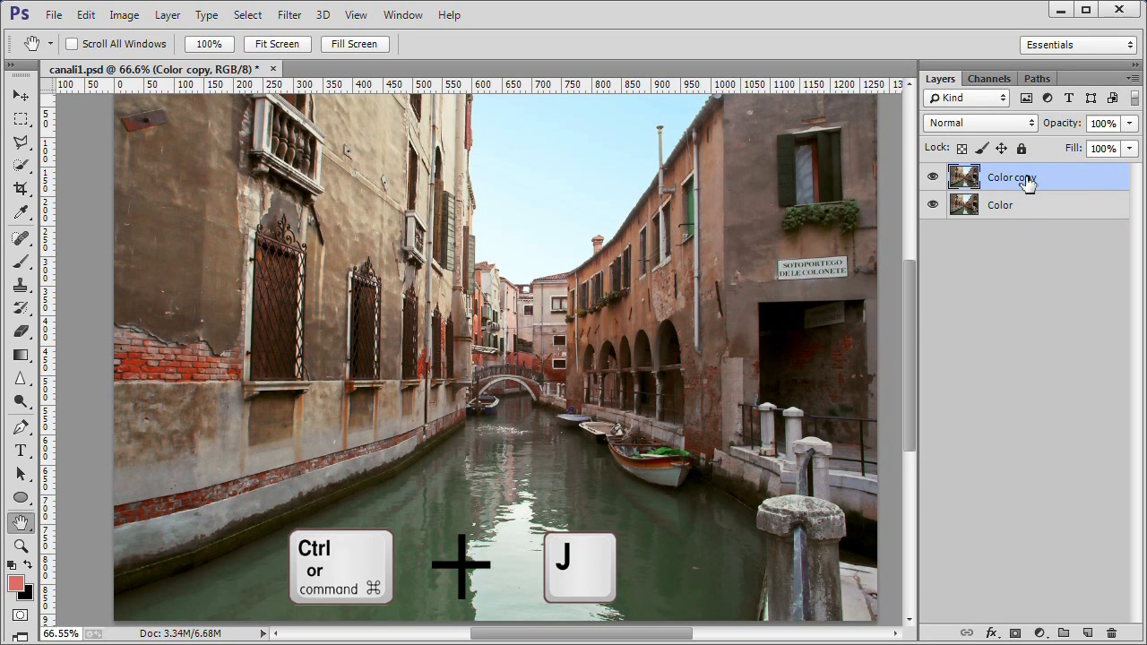
double_click(1011, 178)
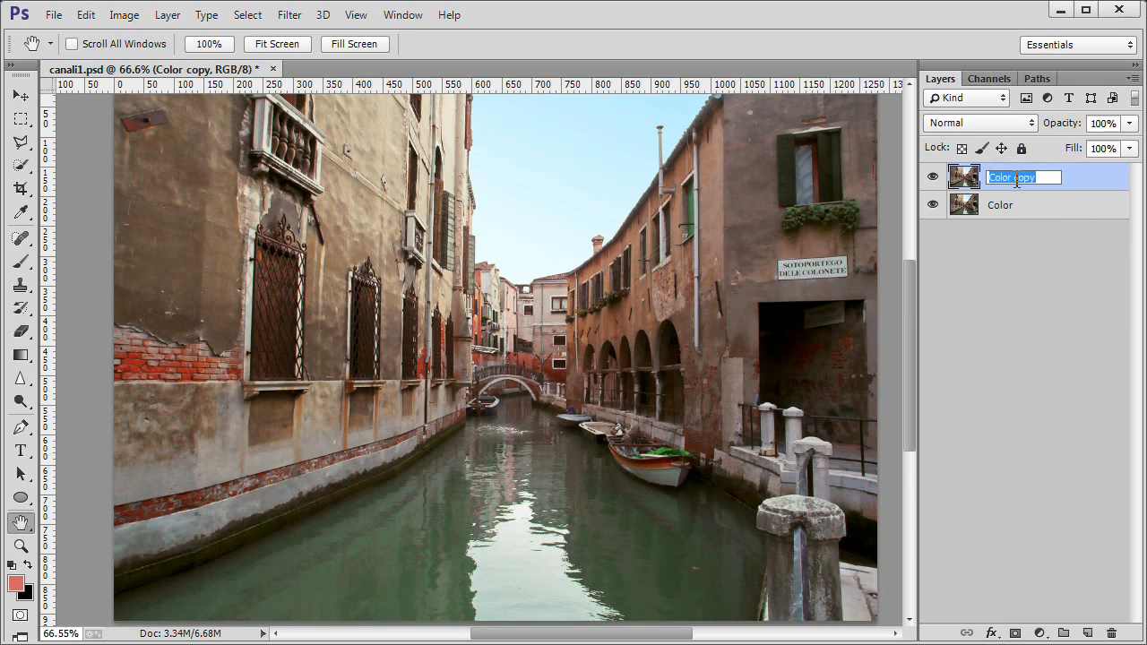
type("Skel")
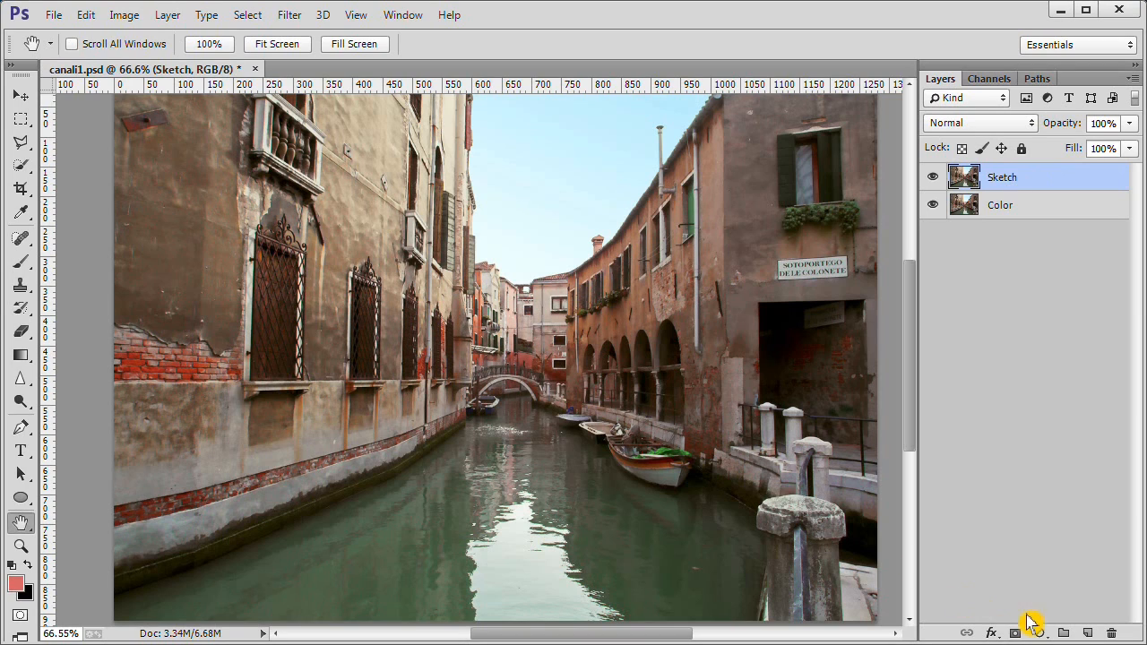
Add a new empty layer on top and name it Paper
key("ctrl+shift+n")
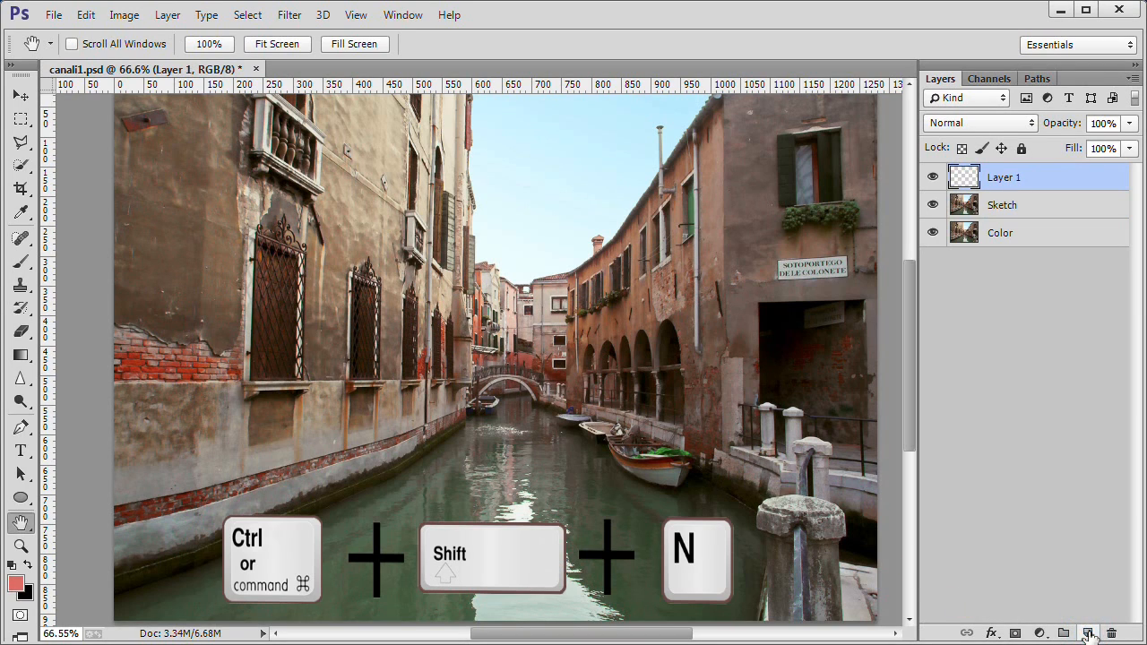
double_click(1004, 178)
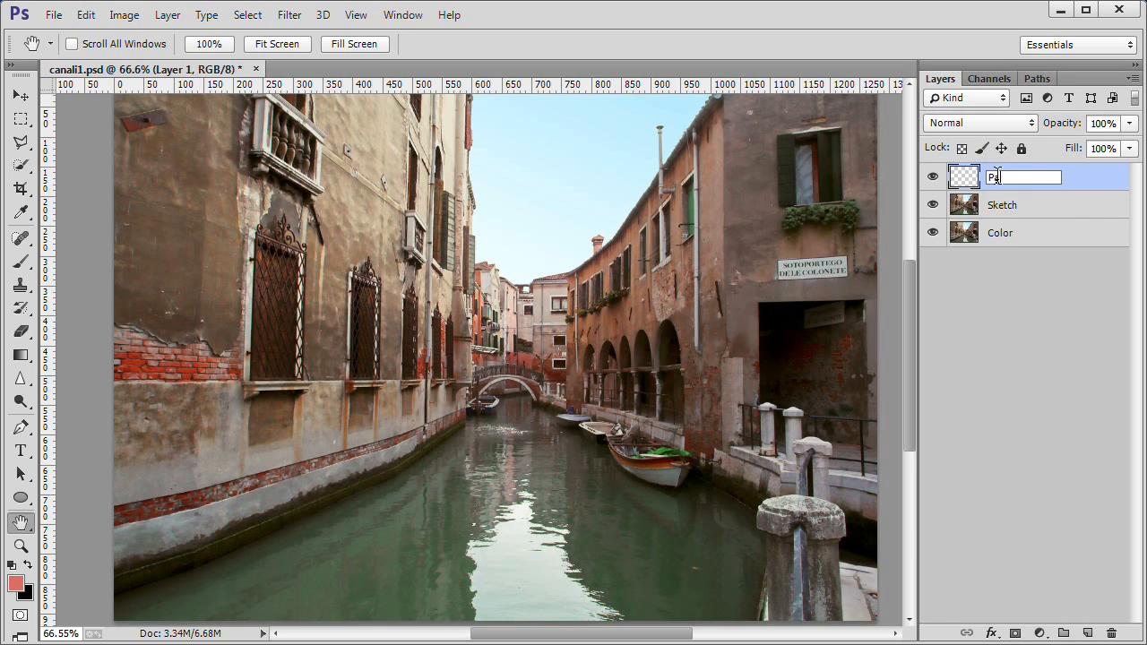
type("Paper")
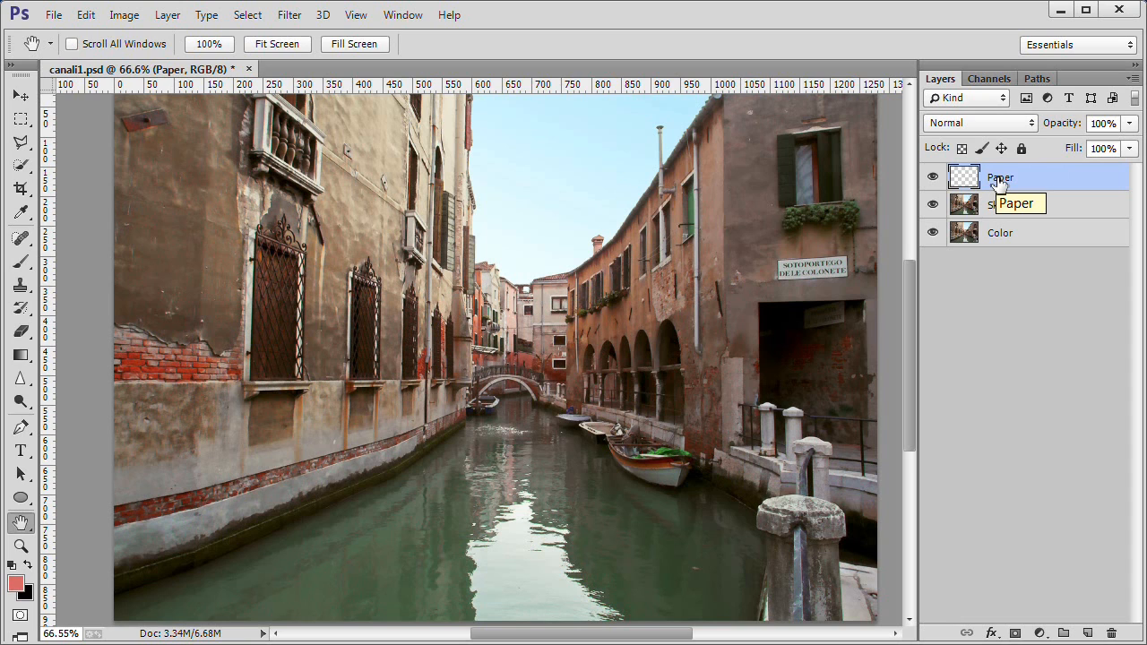
Fill the Paper layer with solid white via Edit > Fill
left_click(86, 14)
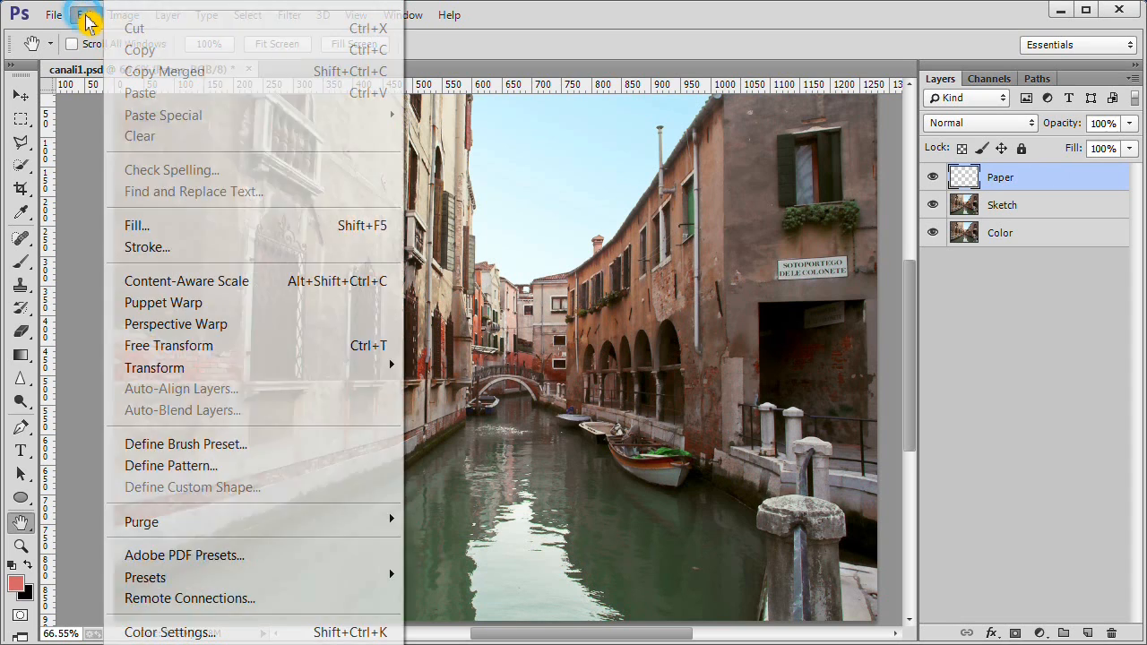
left_click(136, 225)
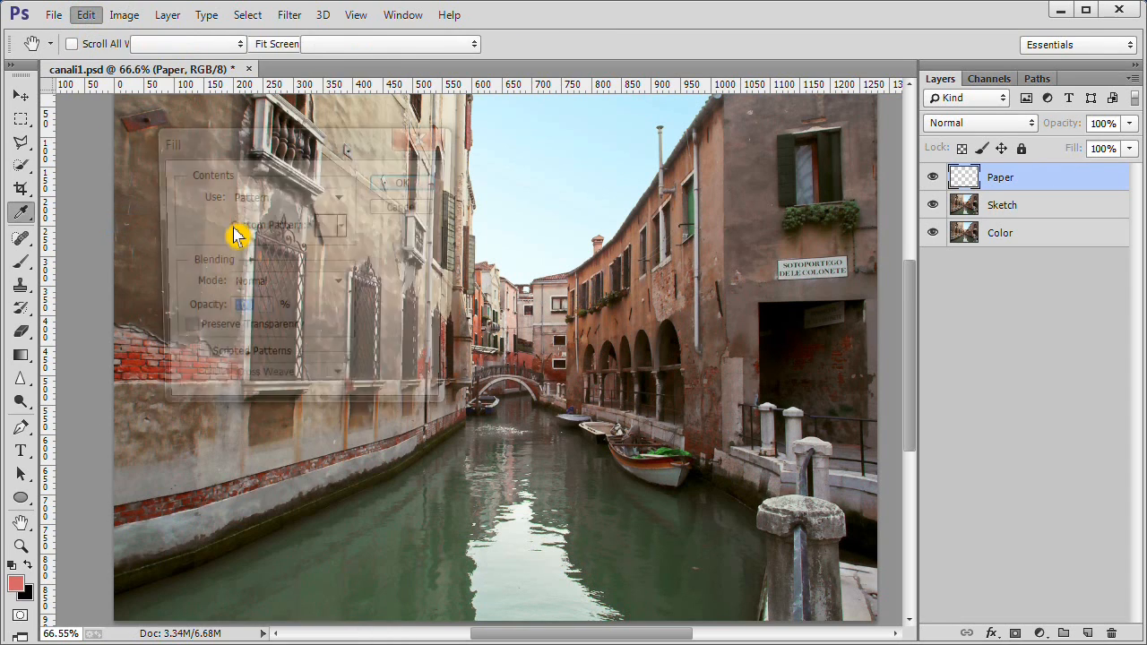
left_click(339, 195)
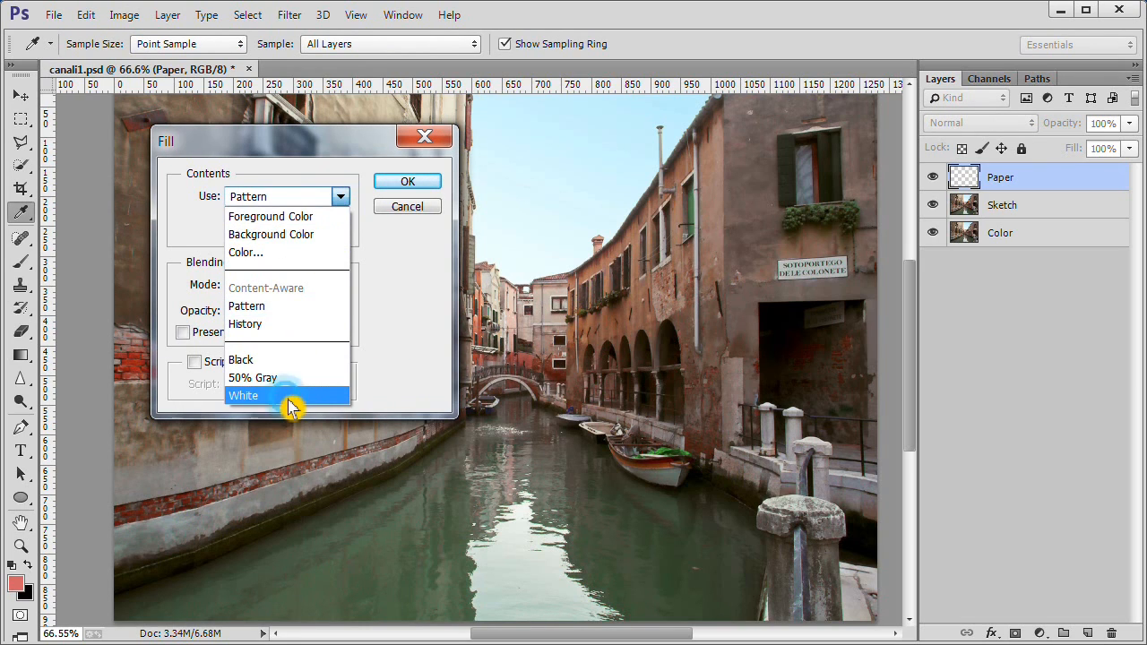
left_click(244, 397)
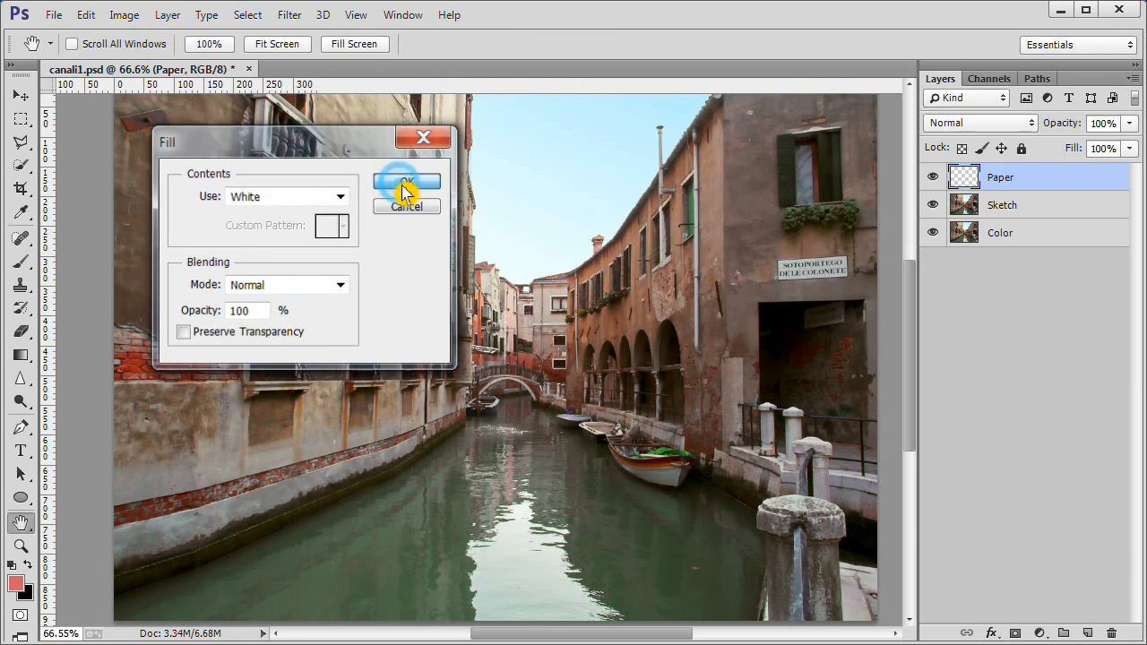
left_click(405, 185)
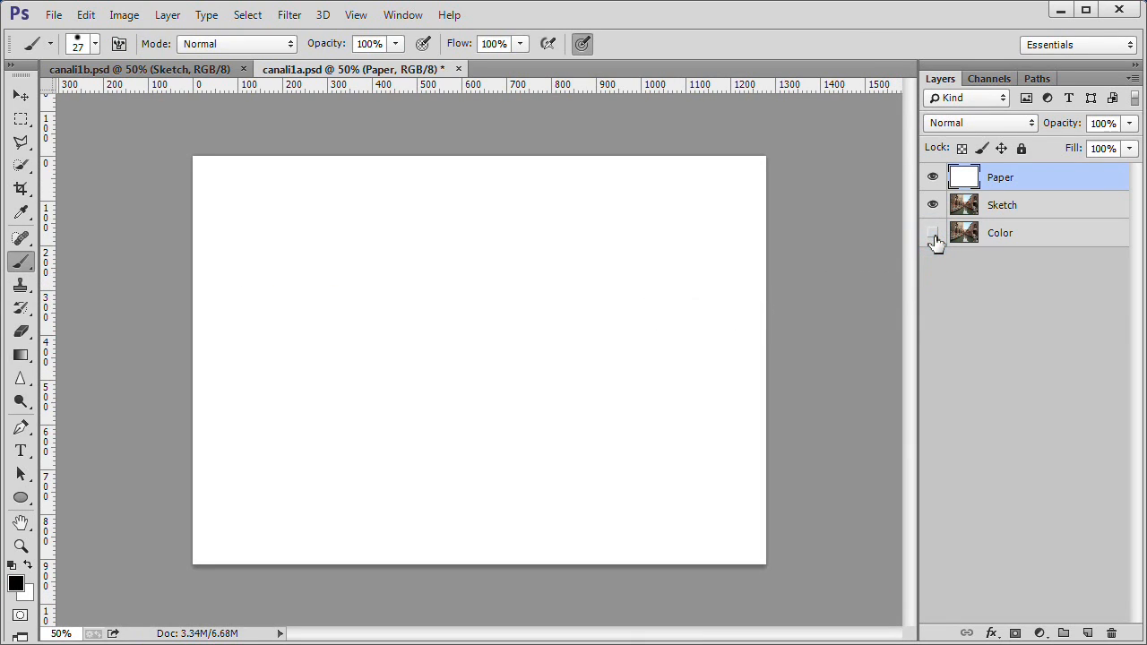
Hide the Color layer and move Paper below the Sketch layer
left_click(932, 233)
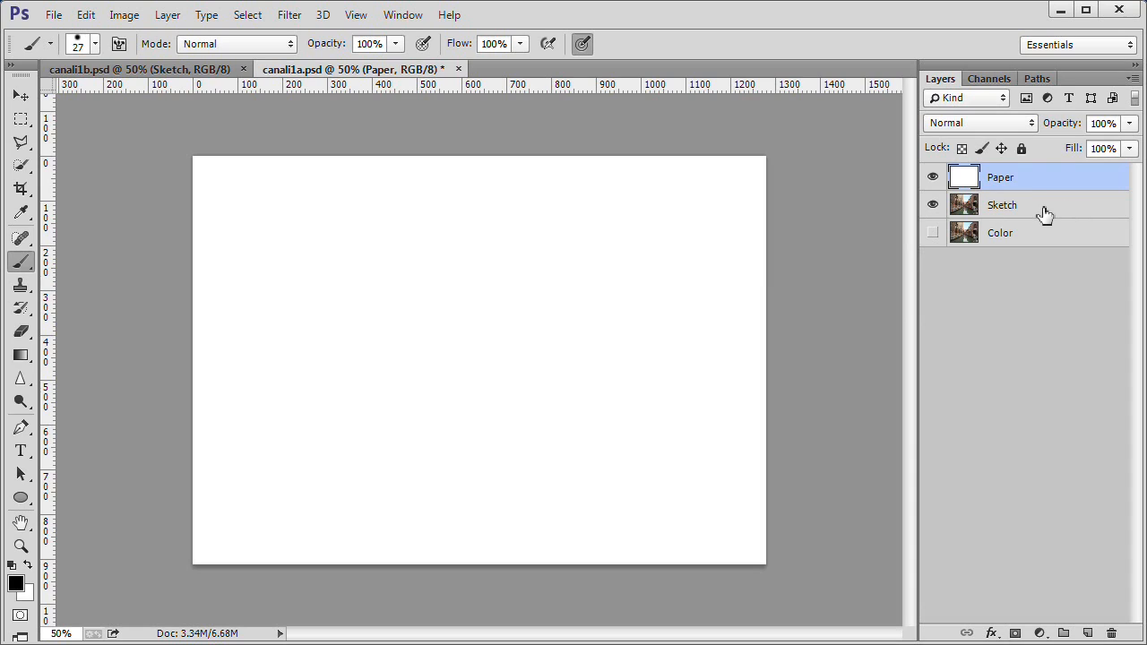
left_click(1002, 205)
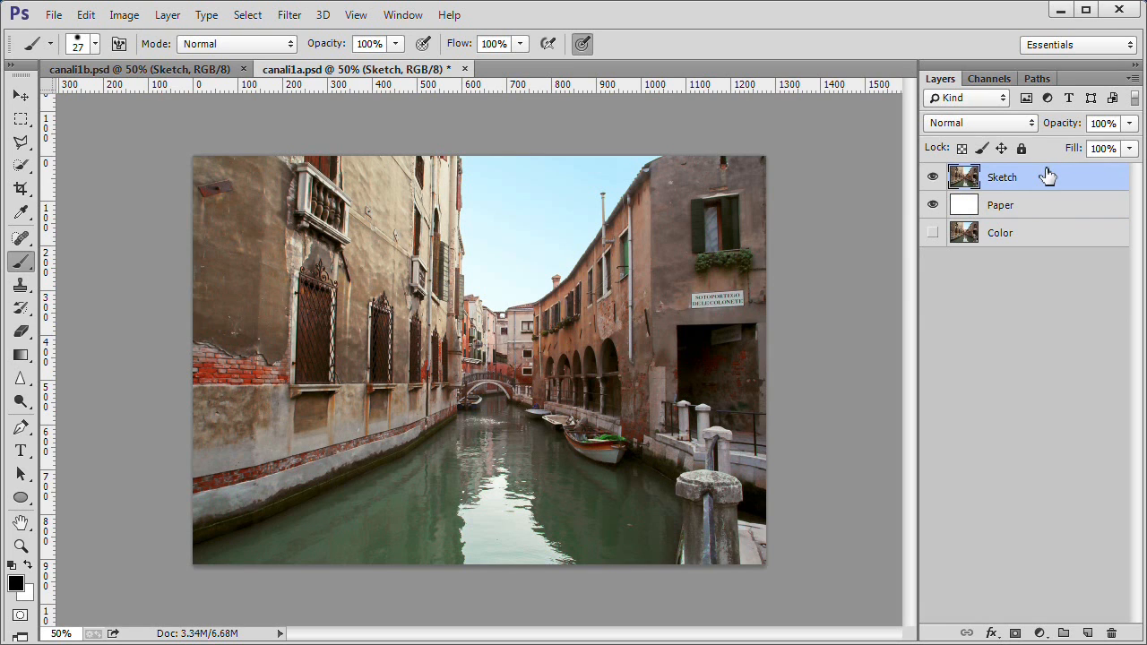
Turn the Sketch layer into a desaturated Find Edges line drawing of the canal
left_click(288, 14)
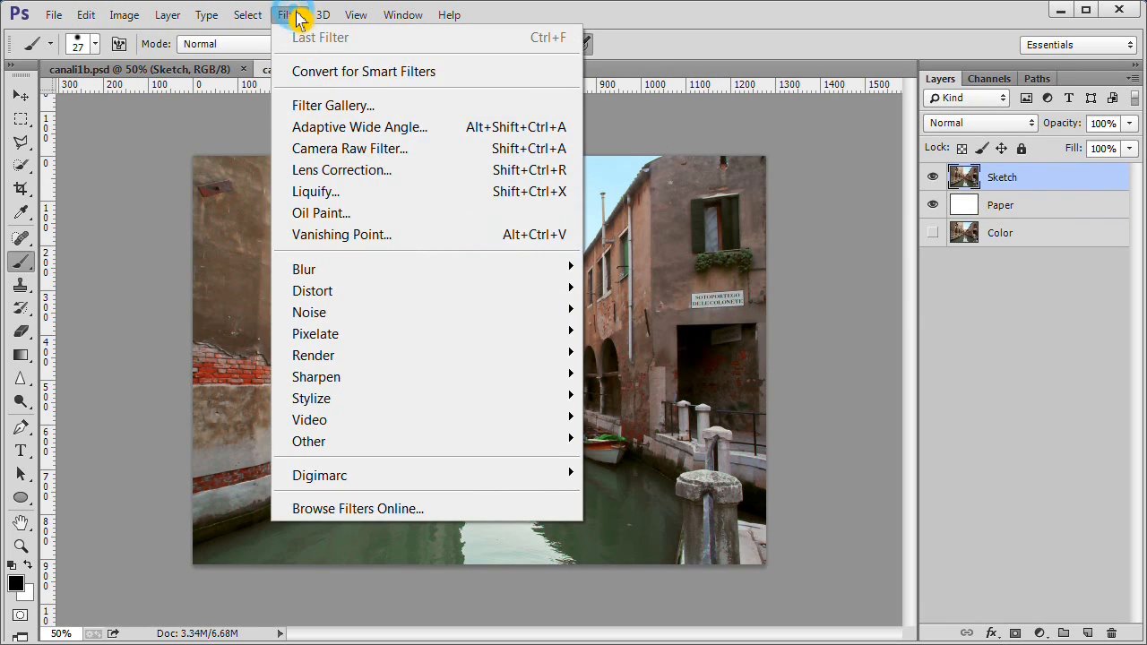
mouse_move(316, 376)
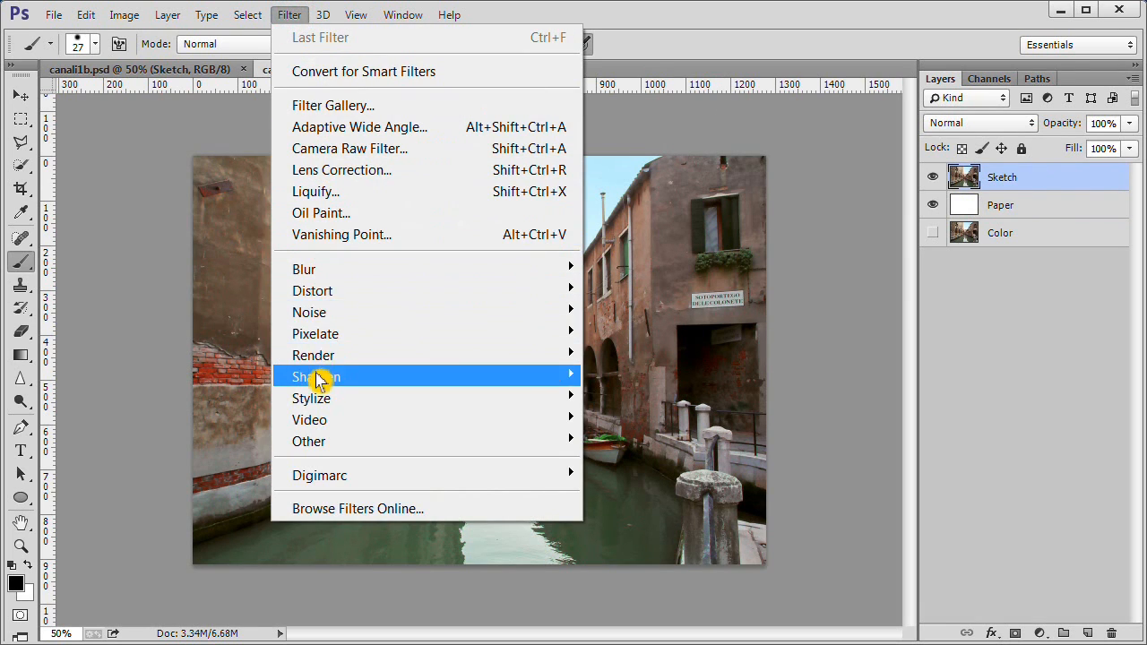
mouse_move(312, 398)
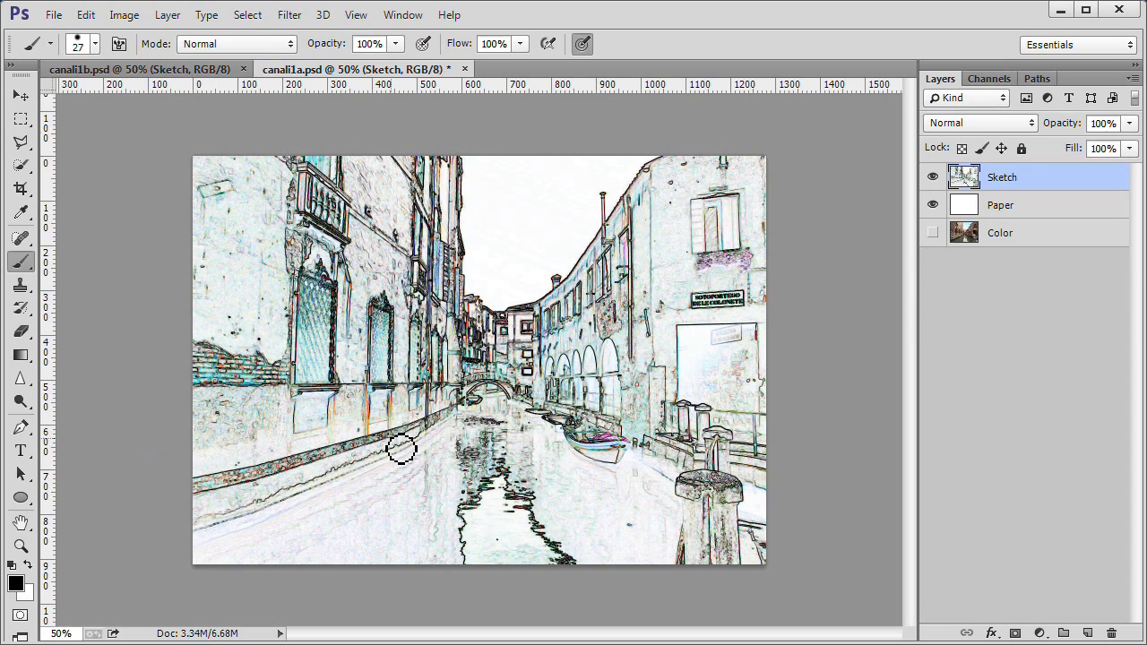
key("ctrl+shift+u")
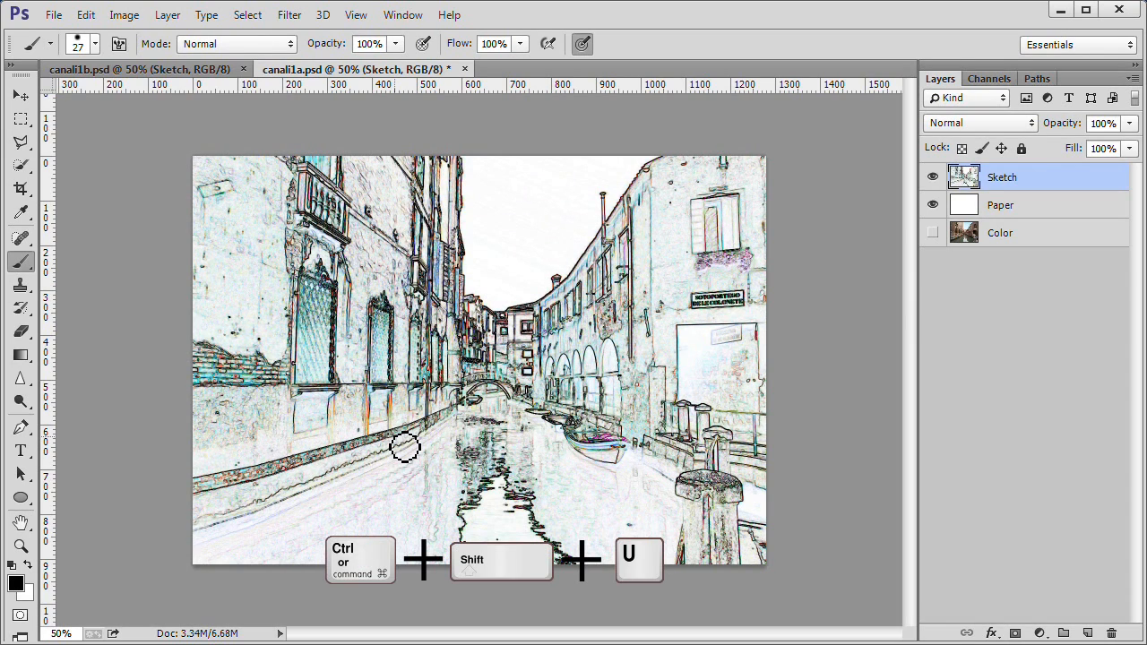
mouse_move(409, 452)
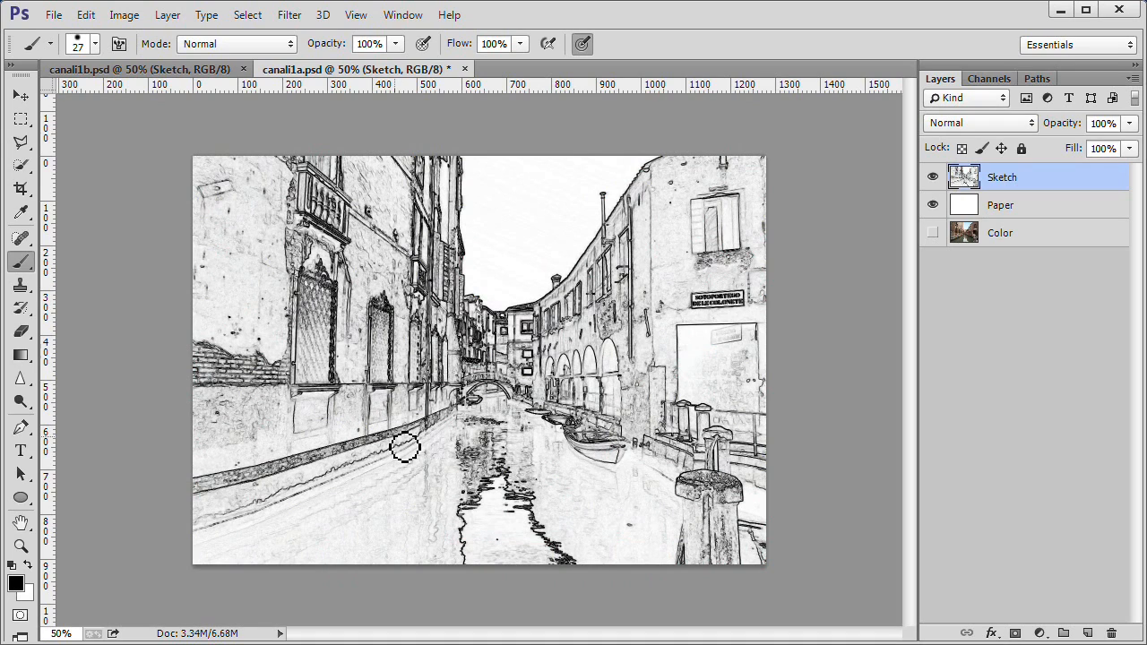
mouse_move(841, 538)
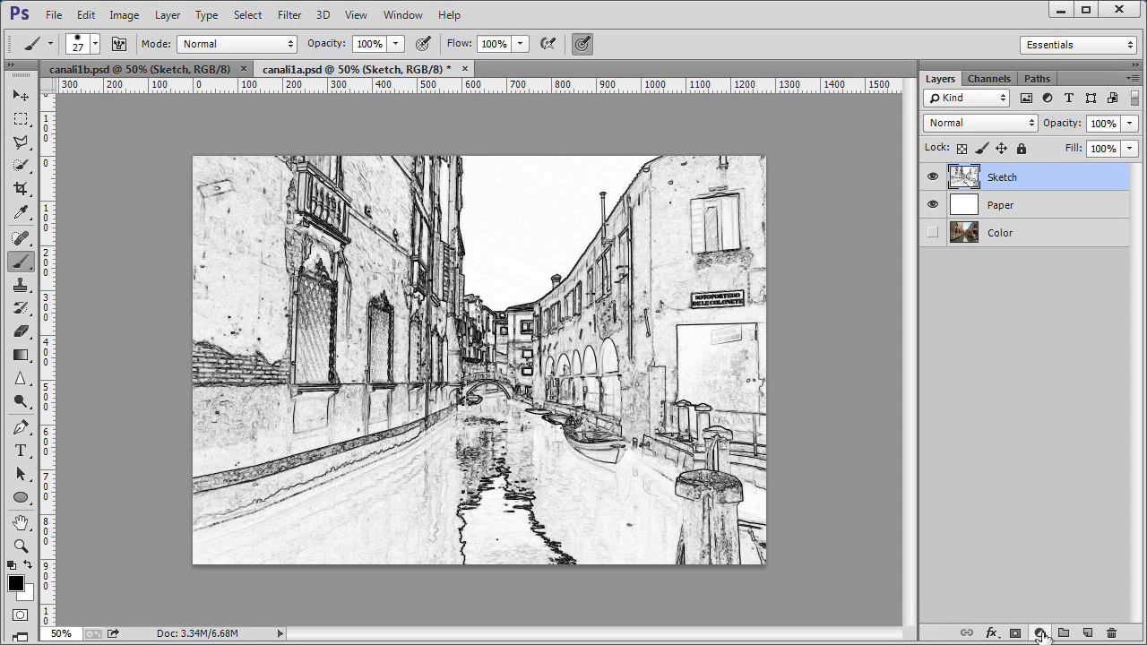
Add a Curves adjustment above Sketch, lifting the midpoint to about Input 100 / Output 170
left_click(1040, 635)
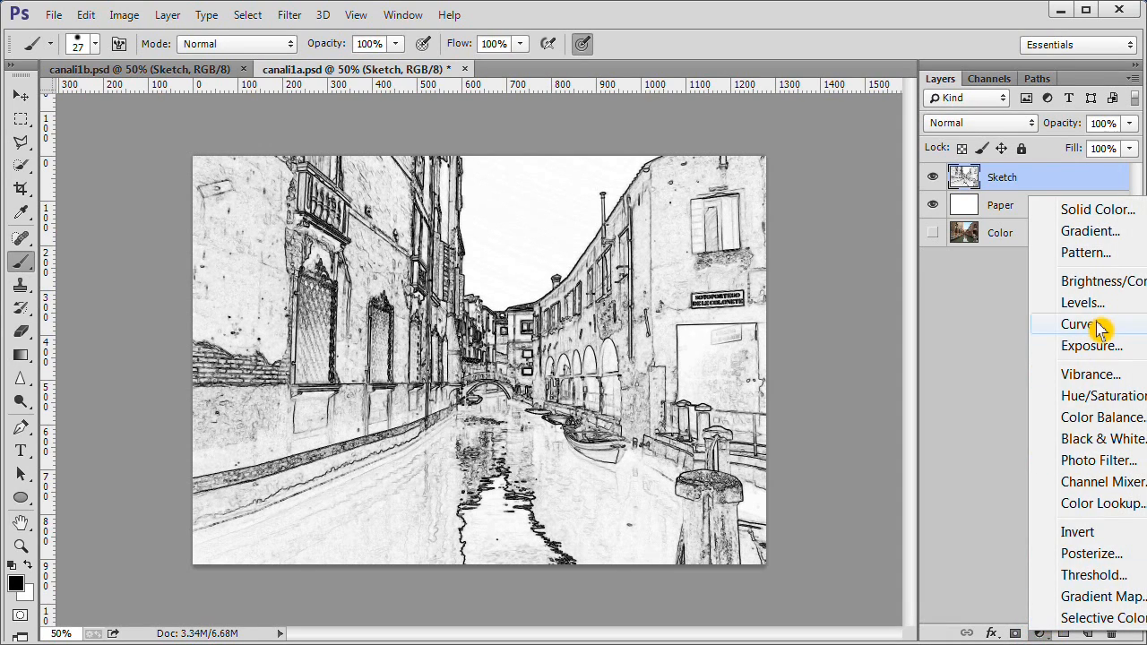
left_click(1083, 322)
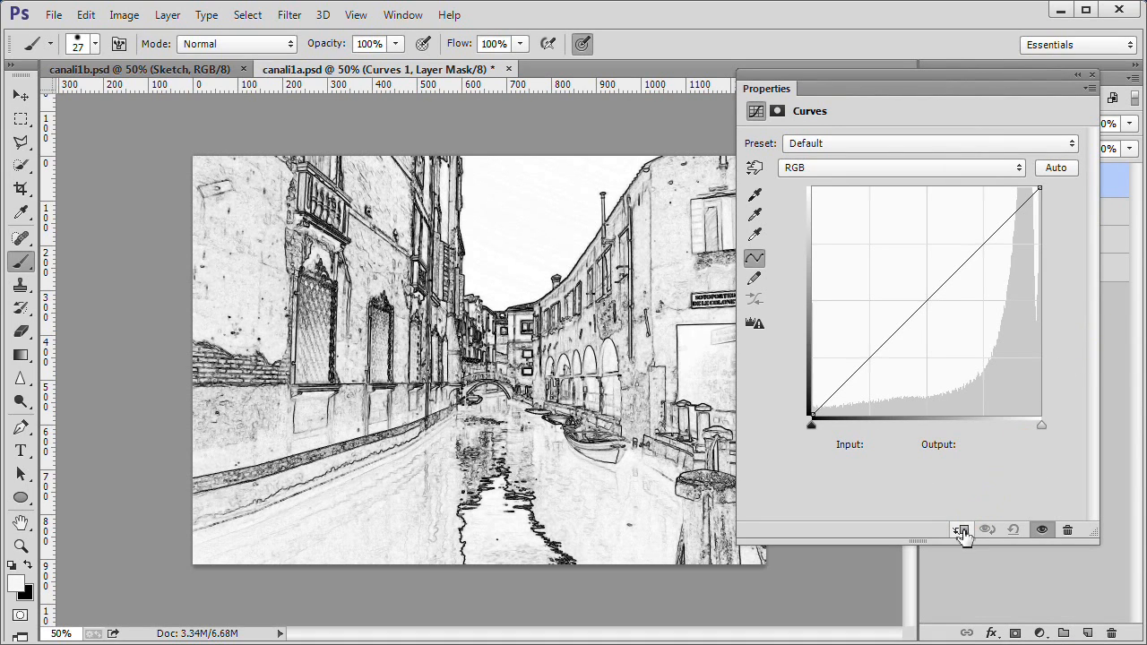
mouse_move(961, 531)
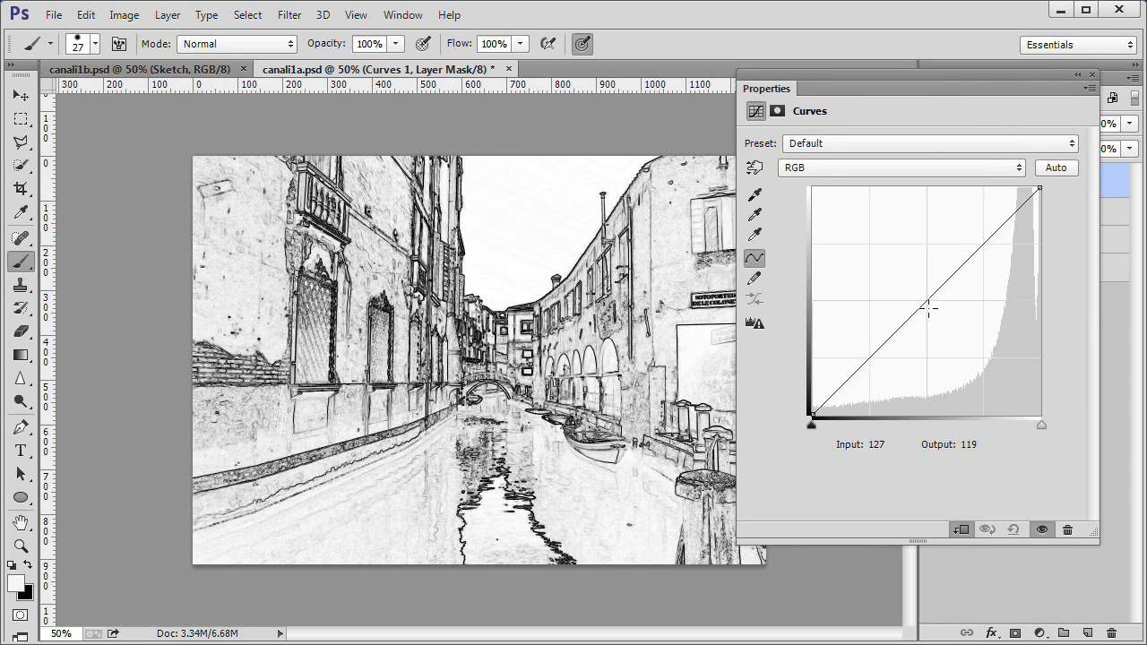
left_click(925, 299)
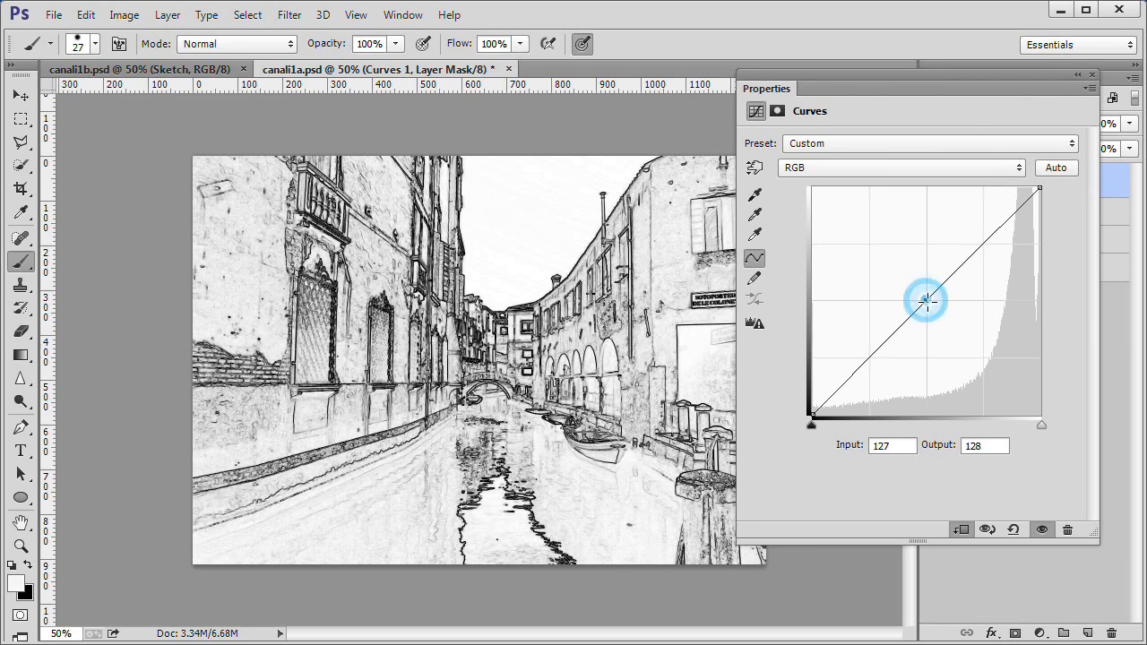
left_click_drag(929, 301, 904, 262)
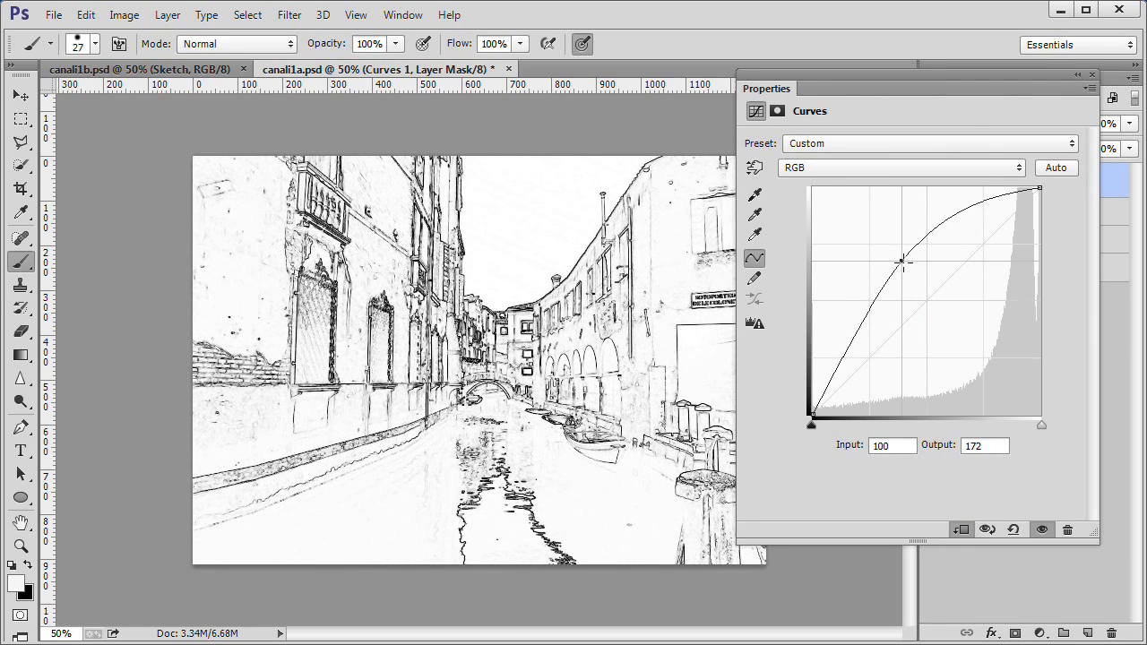
left_click_drag(904, 262, 904, 262)
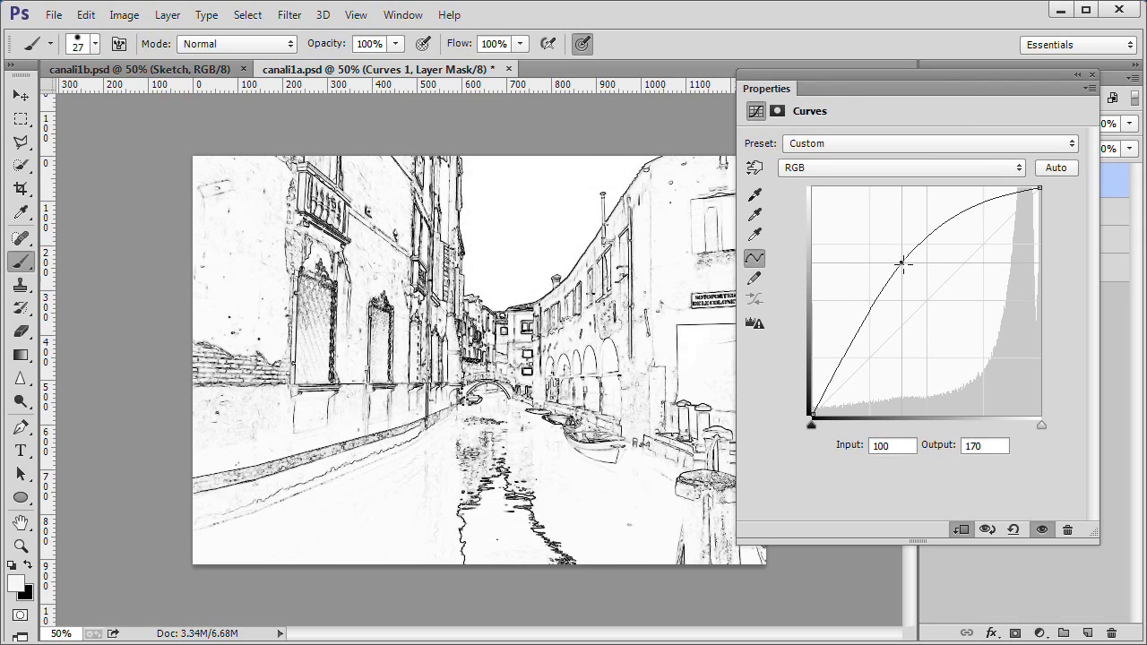
left_click_drag(903, 262, 898, 265)
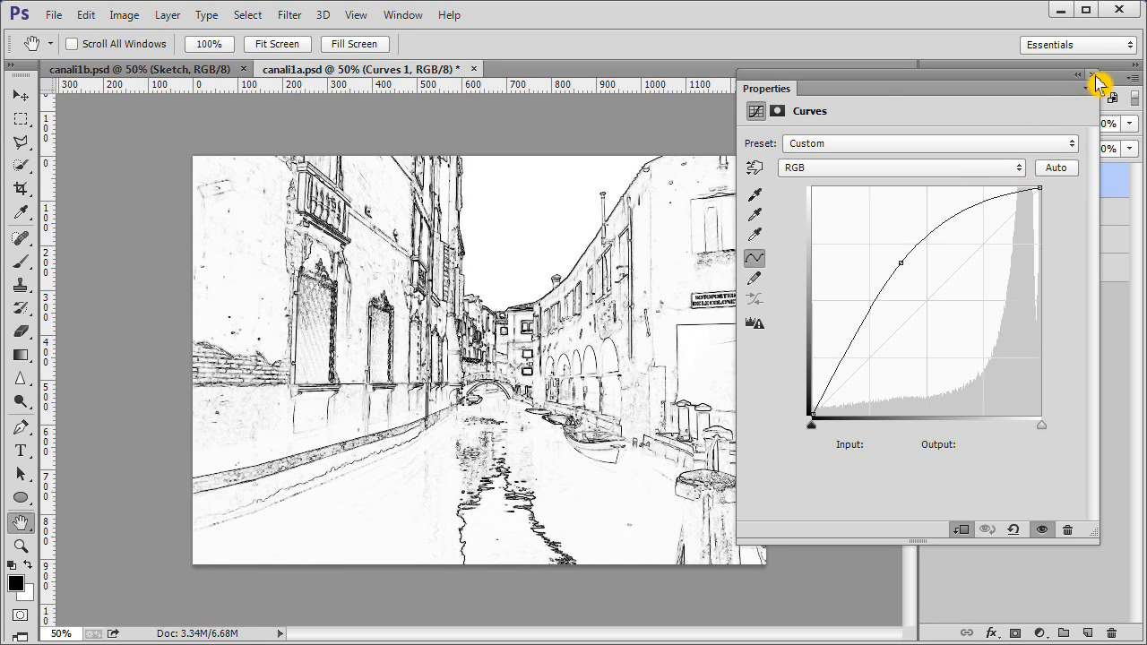
left_click(1083, 76)
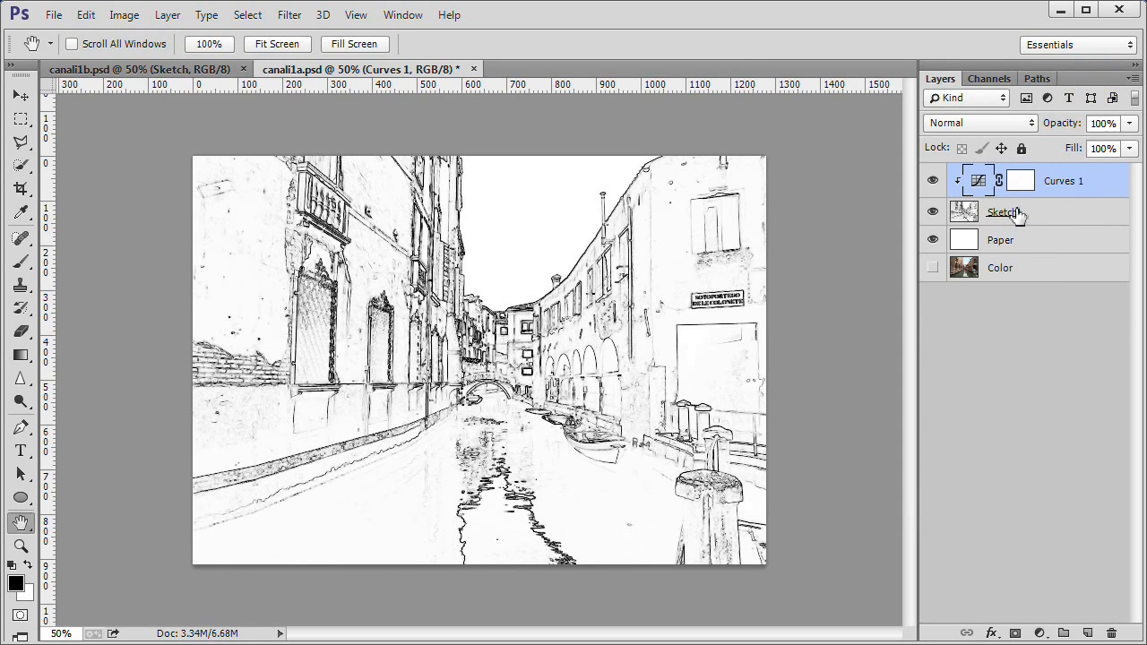
Set the Sketch layer to Darken blend mode and hide it behind an all-black mask
left_click(1004, 211)
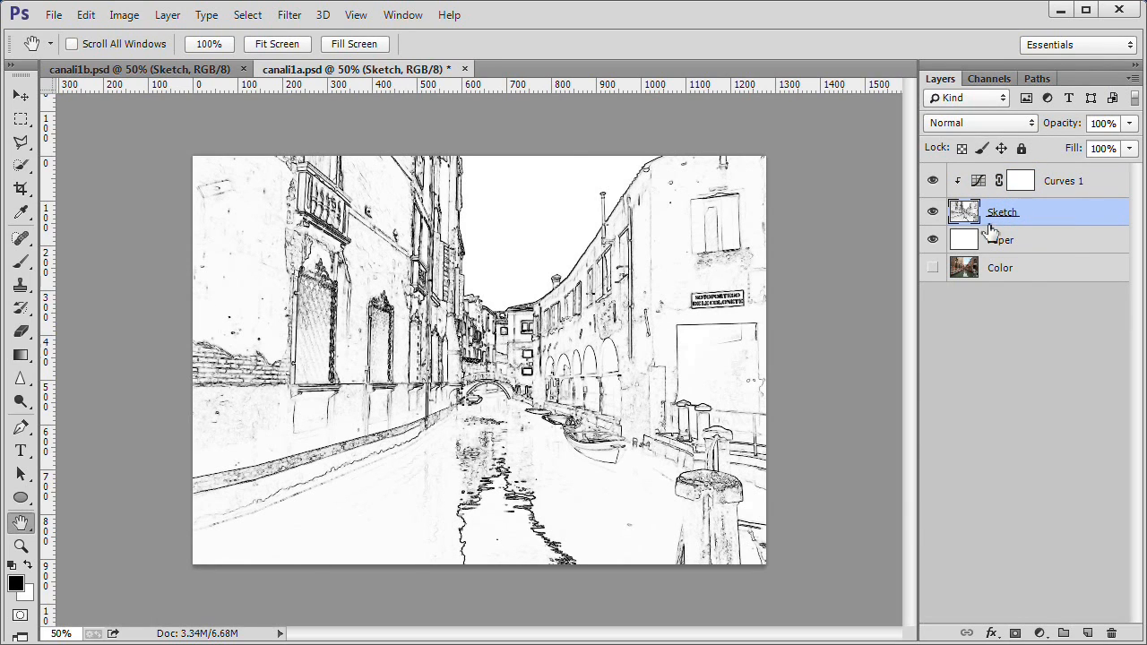
left_click(977, 122)
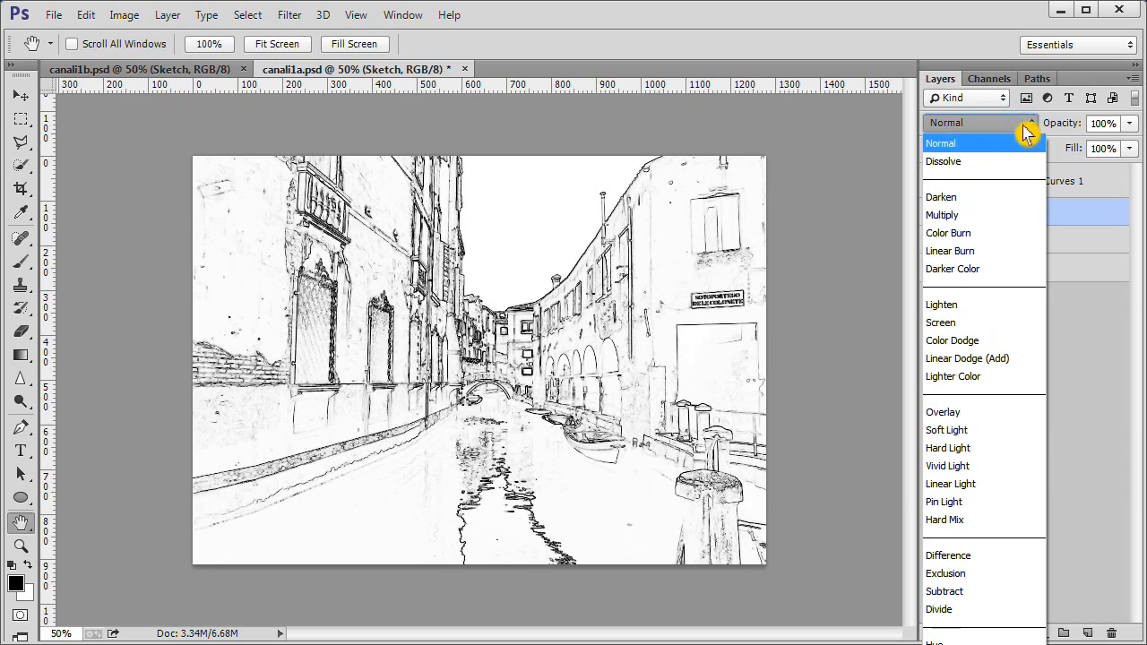
mouse_move(968, 197)
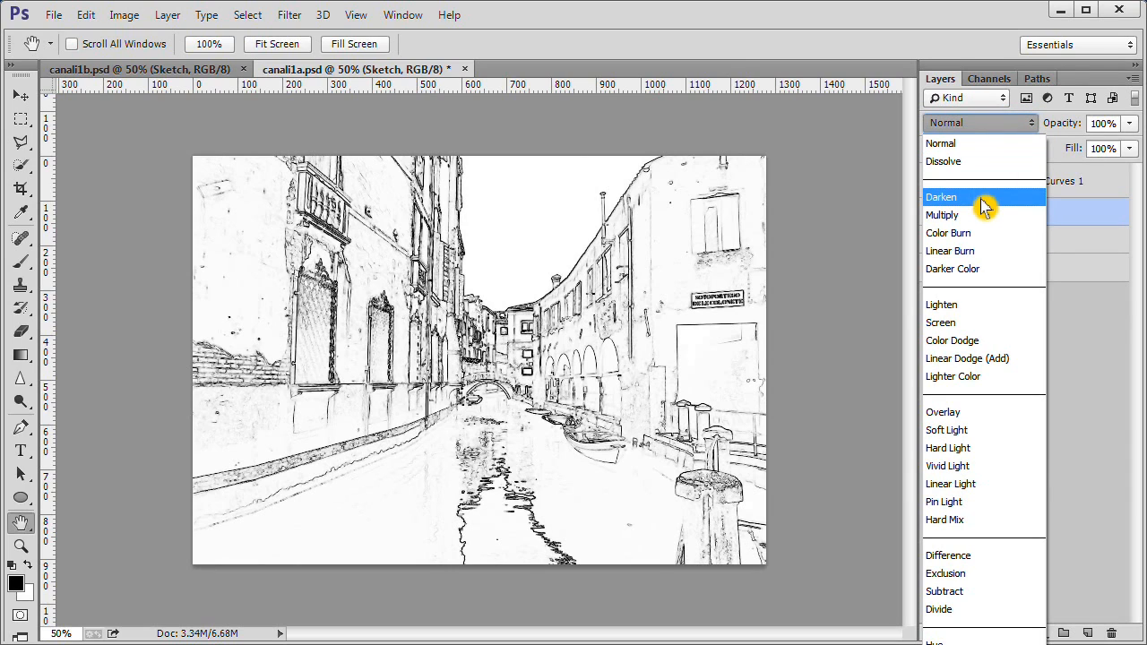
left_click(943, 195)
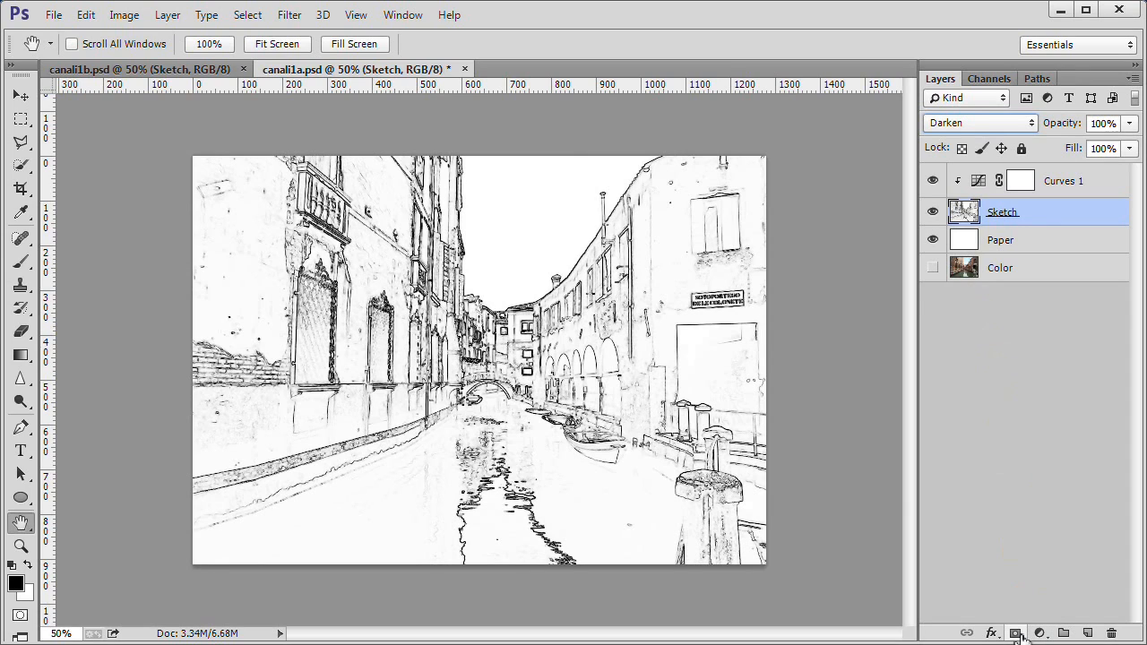
mouse_move(1019, 635)
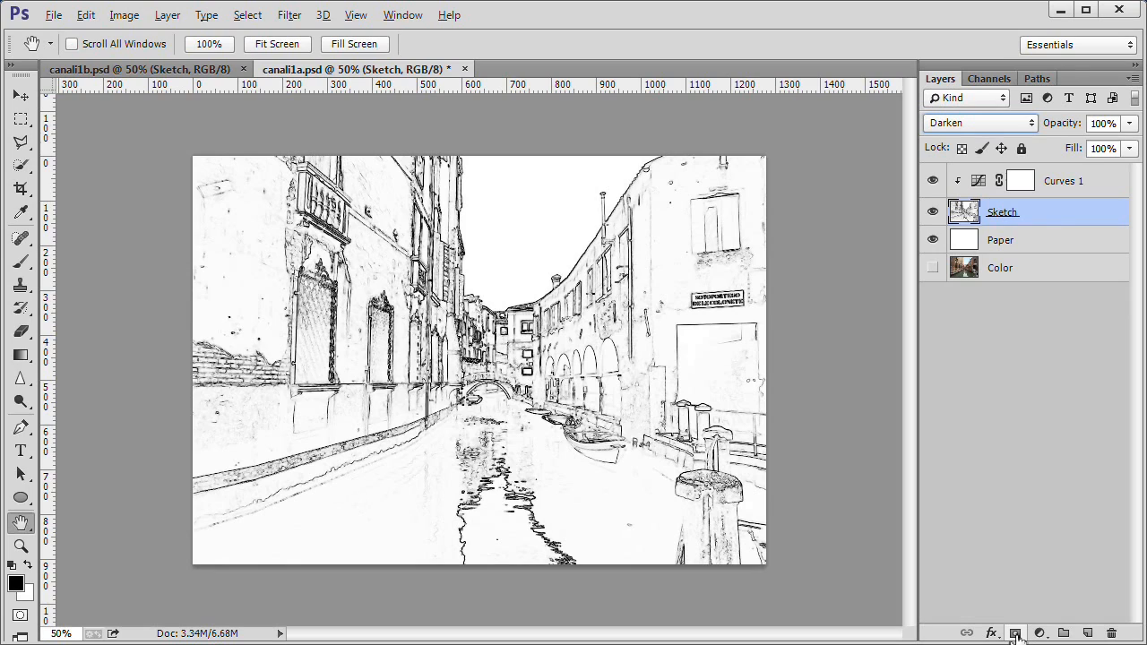
left_click(1015, 633)
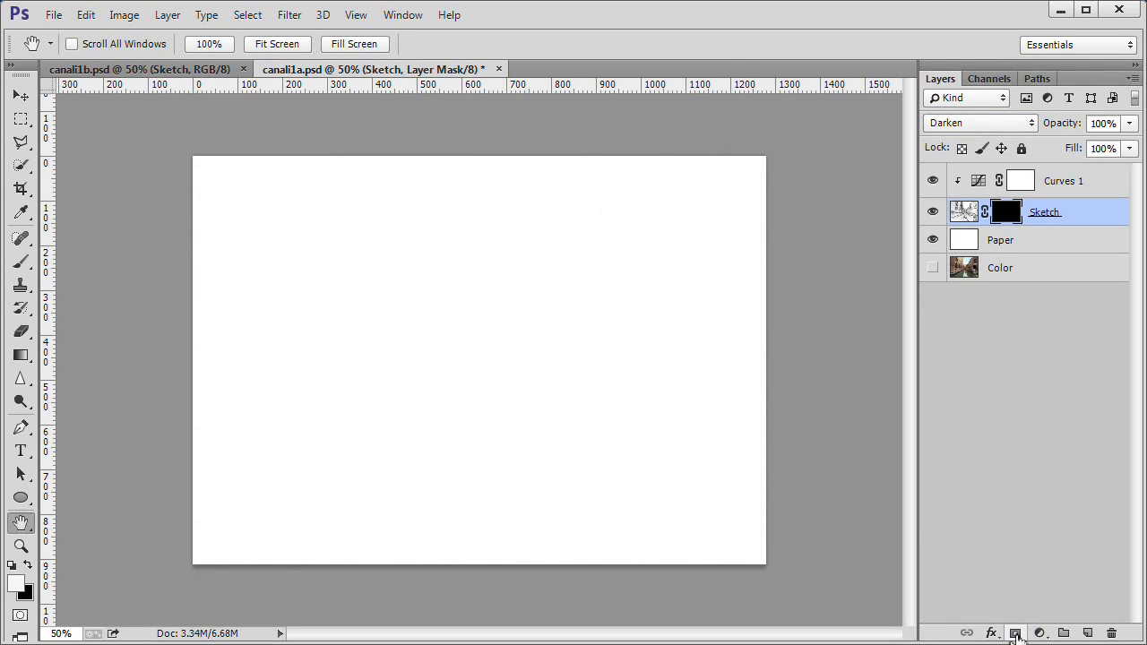
mouse_move(1032, 572)
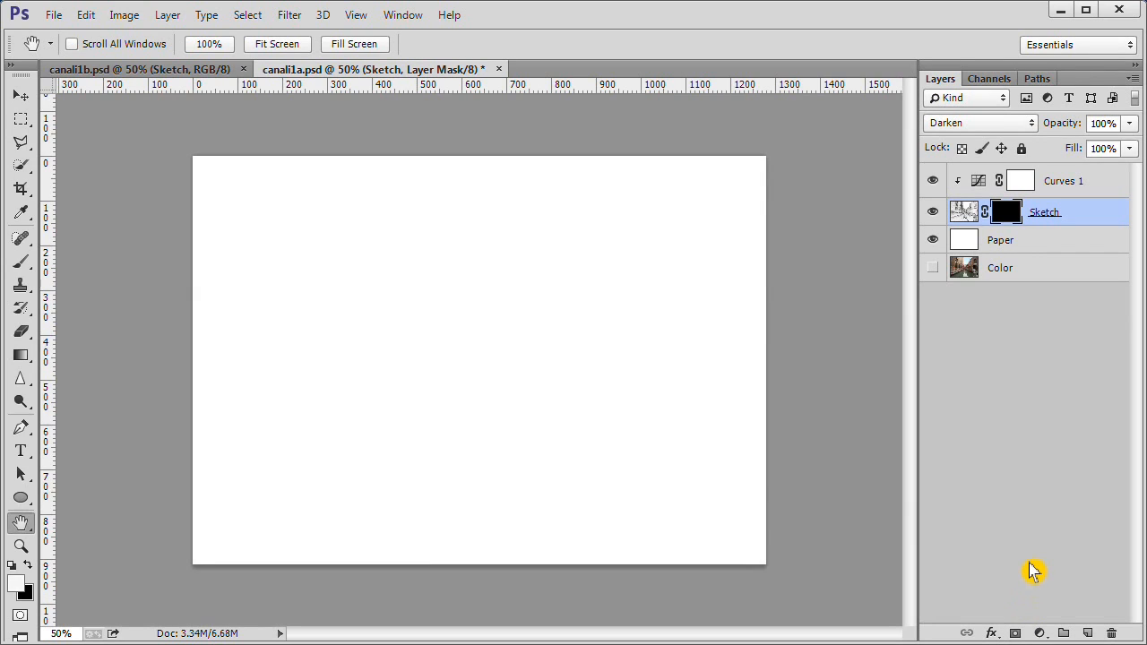
mouse_move(1024, 558)
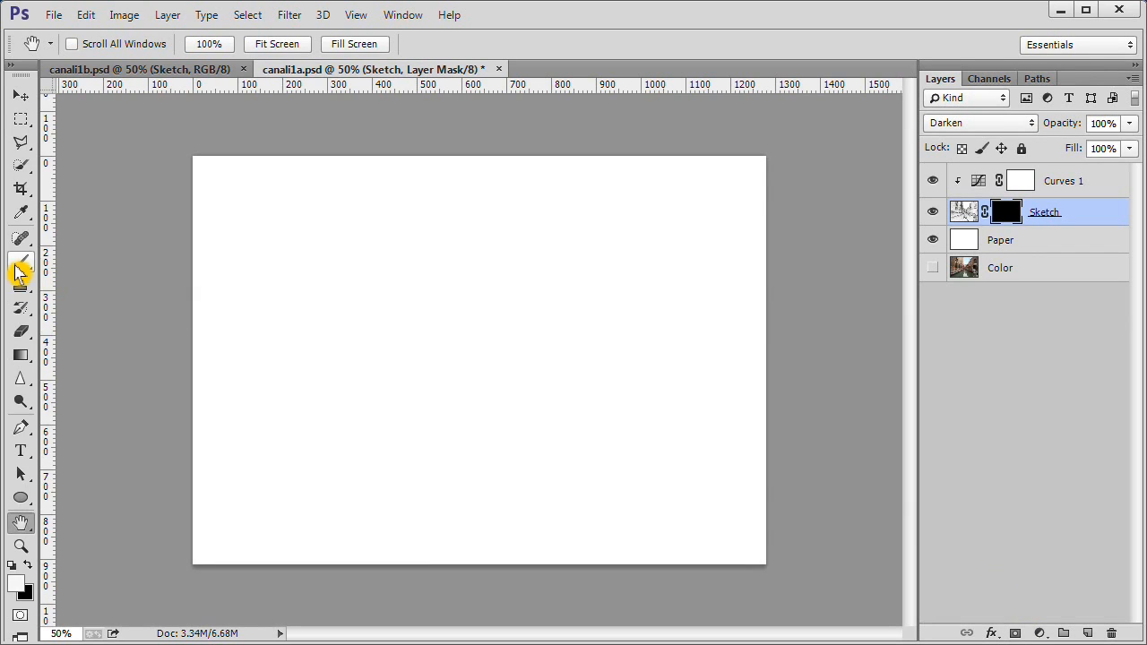
Select the Brush tool with the Watercolor Loaded Wet Flat Tip preset
left_click(22, 262)
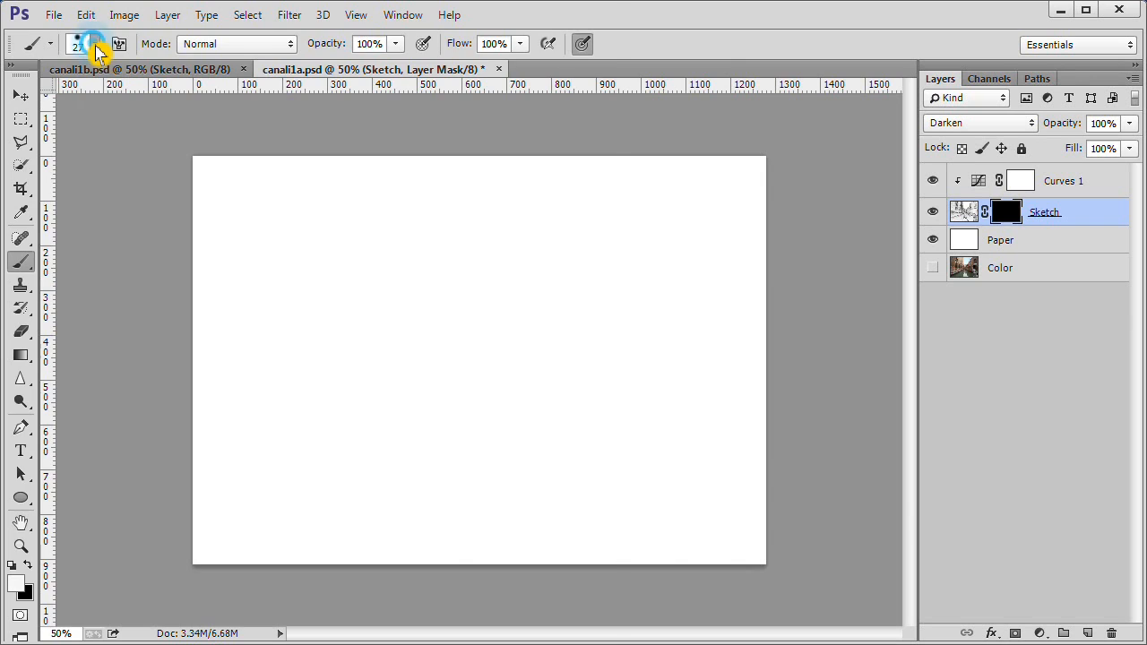
left_click(99, 50)
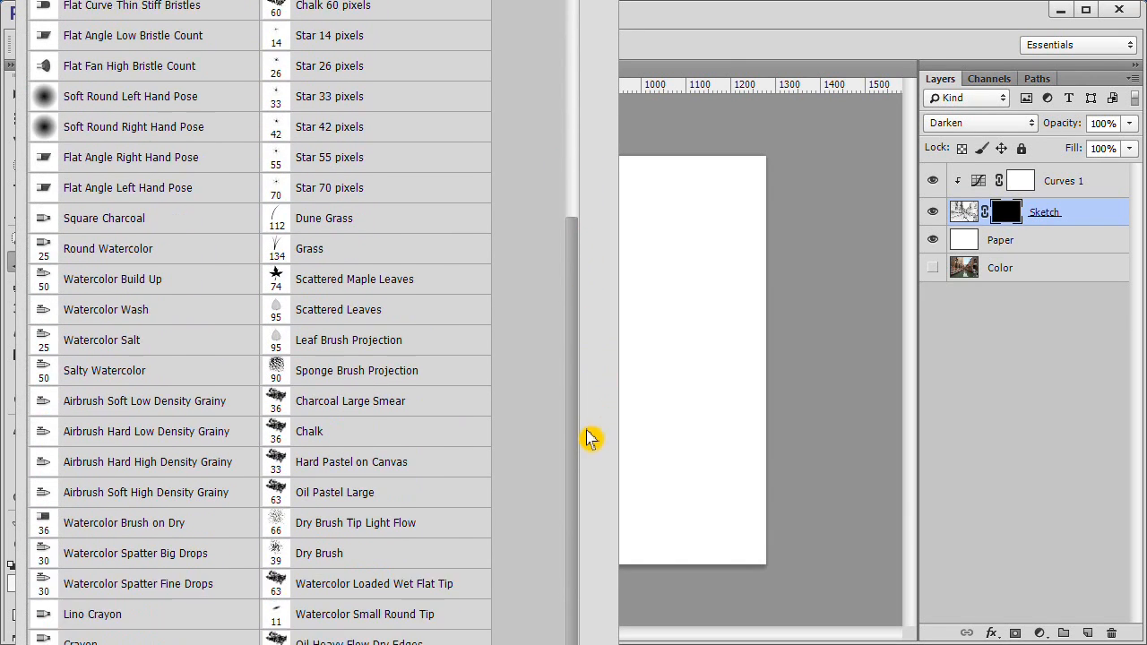
scroll("down", 3)
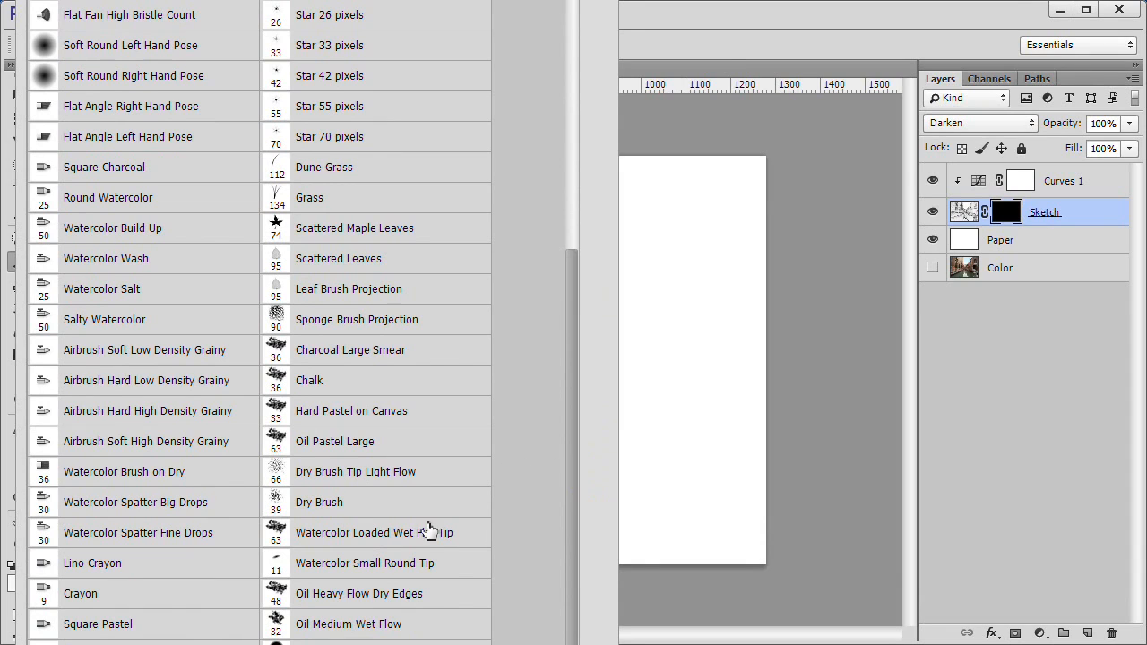
left_click(375, 532)
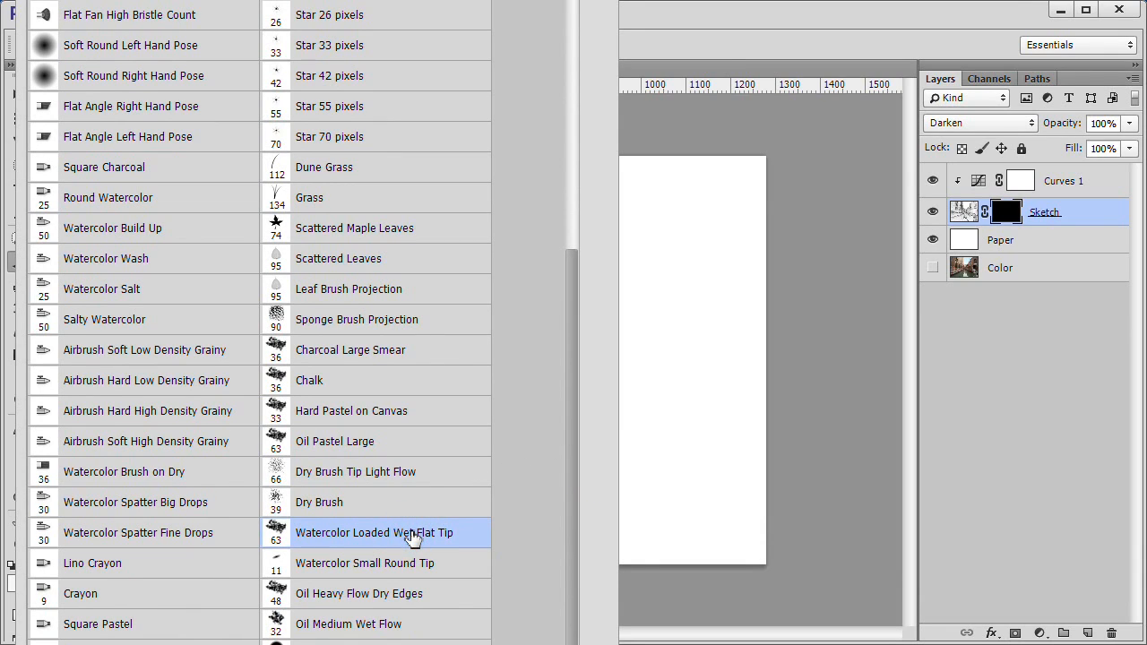
left_click(410, 532)
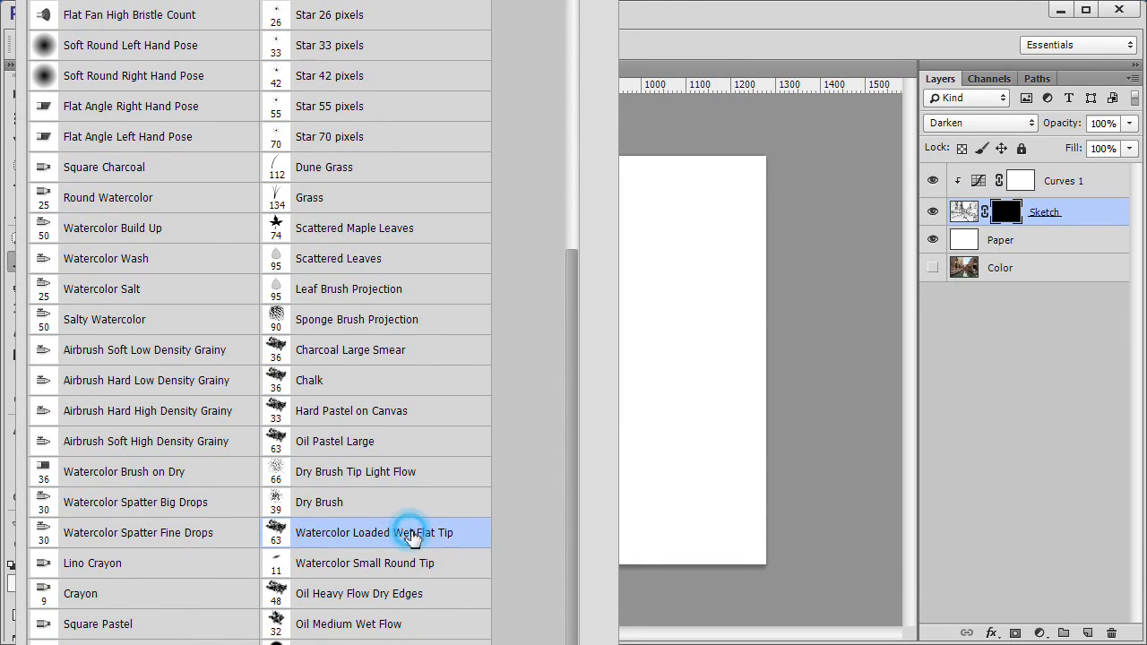
left_click(375, 532)
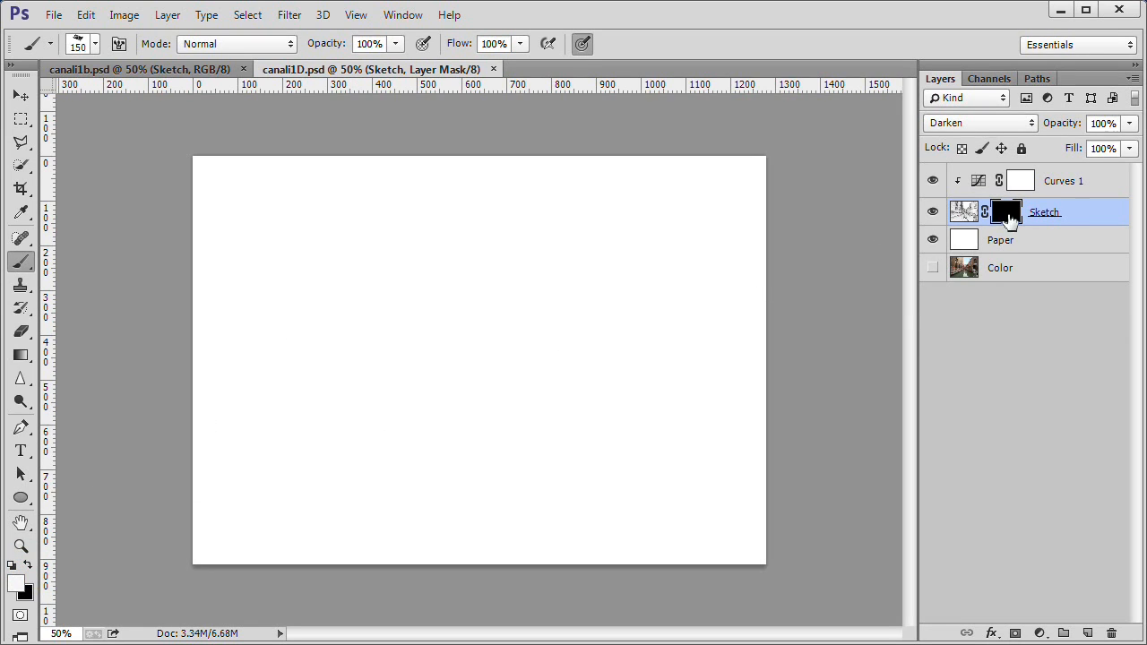
Paint white on the Sketch mask to reveal the canal drawing with soft watercolor edges
left_click(965, 212)
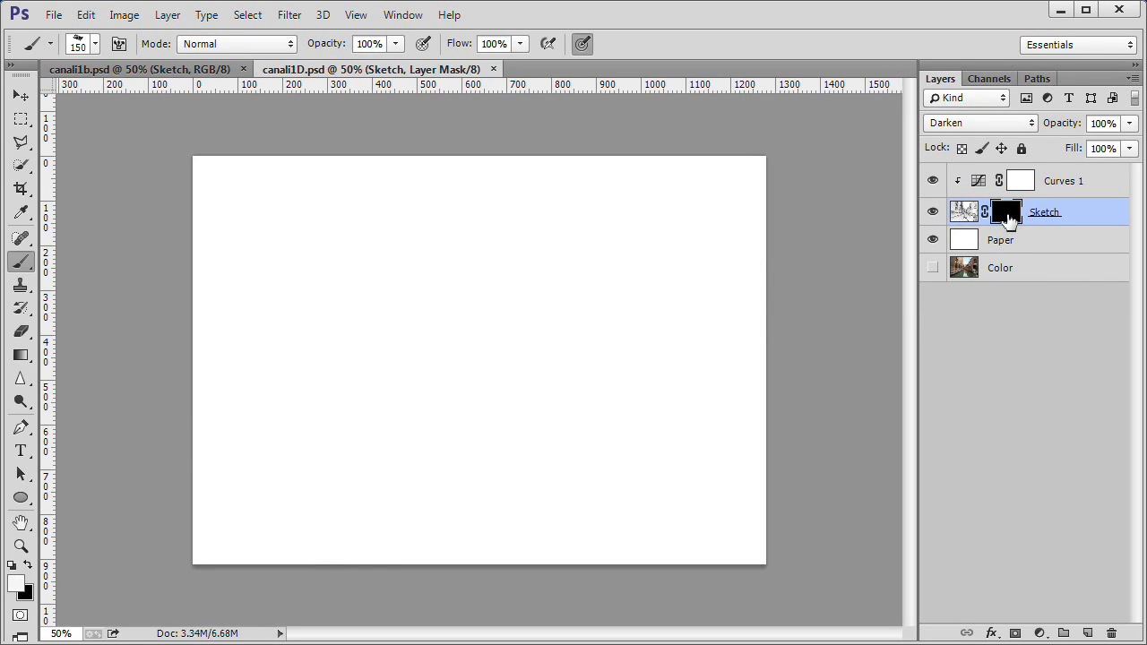
mouse_move(1008, 211)
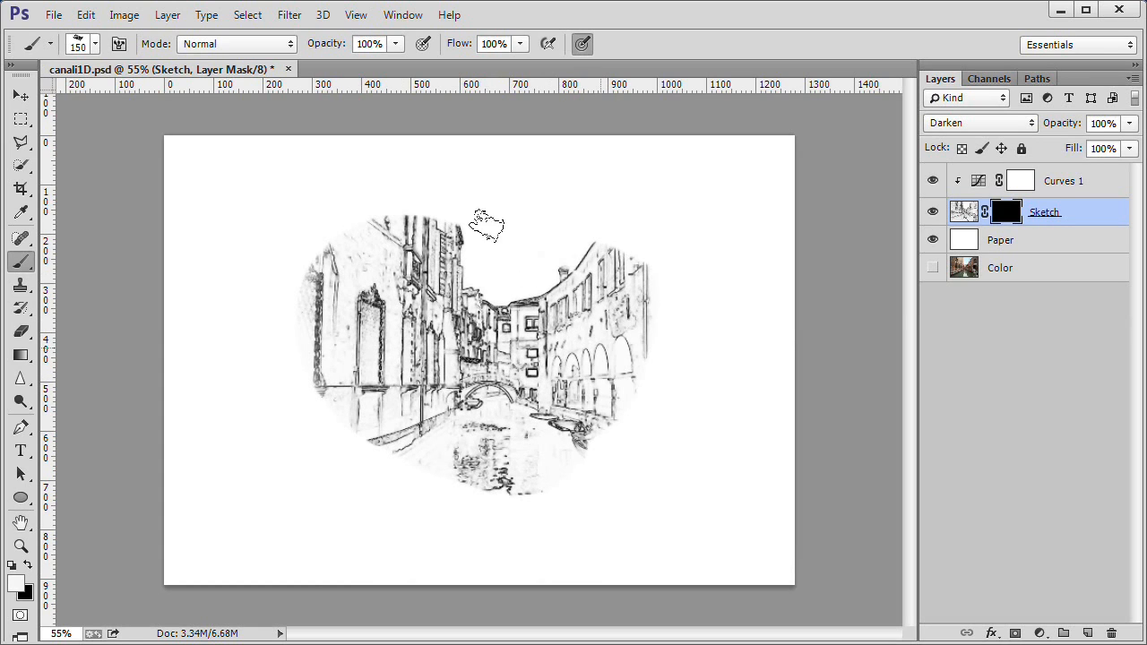
left_click_drag(484, 224, 358, 139)
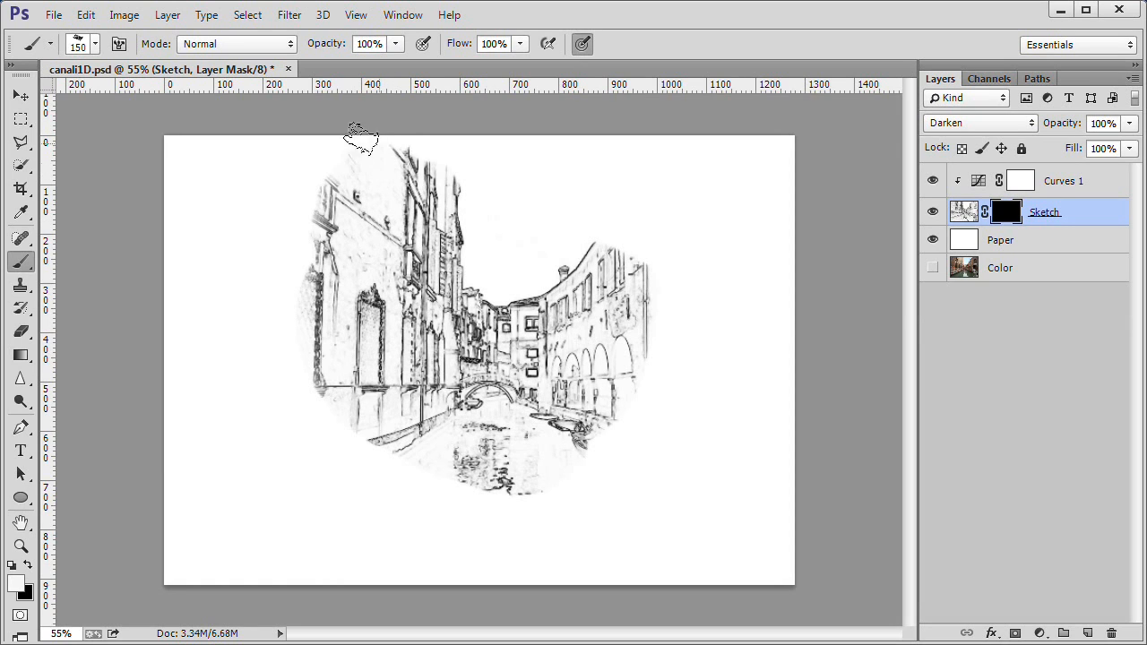
left_click_drag(359, 140, 296, 188)
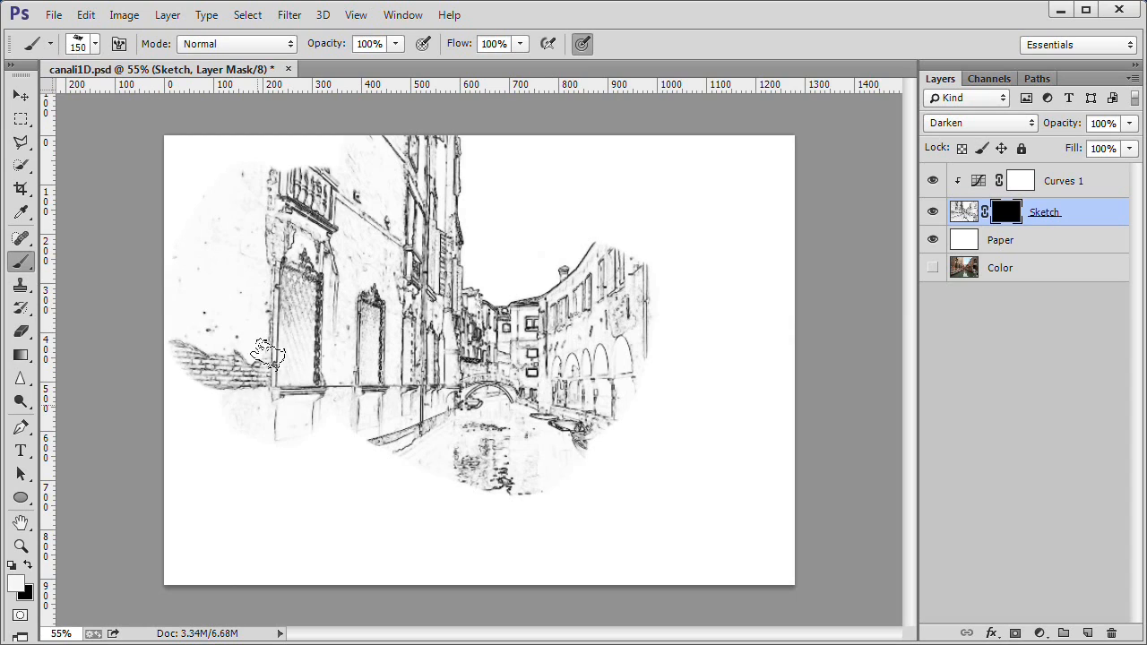
left_click_drag(269, 355, 301, 488)
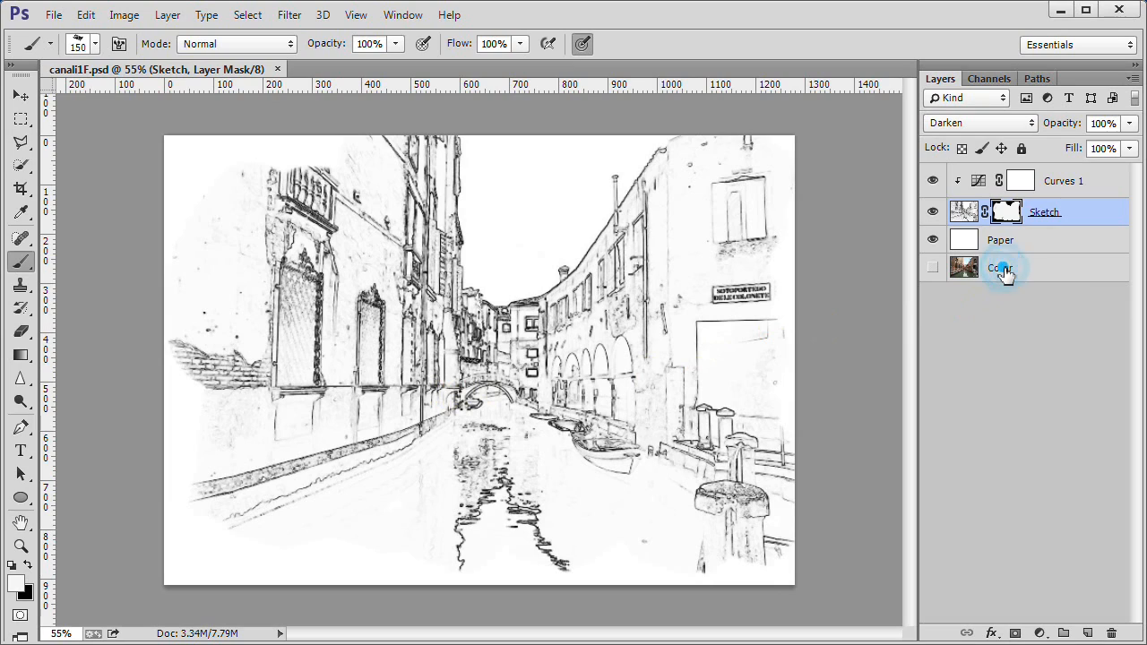
Make the Color layer visible on top and blend it in Darken mode behind a black mask
left_click(1000, 269)
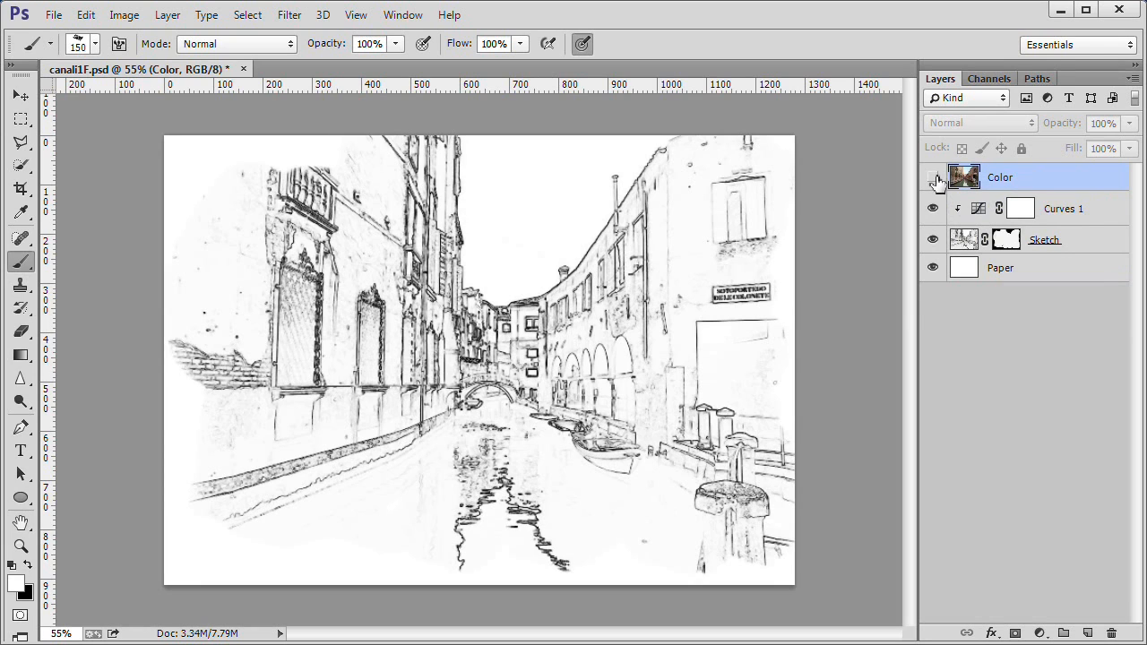
left_click(932, 178)
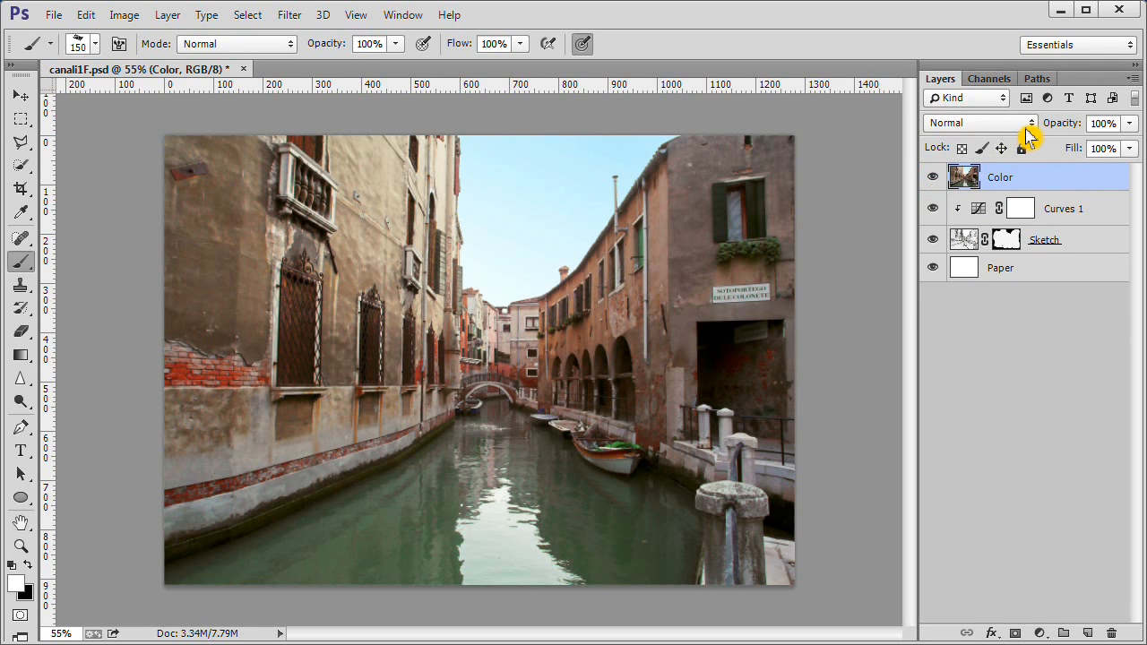
left_click(982, 122)
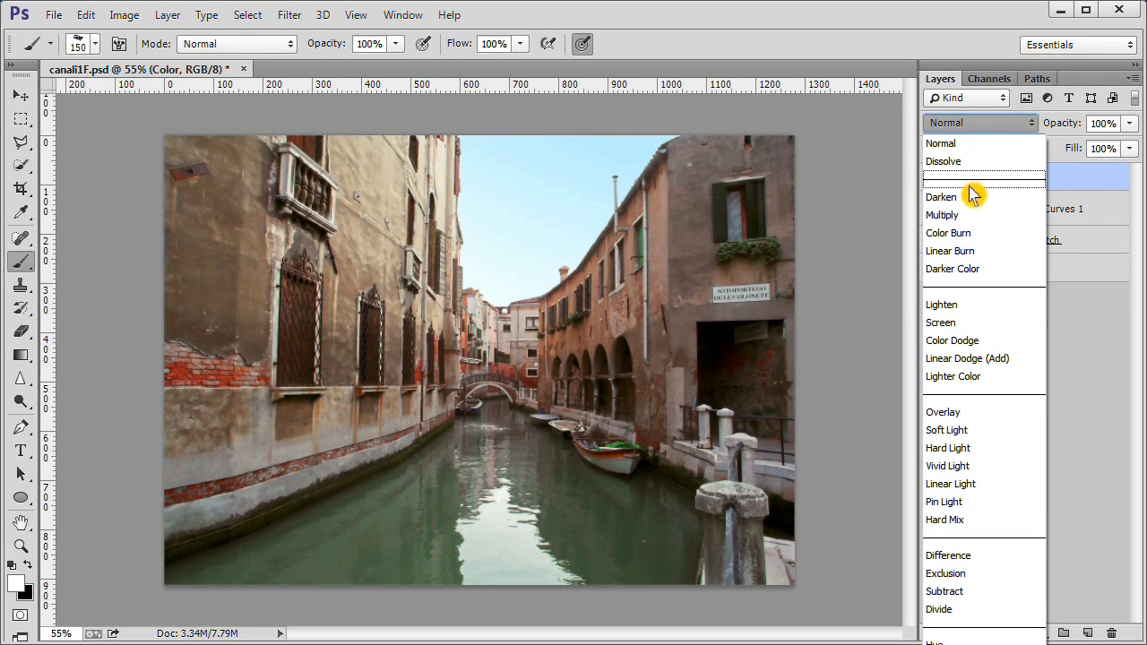
mouse_move(968, 197)
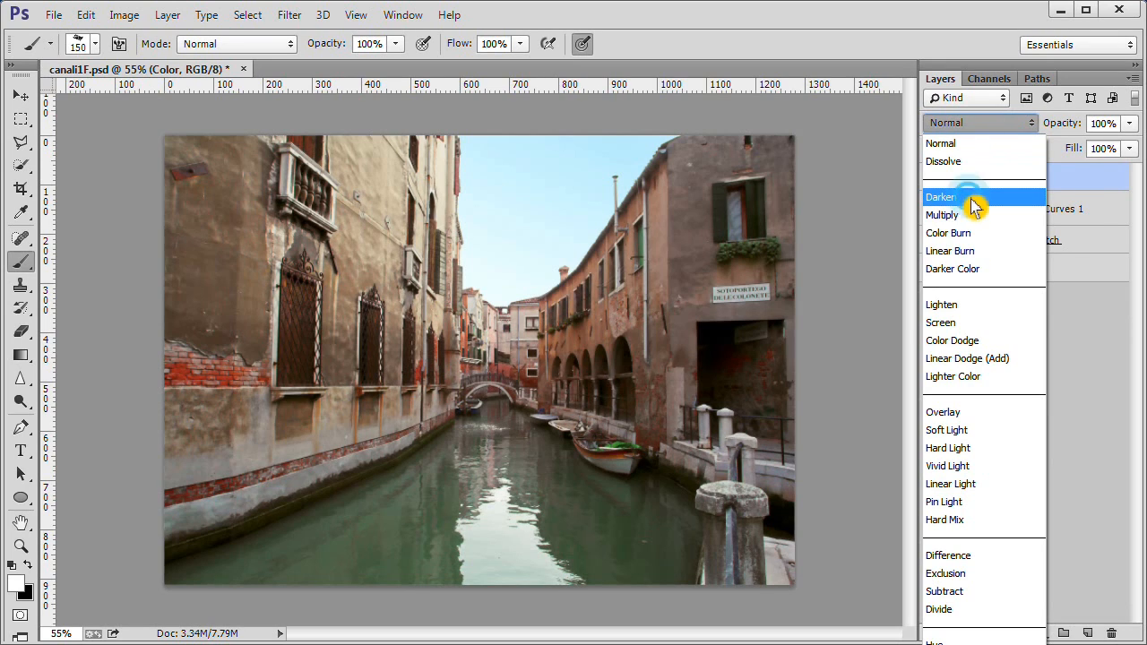
left_click(941, 198)
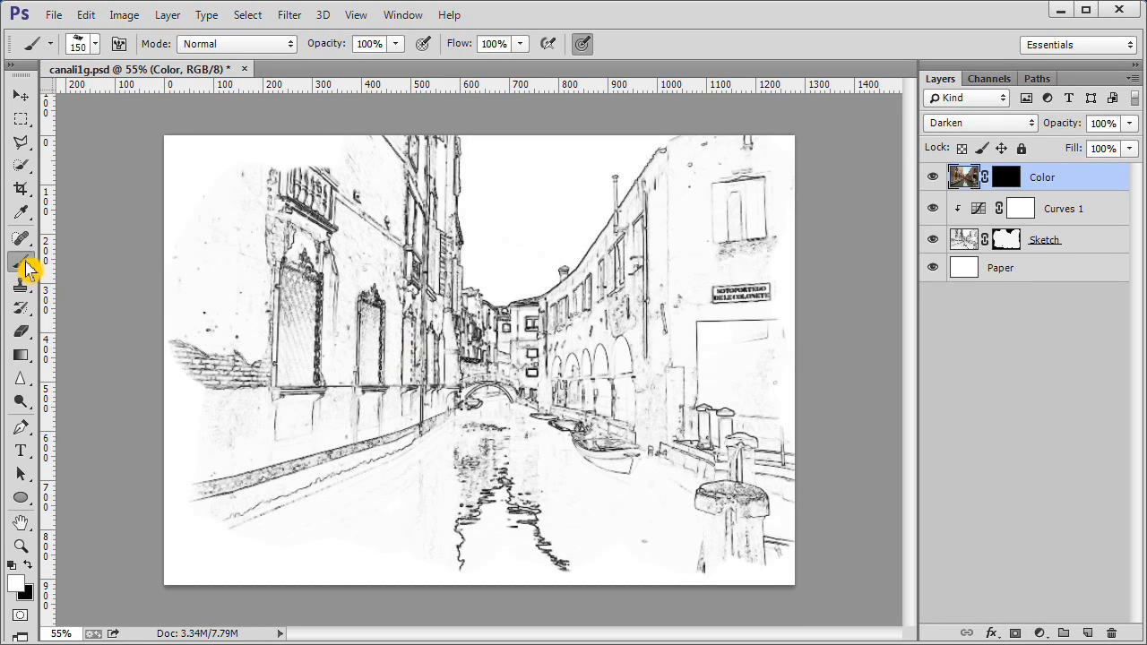
mouse_move(21, 265)
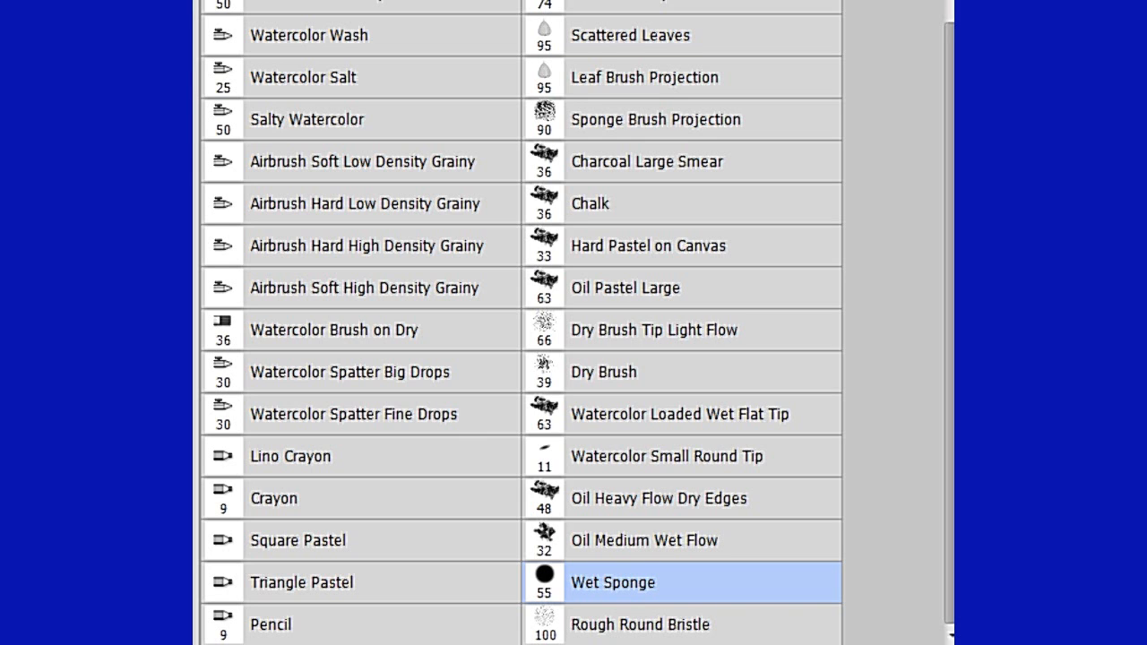
Wash faint colour through the Color mask with an 800 px Wet Sponge brush at ~30%, then raise opacity to 87%
left_click(614, 581)
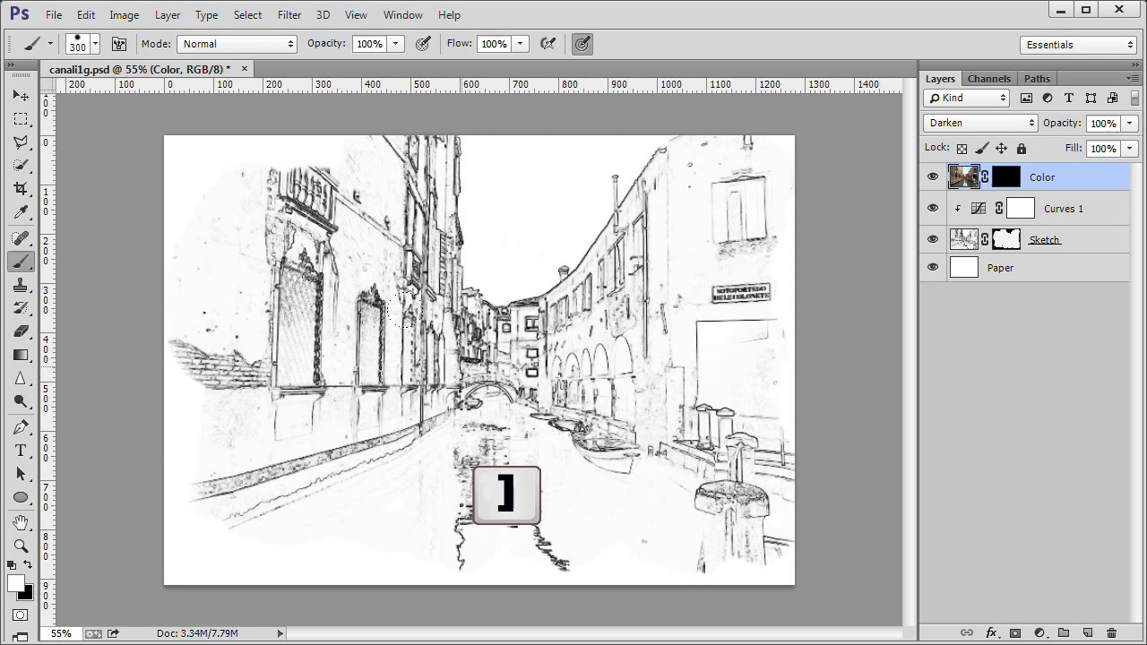
type("800")
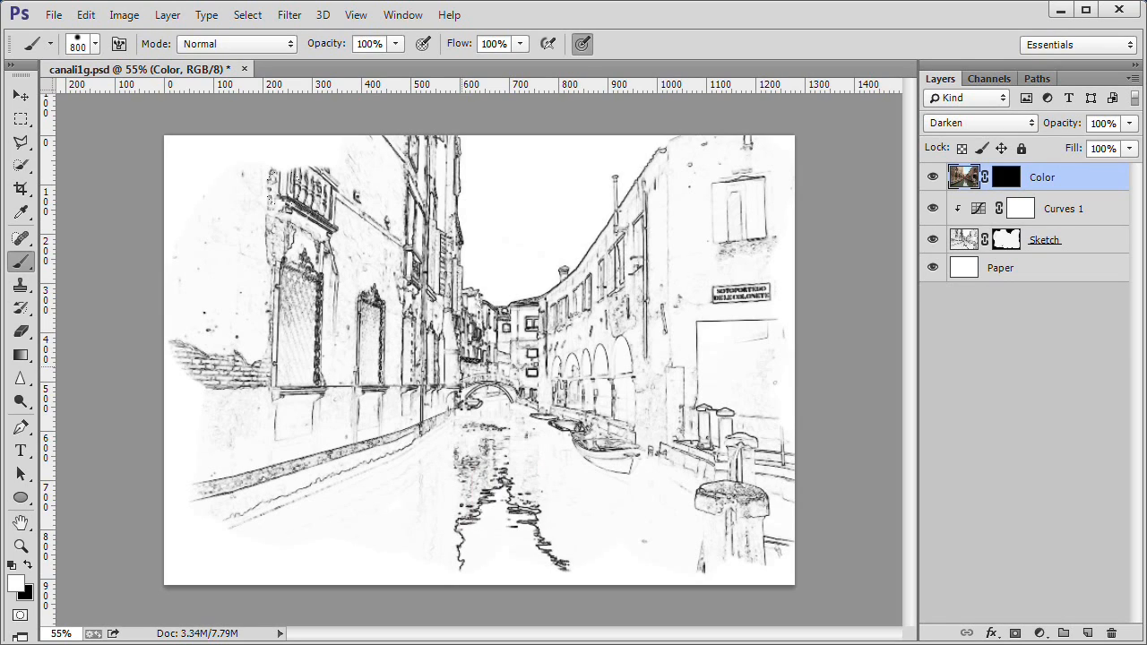
mouse_move(398, 55)
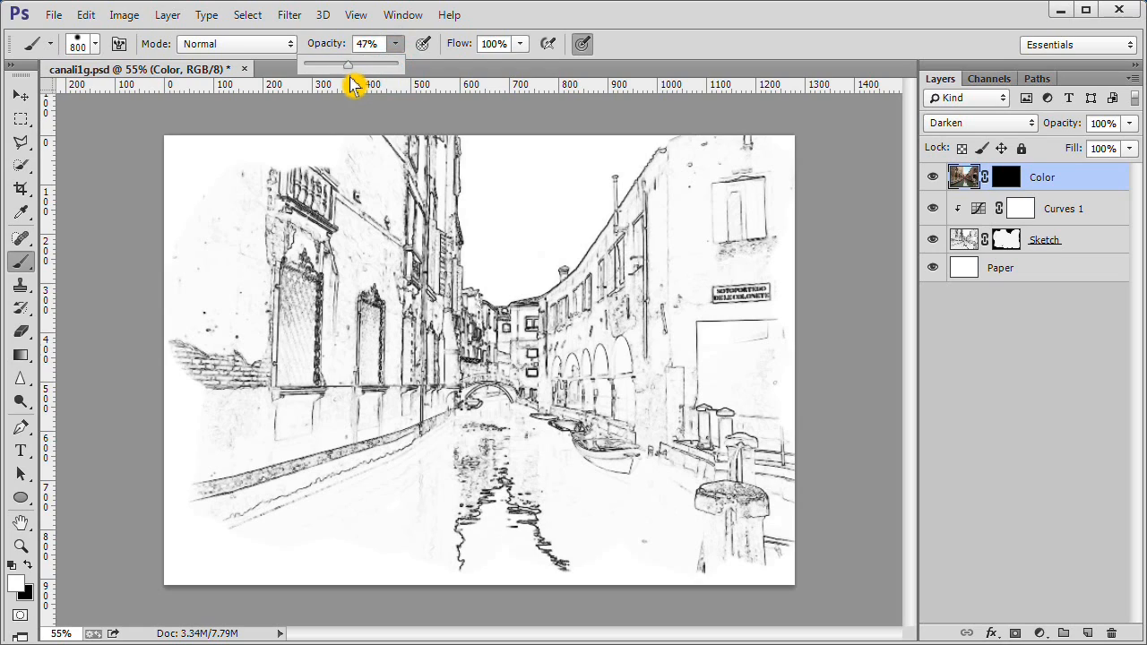
left_click_drag(347, 65, 333, 65)
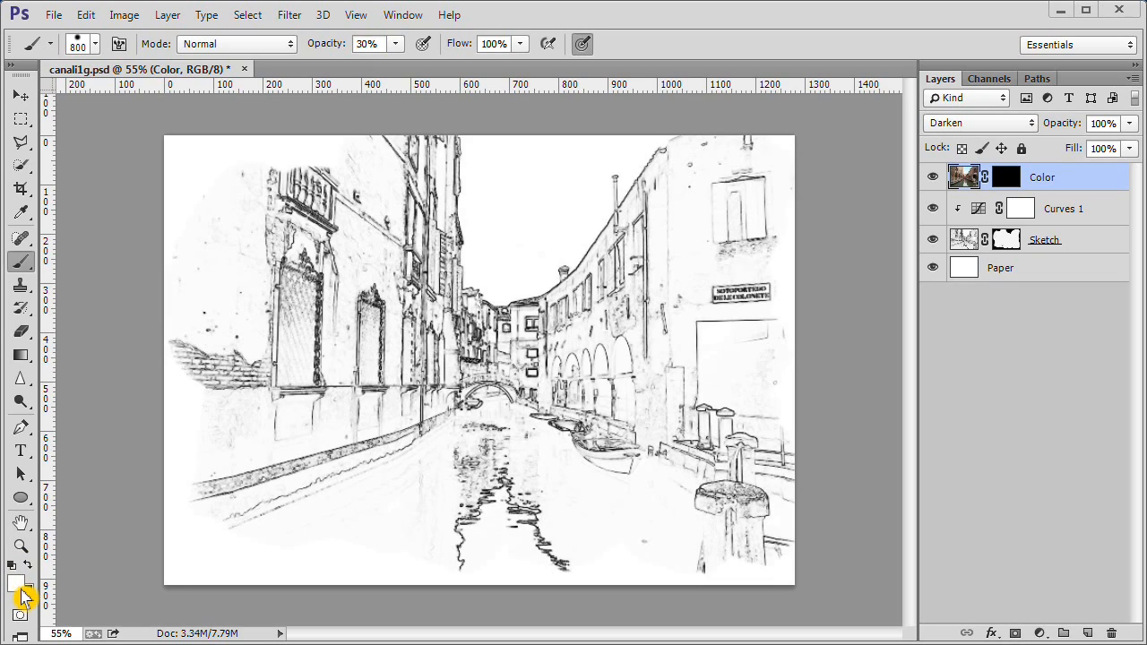
mouse_move(50, 574)
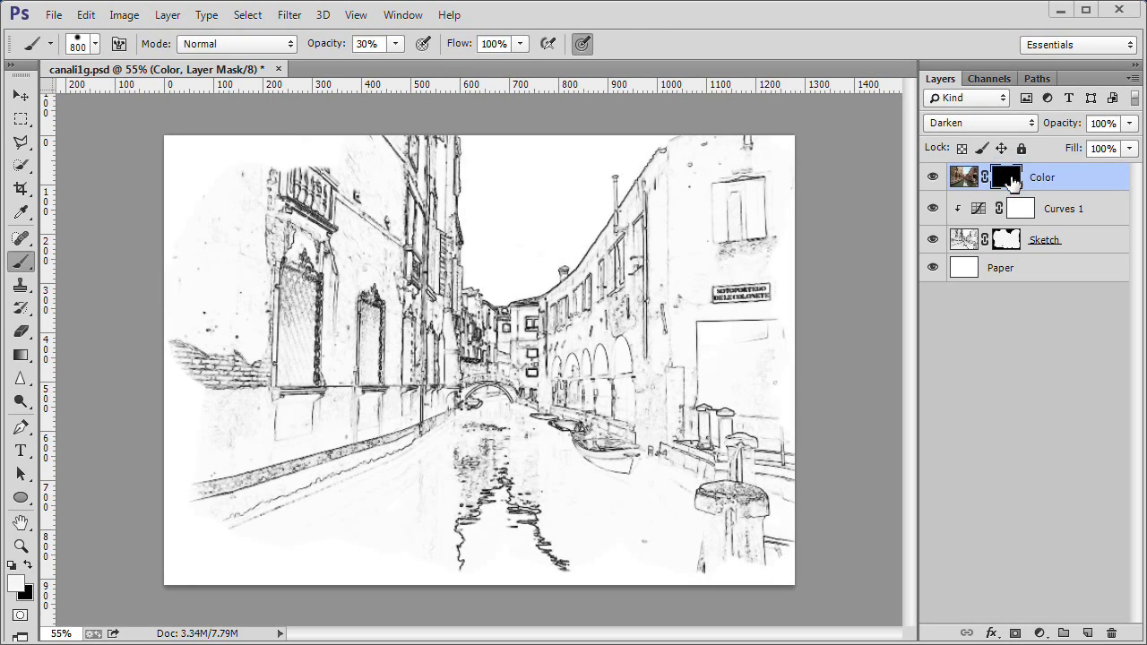
mouse_move(1008, 178)
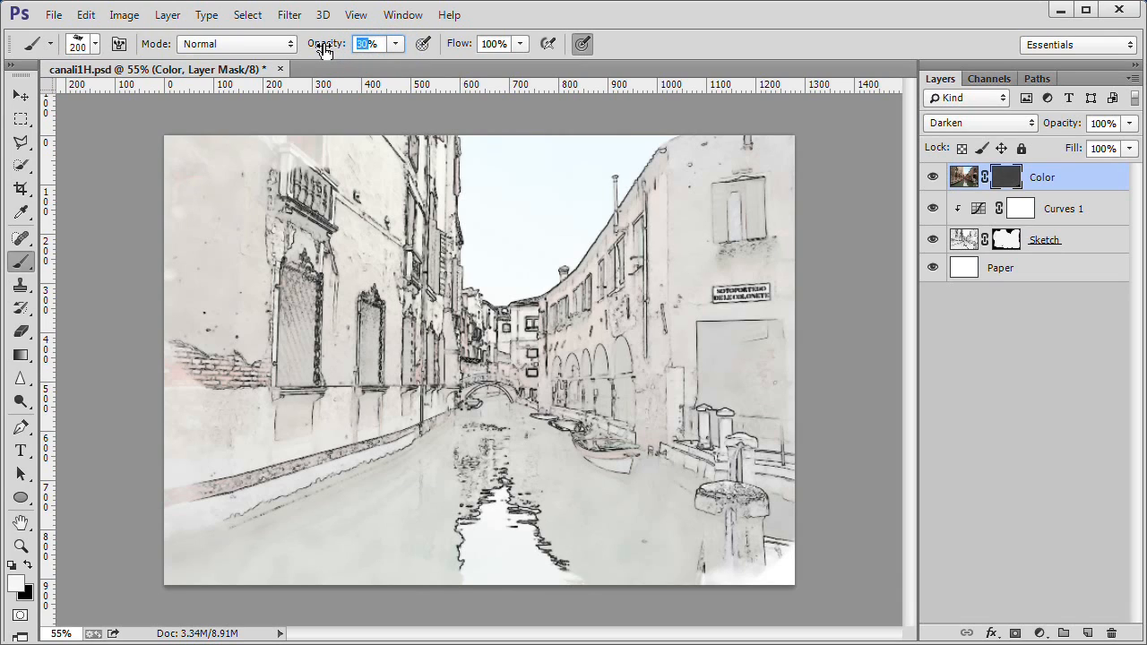
type("87%")
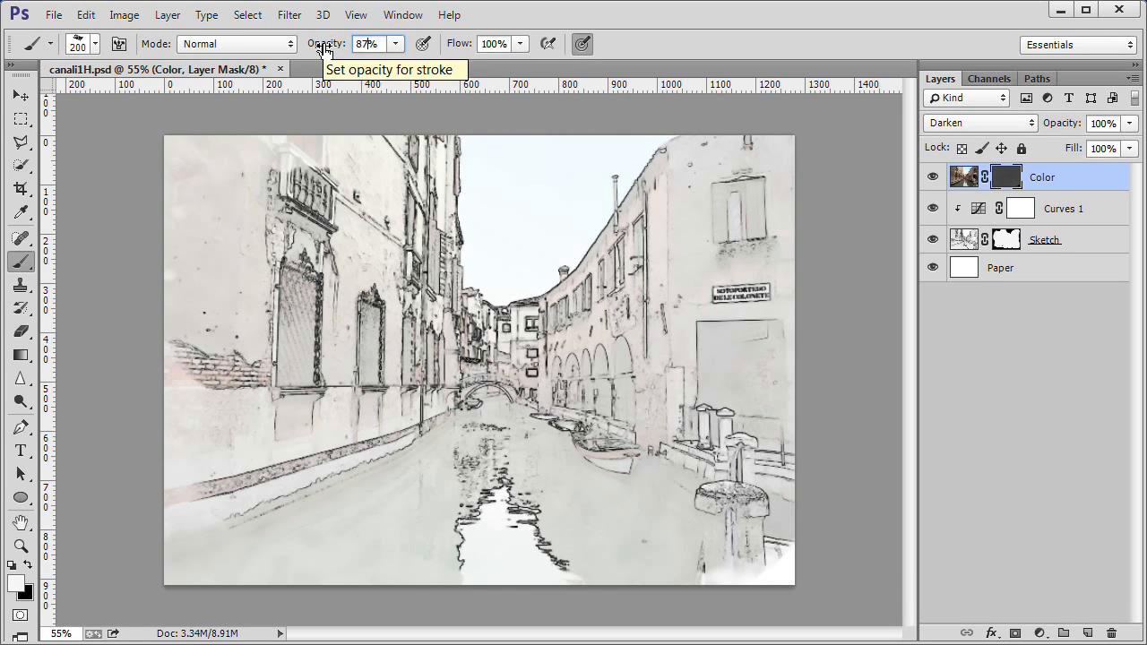
Paint white at 87% on the Color mask over the facades, canal water, arches and sky, leaving borders pale
left_click(493, 43)
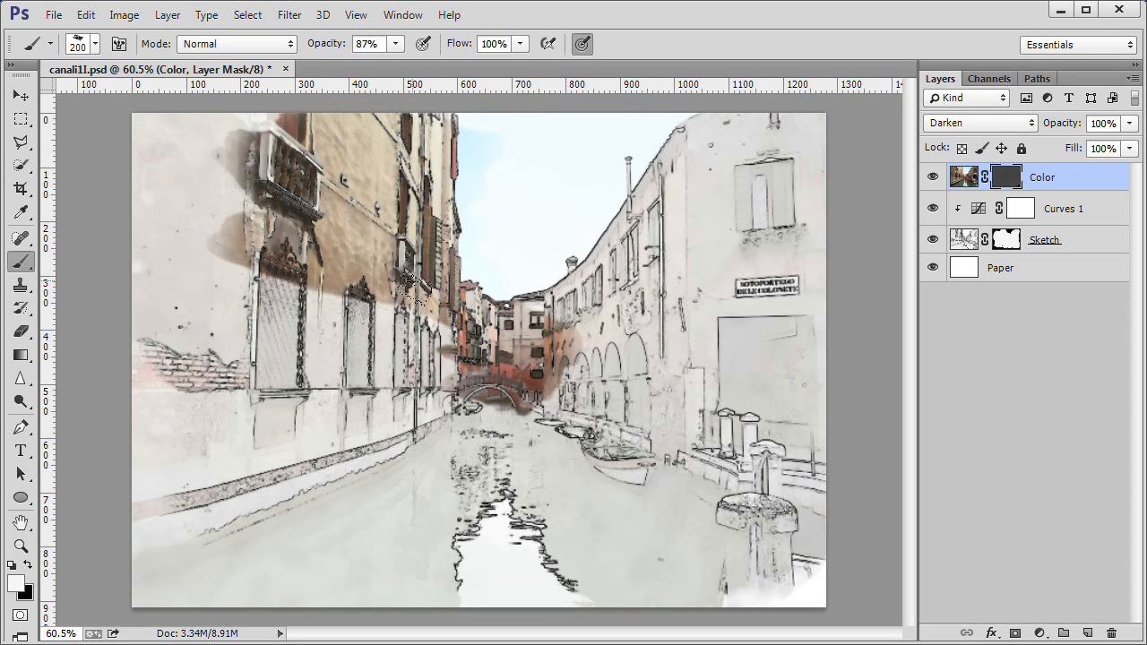
left_click_drag(412, 278, 367, 377)
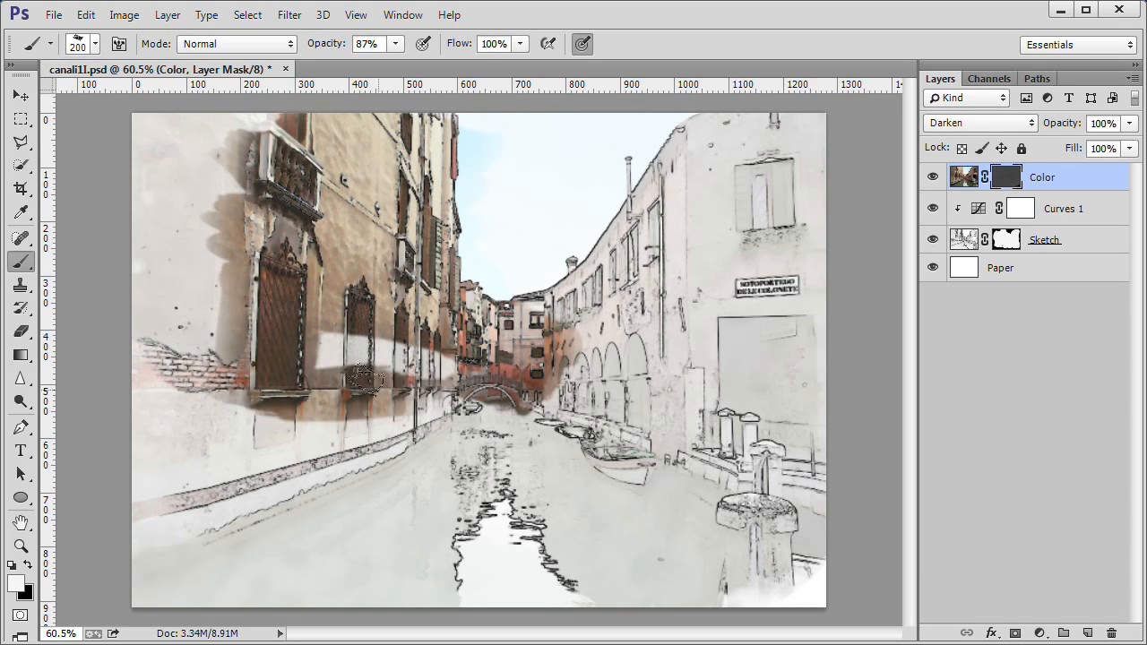
left_click_drag(368, 377, 339, 412)
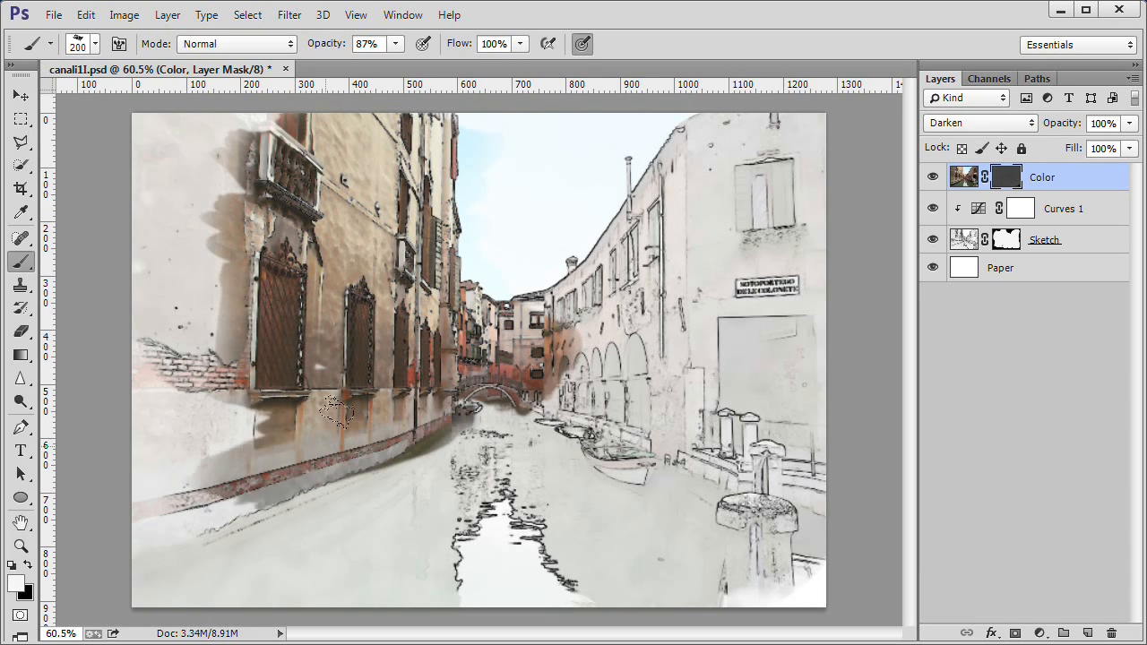
left_click_drag(339, 413, 476, 488)
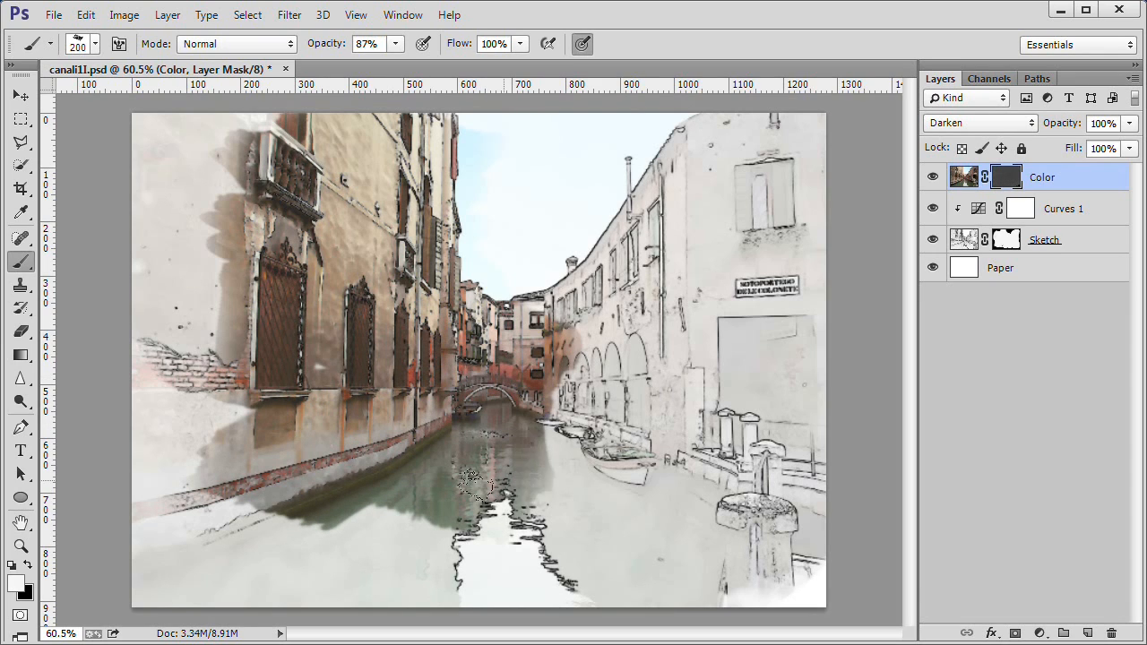
left_click_drag(475, 484, 538, 377)
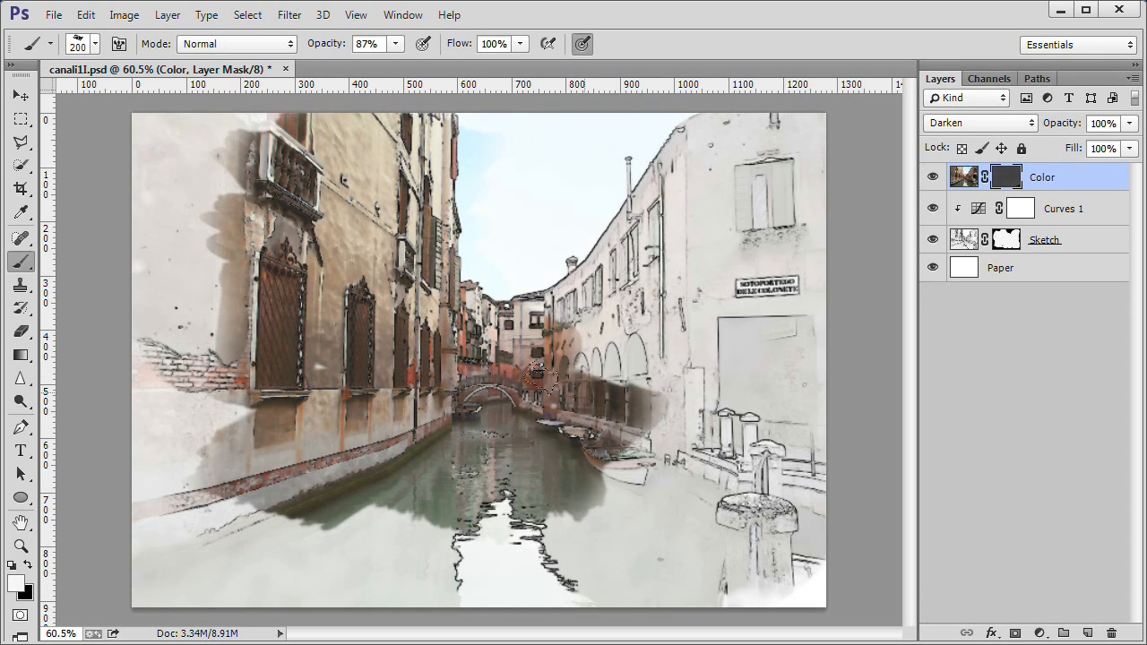
left_click_drag(538, 377, 667, 371)
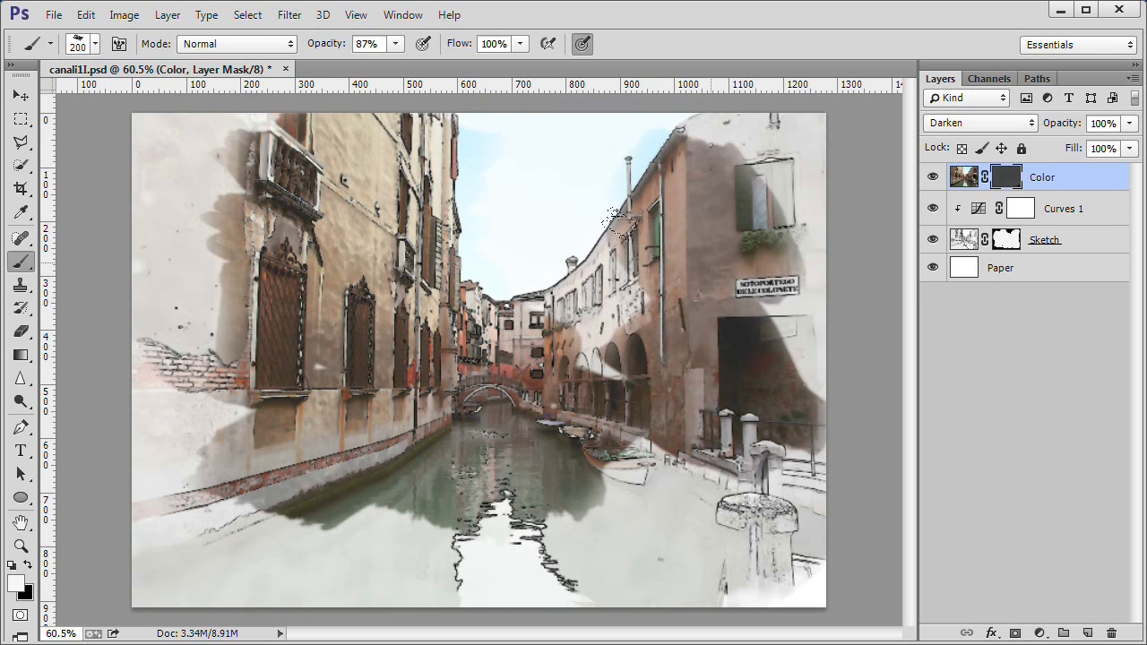
left_click_drag(610, 218, 502, 284)
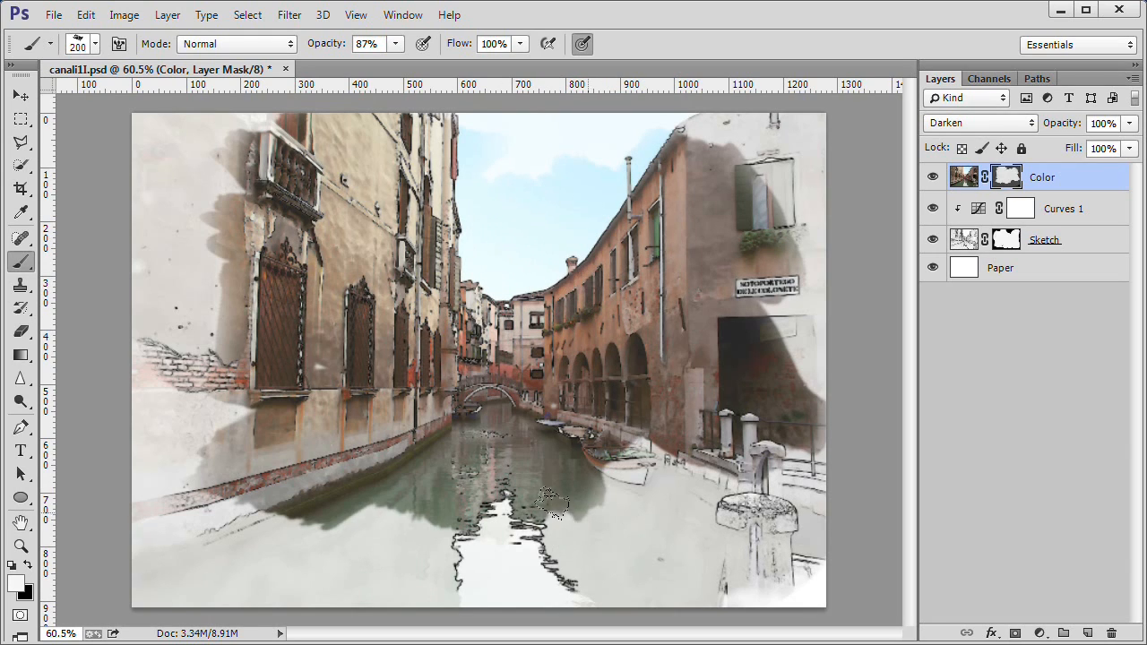
left_click_drag(552, 502, 570, 534)
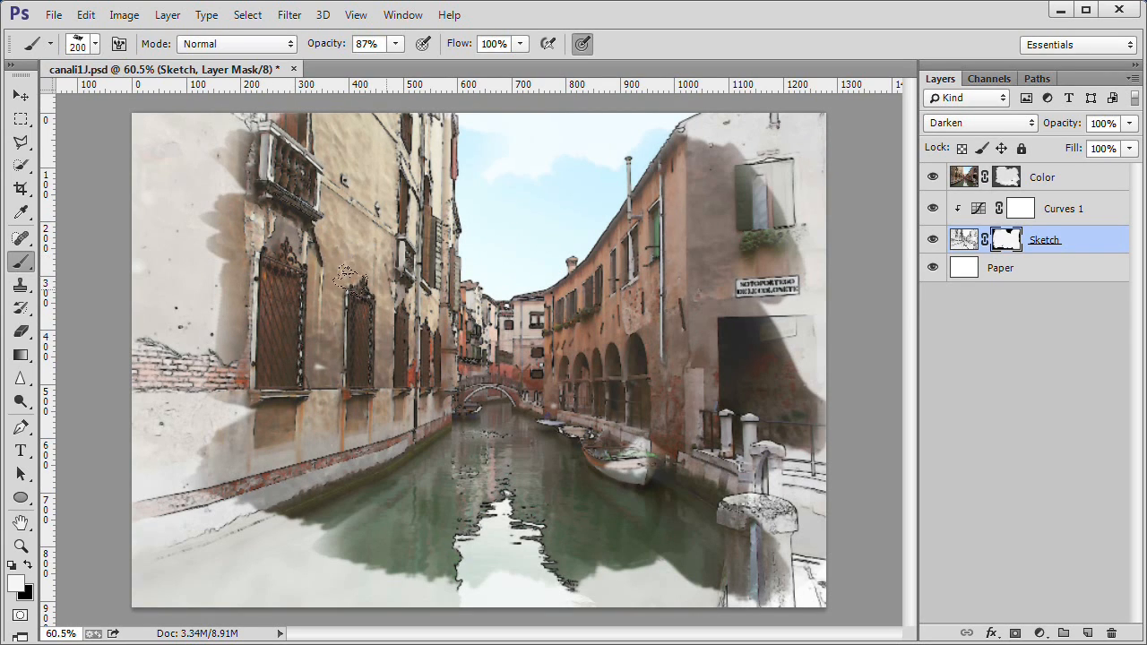
Lift the Curves 1 midpoint to about input 120 / output 151 to brighten the painting's midtones
left_click(1064, 208)
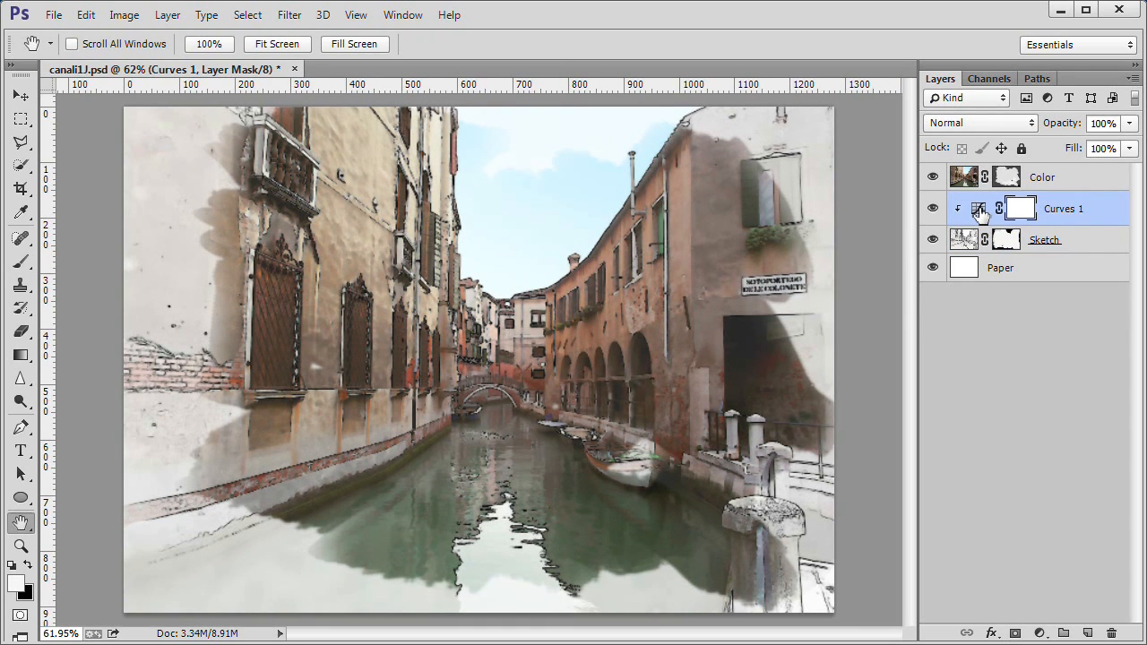
double_click(979, 208)
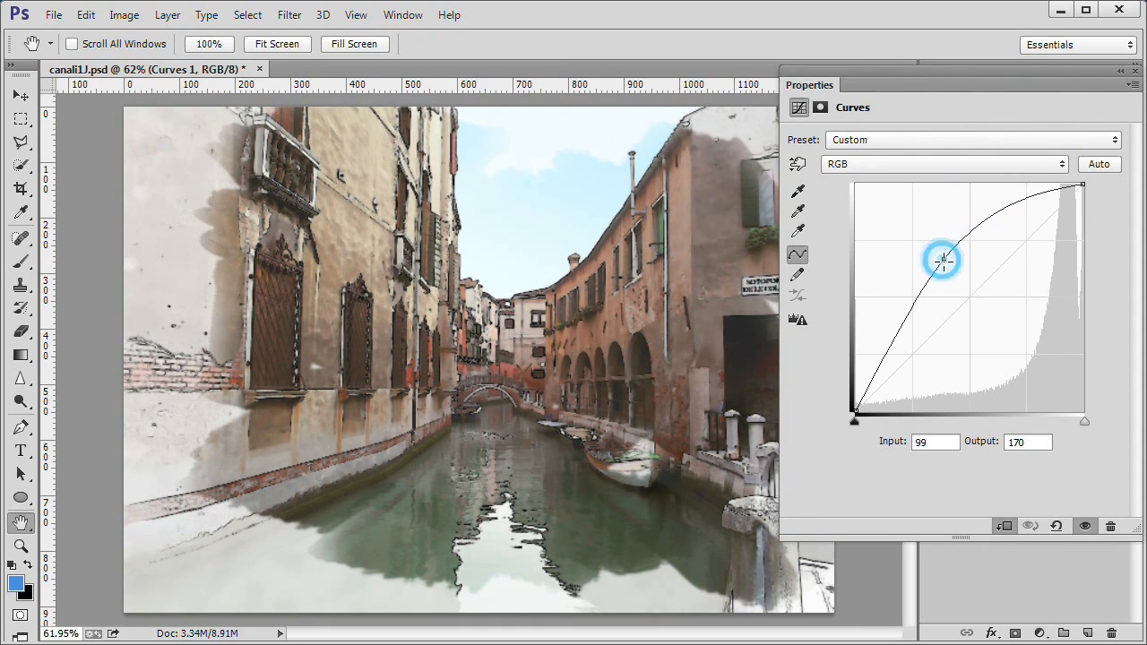
left_click_drag(941, 260, 968, 285)
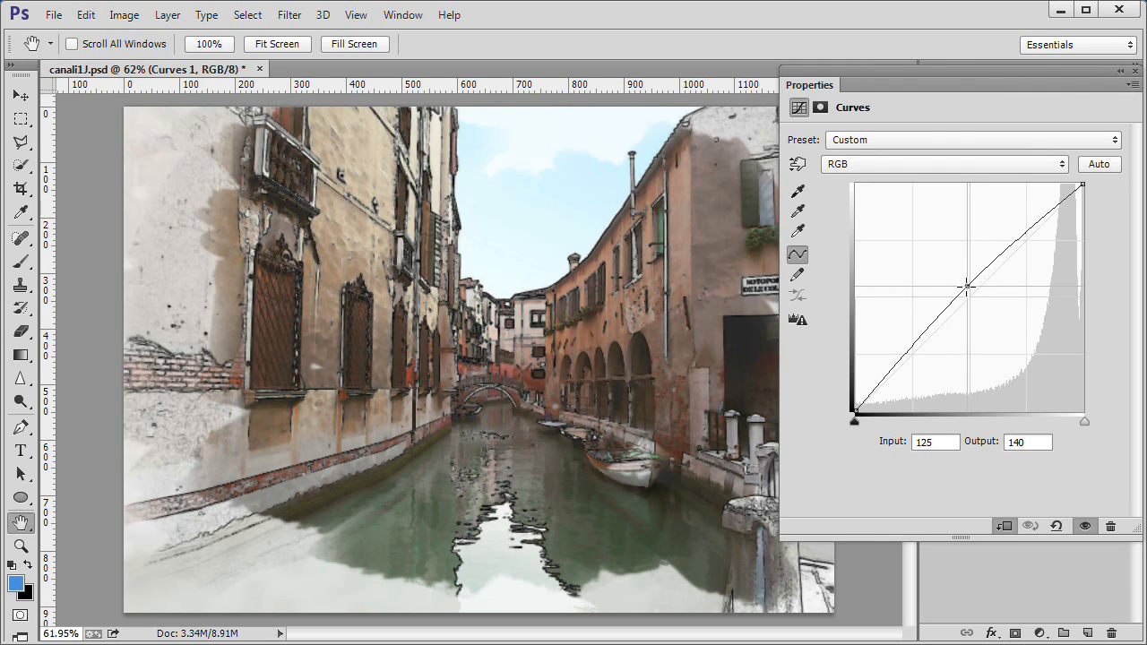
left_click_drag(968, 287, 964, 276)
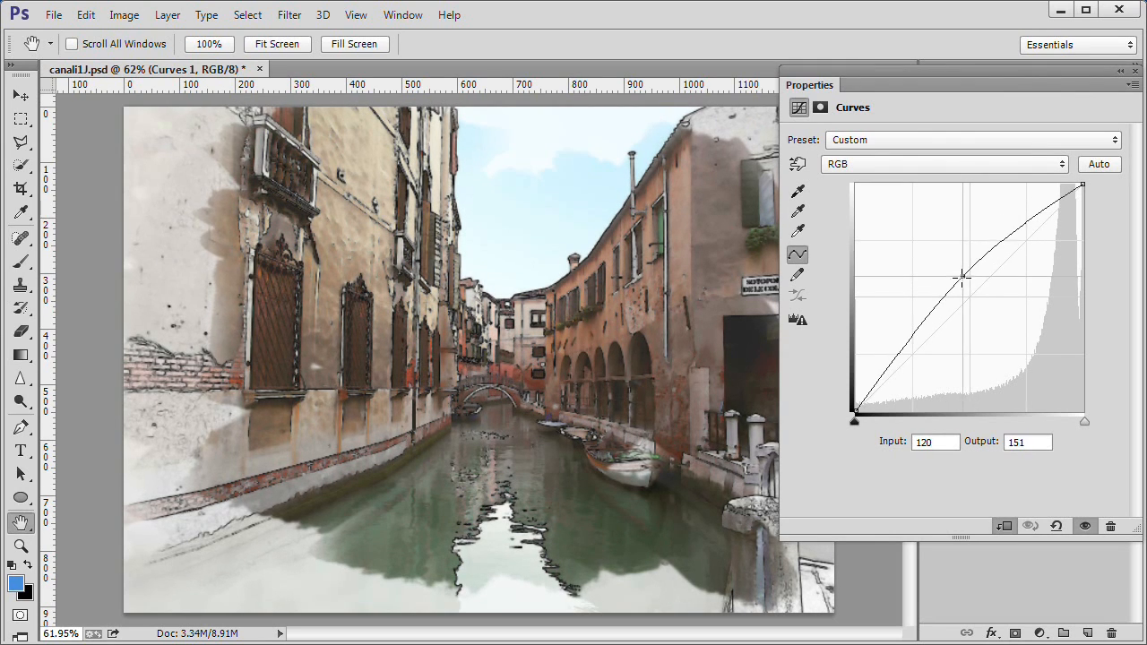
left_click_drag(960, 277, 965, 278)
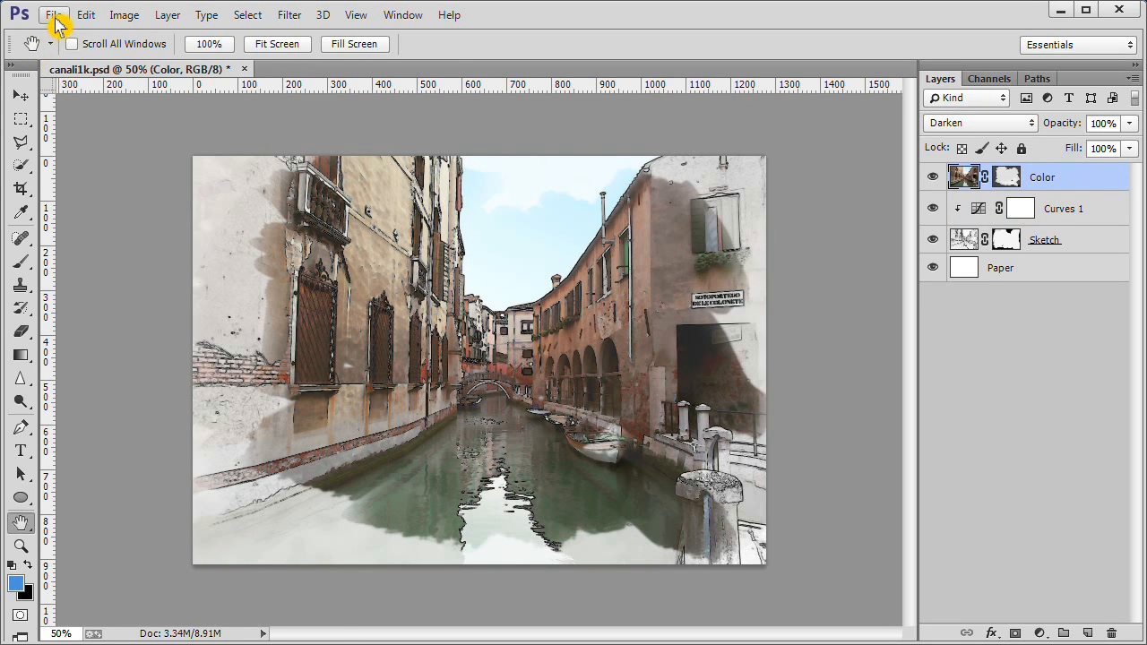
Place the Maple Tea Texture file onto the canvas as a new top layer
left_click(54, 14)
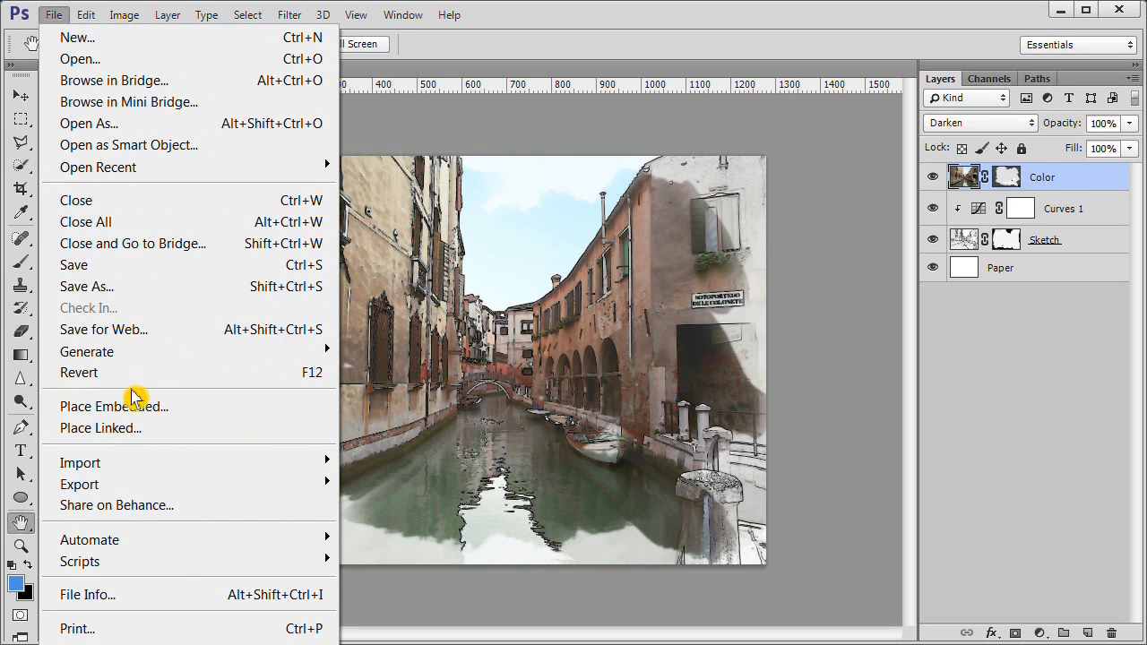
left_click(113, 405)
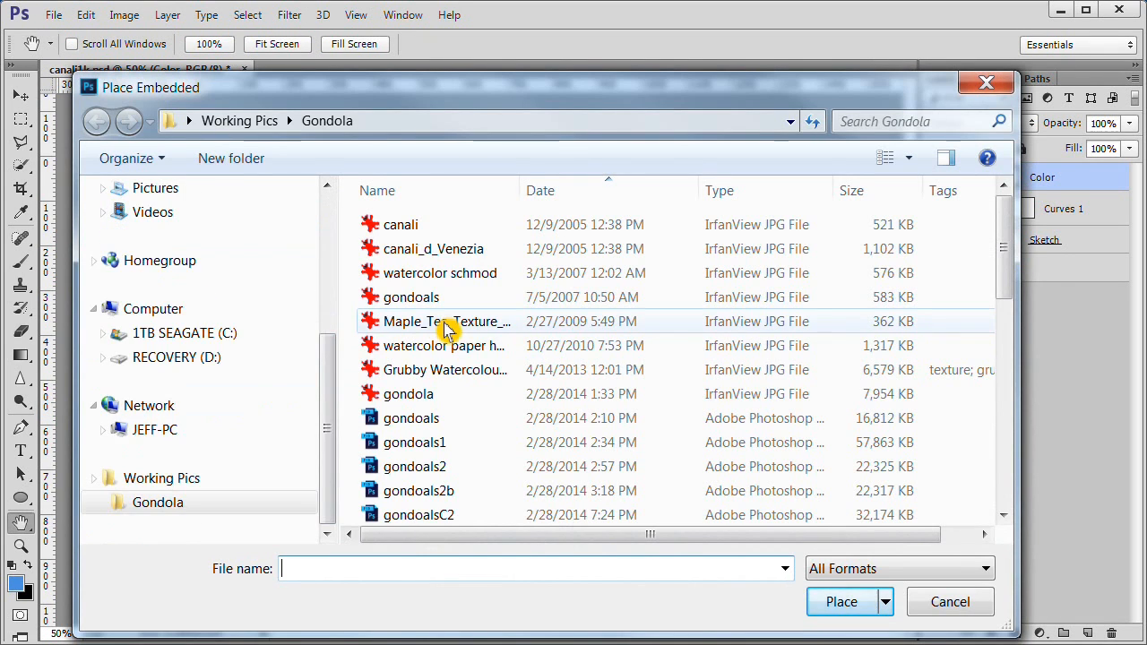
mouse_move(448, 321)
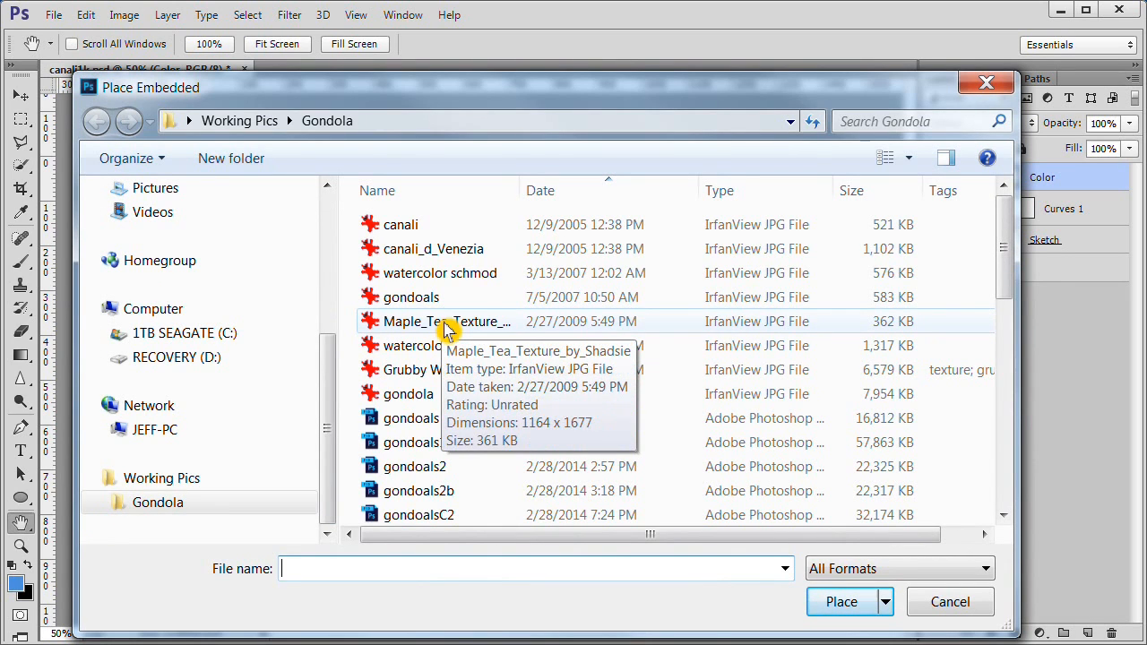
left_click(448, 321)
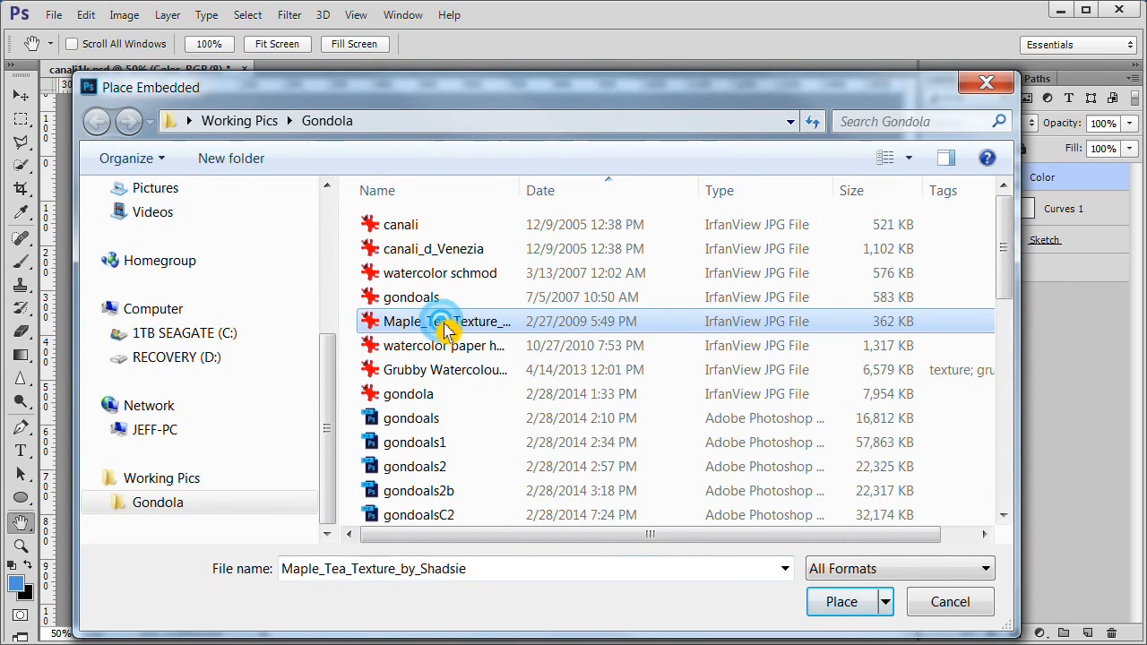
left_click(841, 603)
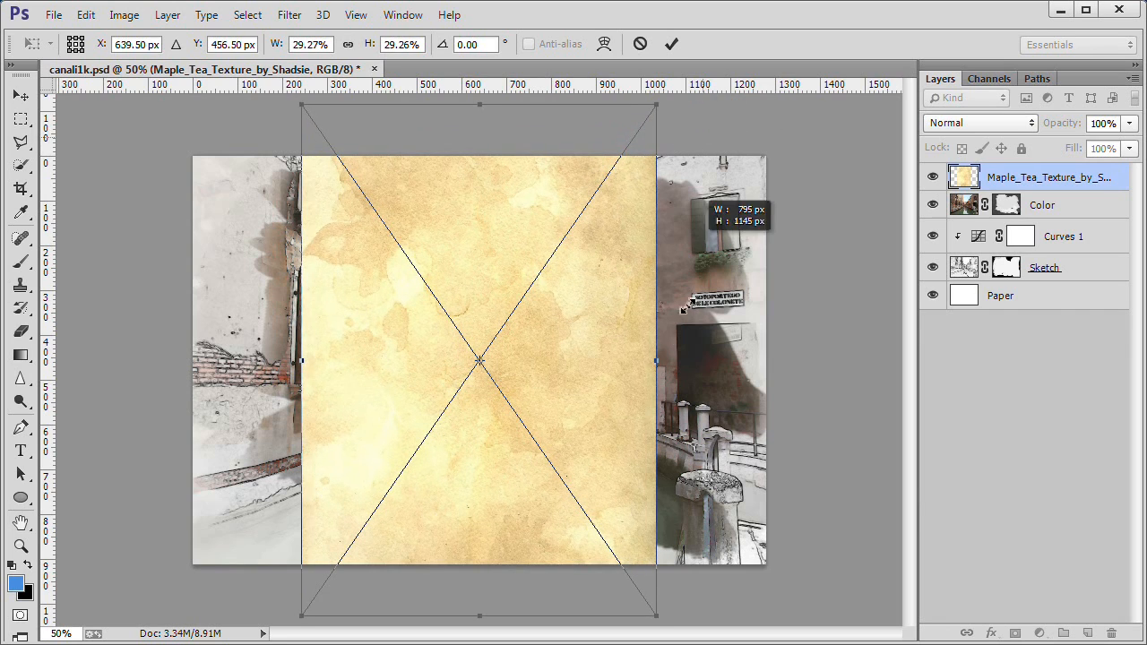
Stretch the texture left and right past the canvas edges and commit the placement
left_click_drag(656, 362, 749, 362)
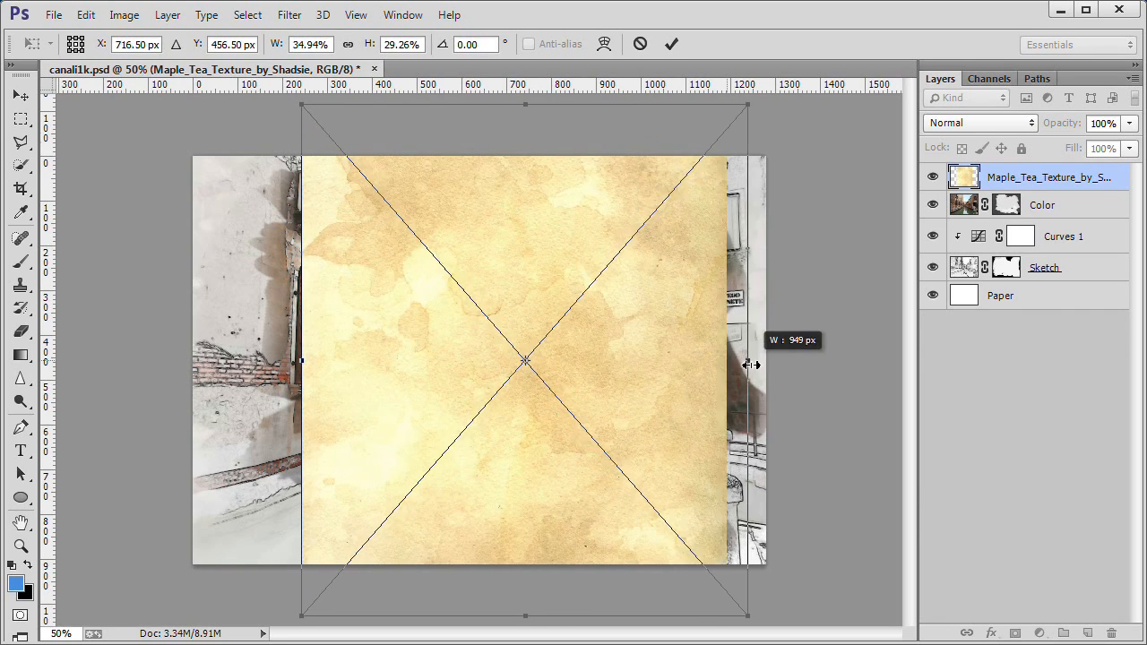
left_click_drag(749, 362, 778, 363)
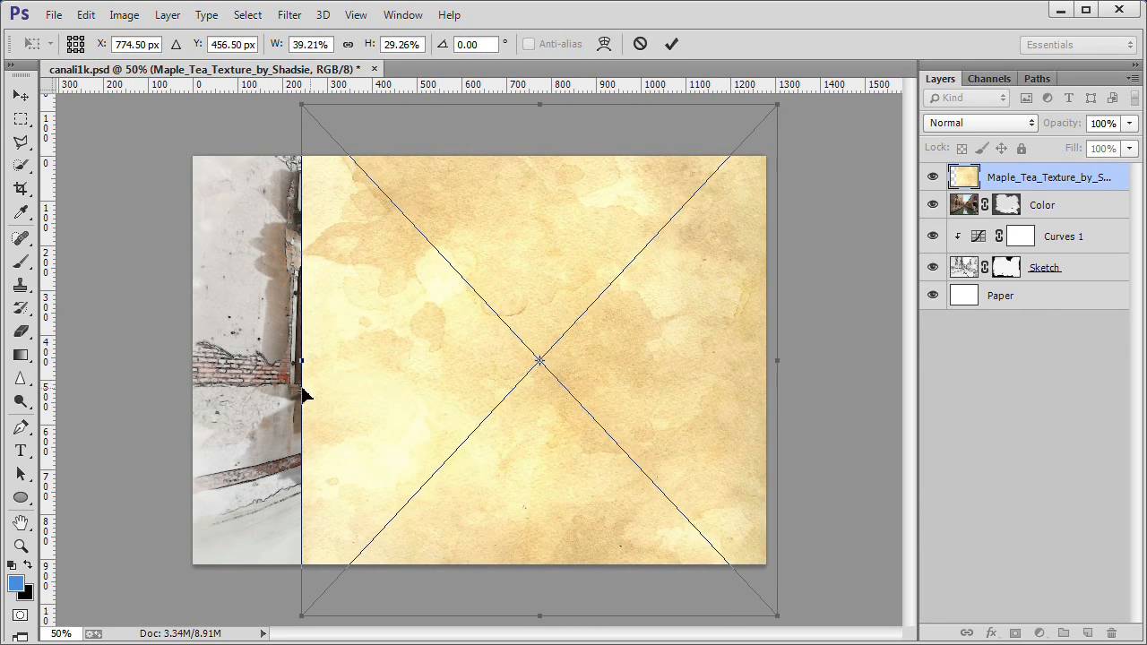
left_click_drag(302, 360, 190, 360)
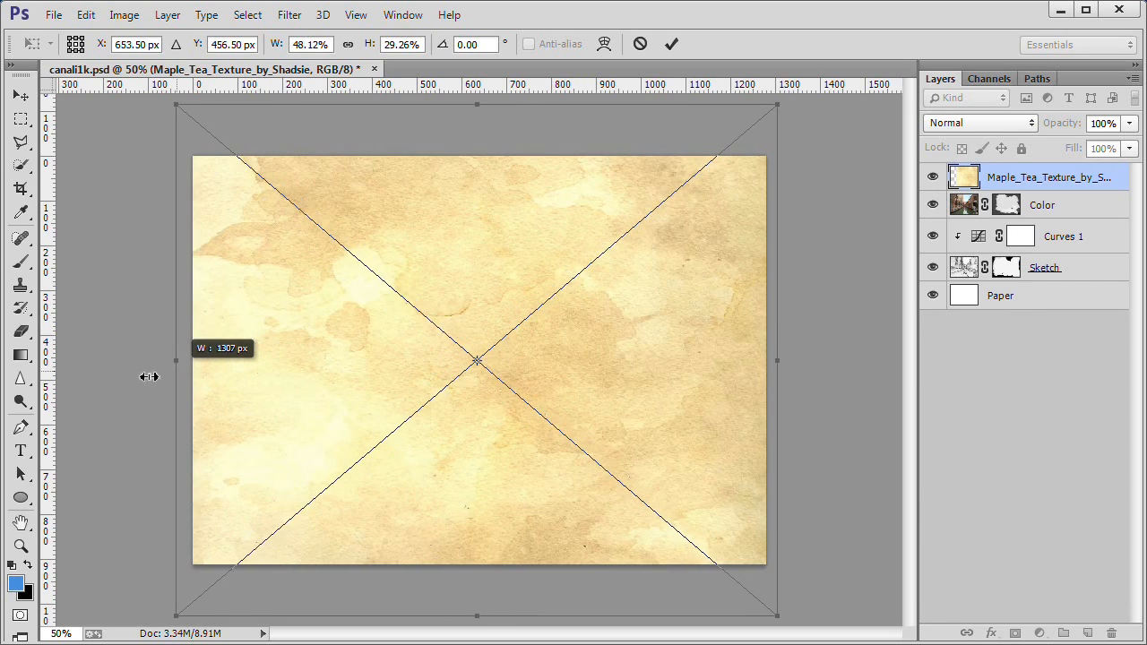
left_click_drag(175, 361, 126, 361)
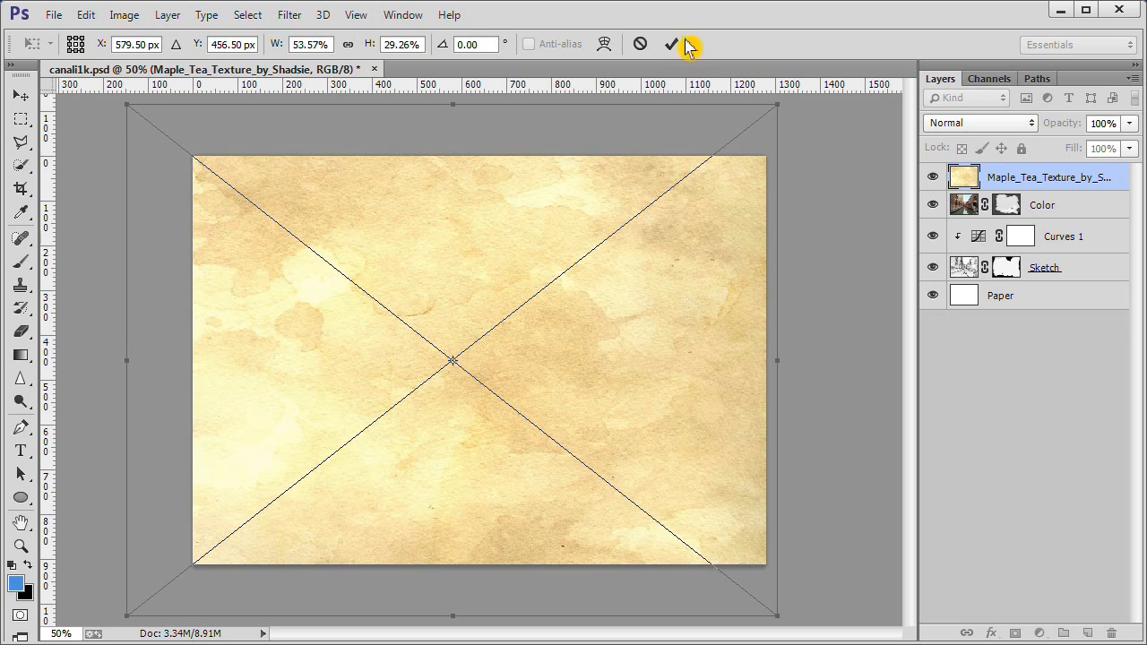
left_click(671, 43)
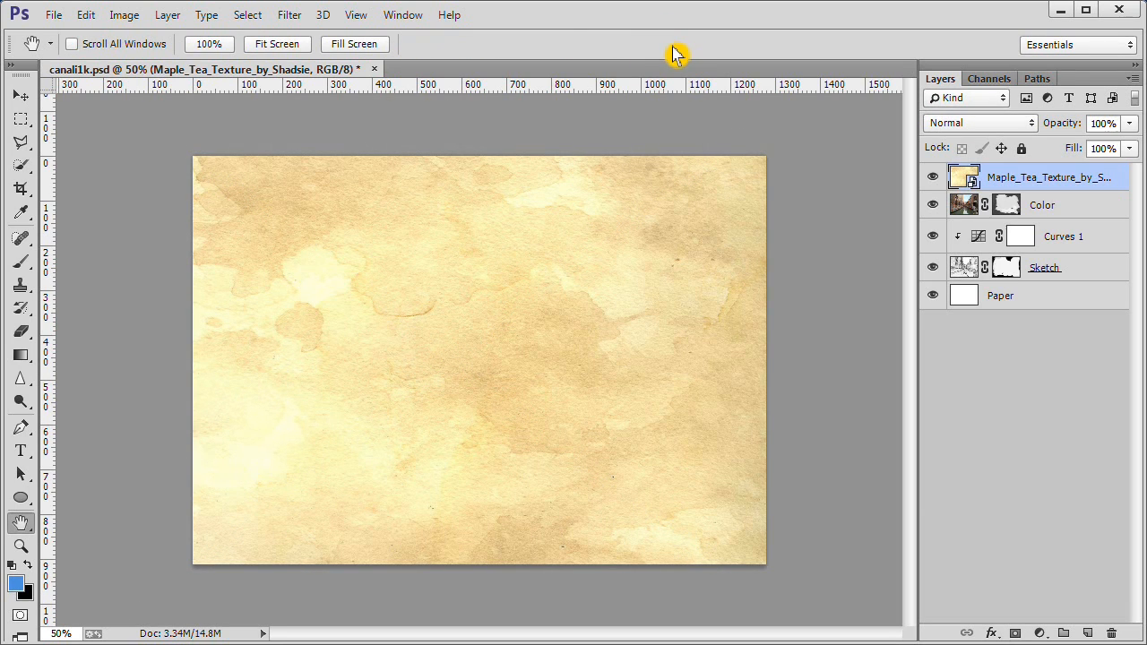
mouse_move(1004, 152)
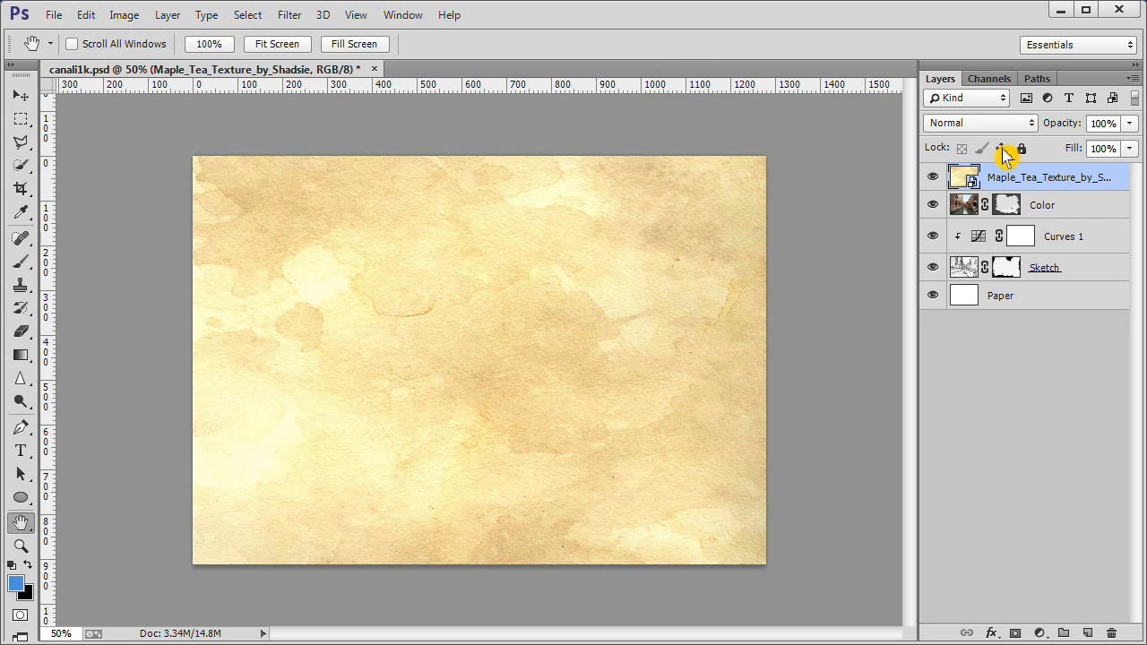
Blend the texture layer as Darken and brush the Color mask near the top right corner and top edge
left_click(977, 122)
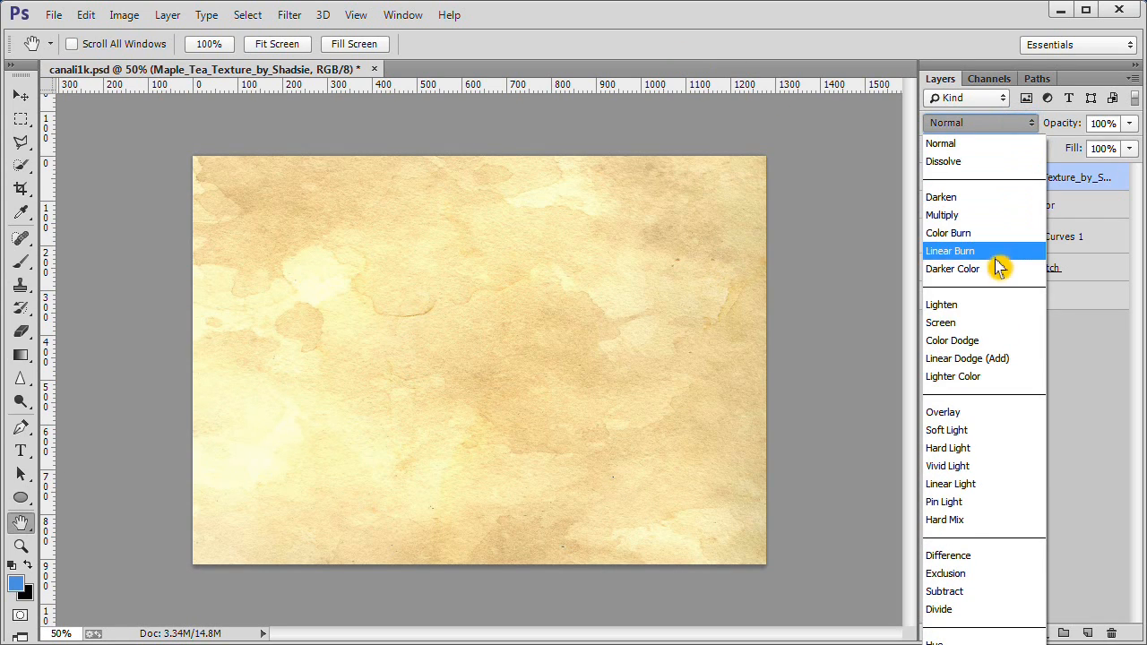
left_click(943, 216)
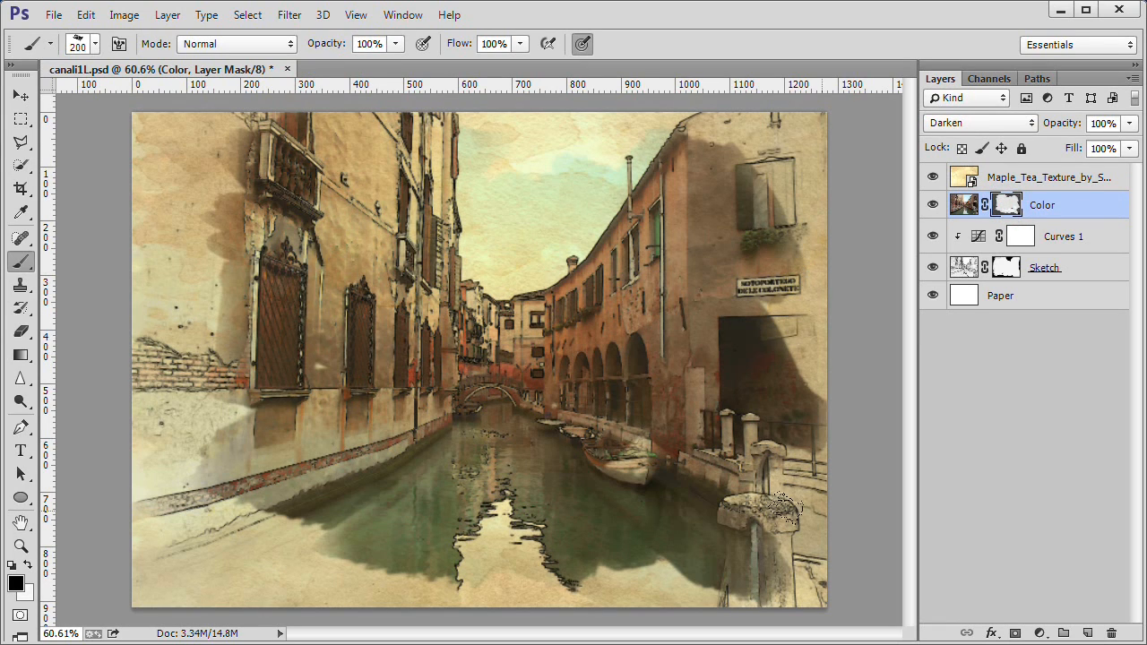
left_click_drag(785, 506, 708, 582)
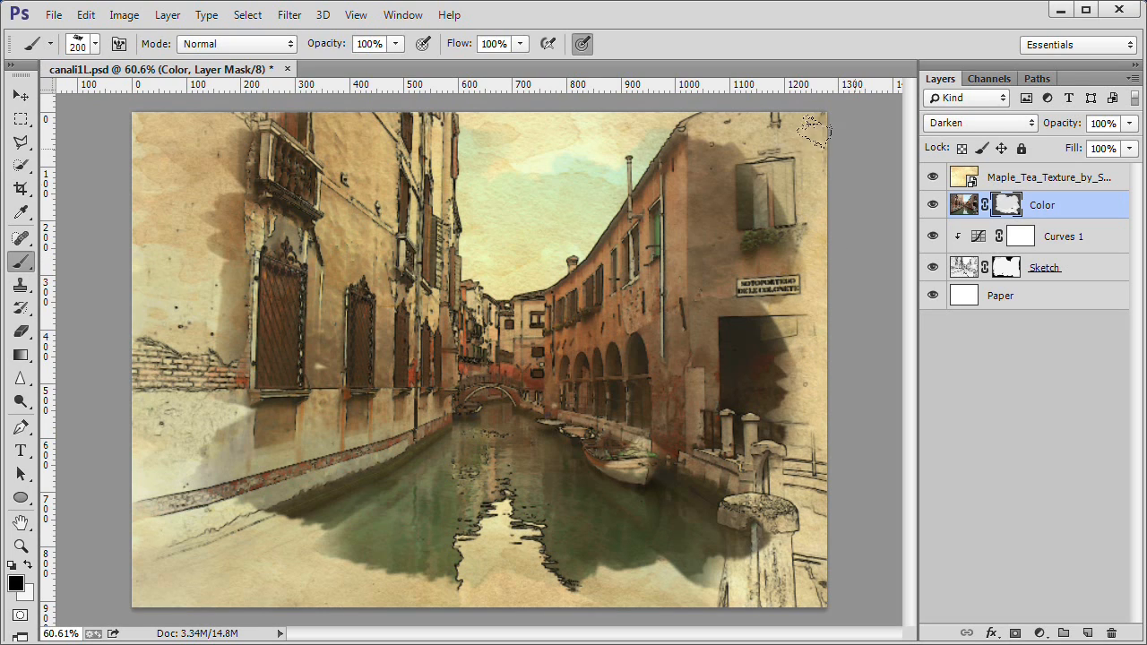
mouse_move(624, 107)
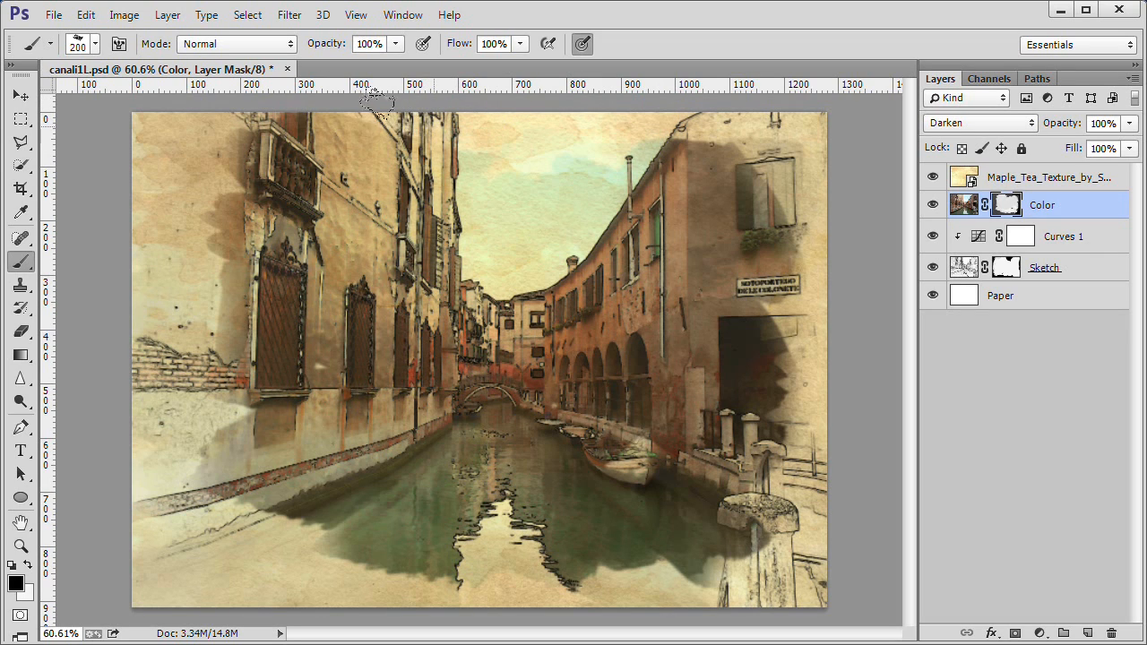
left_click_drag(377, 99, 439, 125)
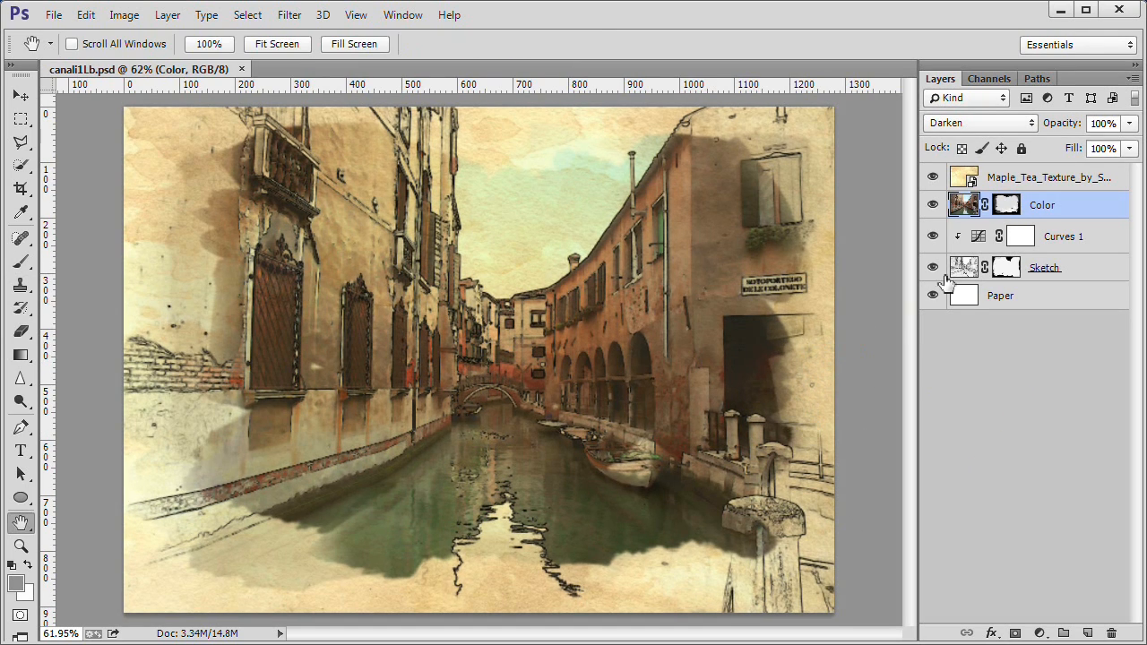
Merge all visible layers into a new top layer named composite and add a Gradient Overlay style to it
left_click(1049, 177)
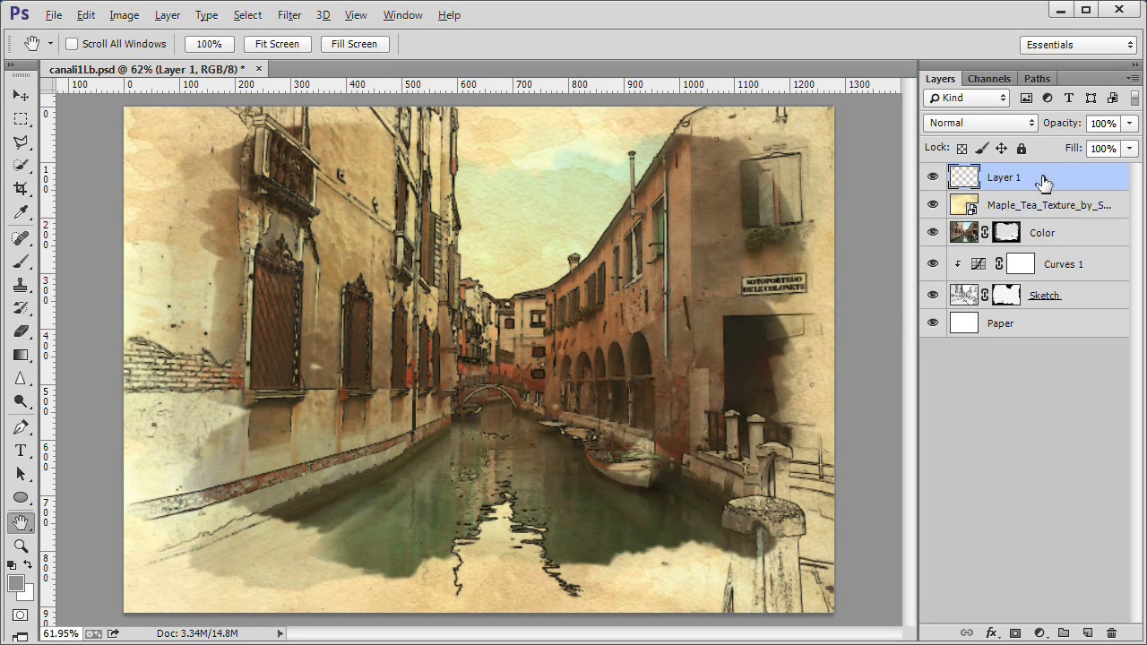
key("ctrl+shift+alt+e")
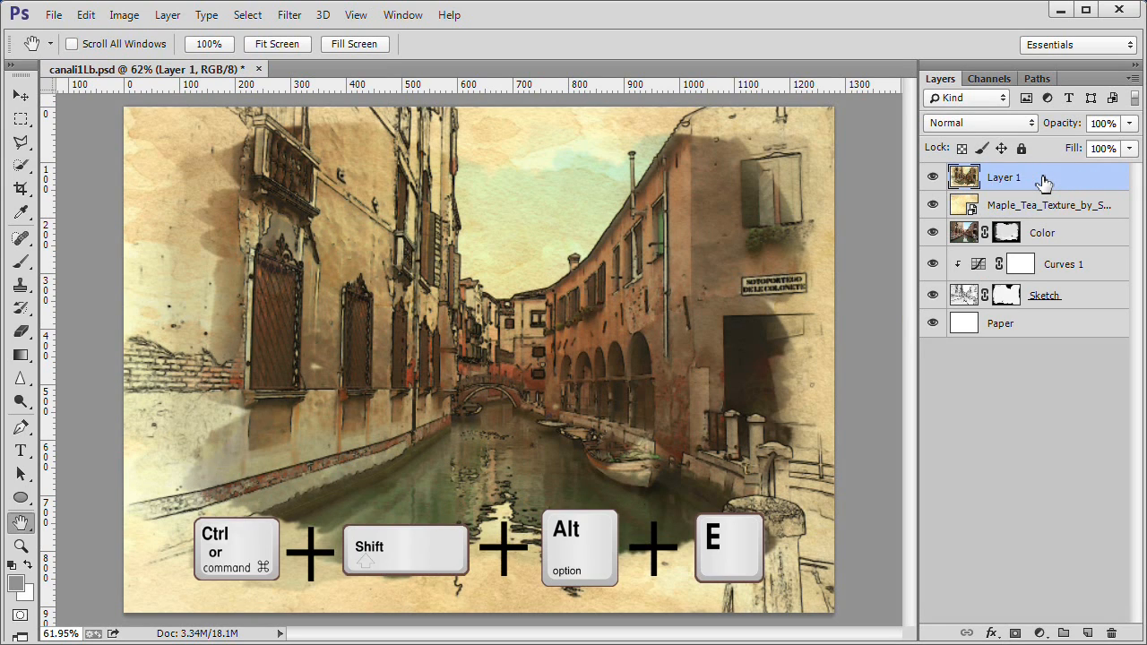
double_click(1004, 177)
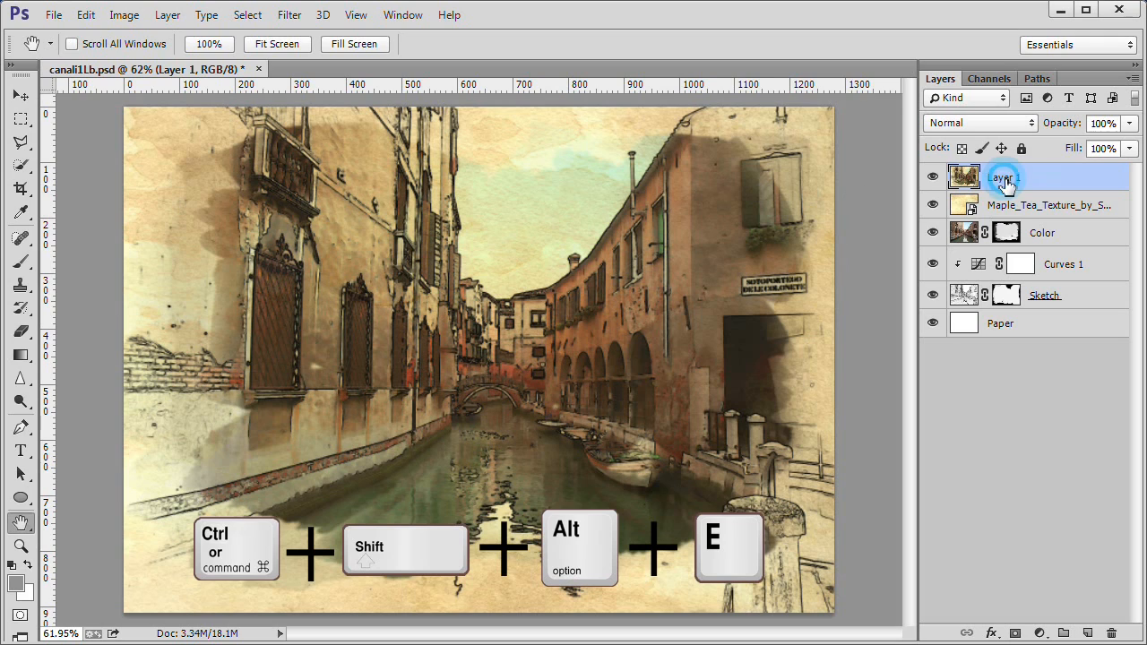
double_click(1004, 178)
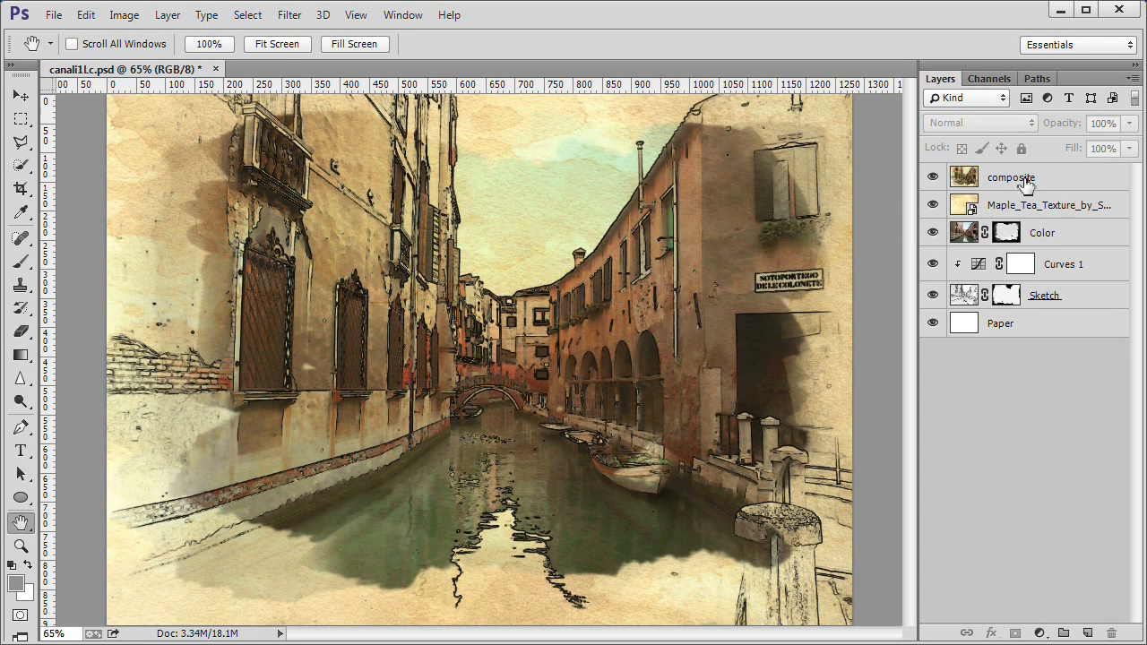
left_click(1011, 177)
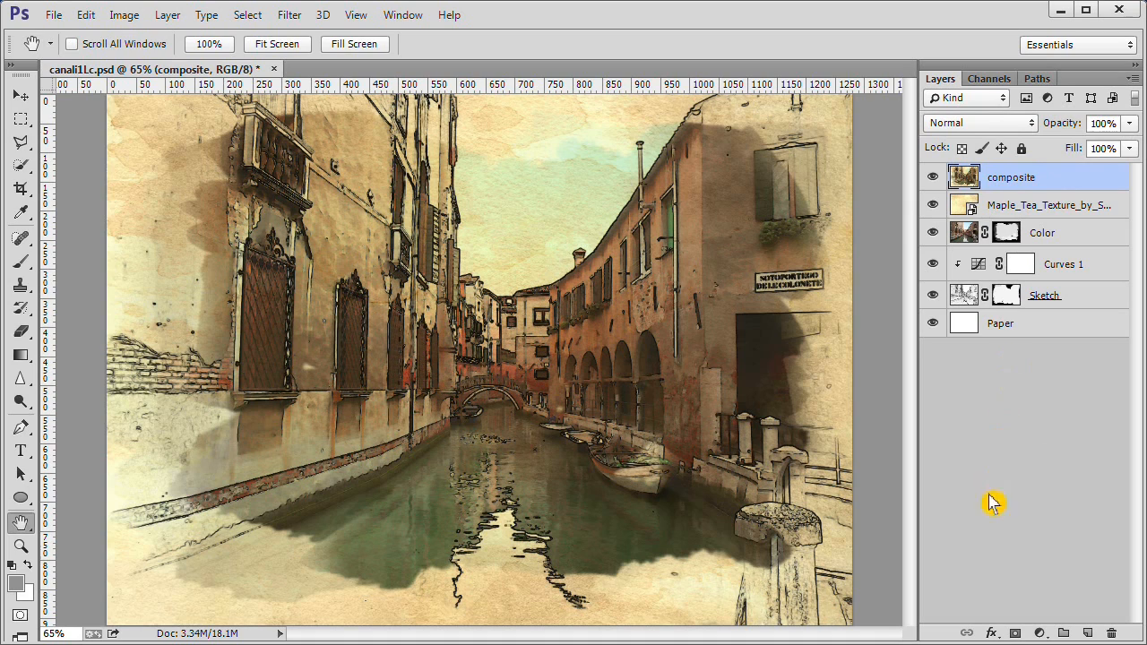
mouse_move(990, 635)
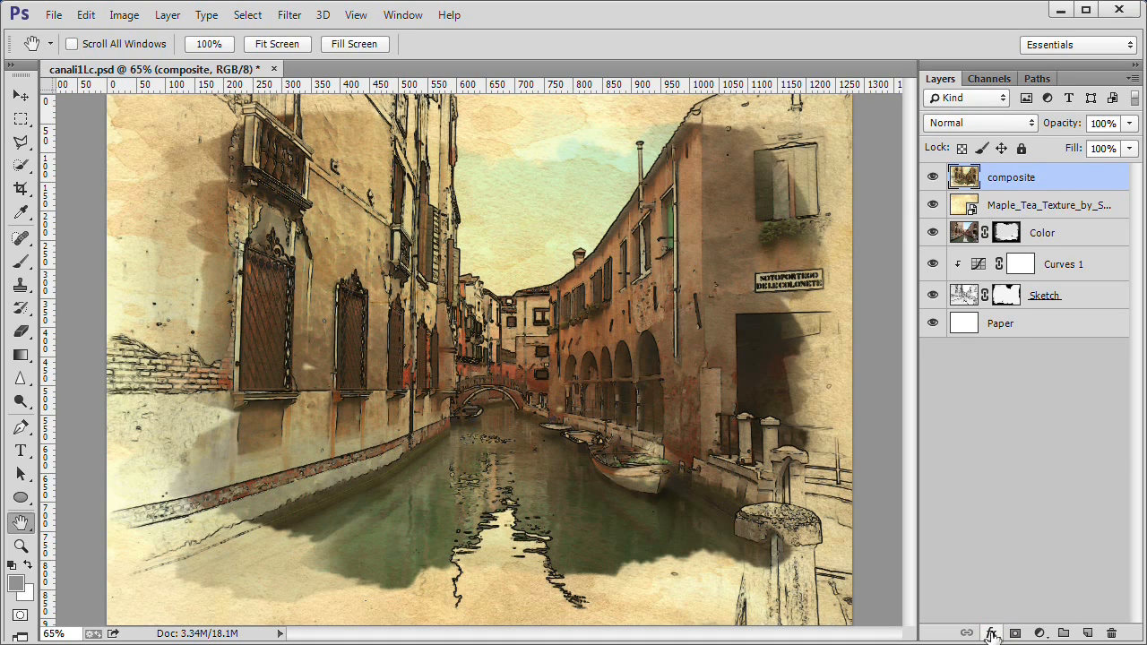
left_click(990, 635)
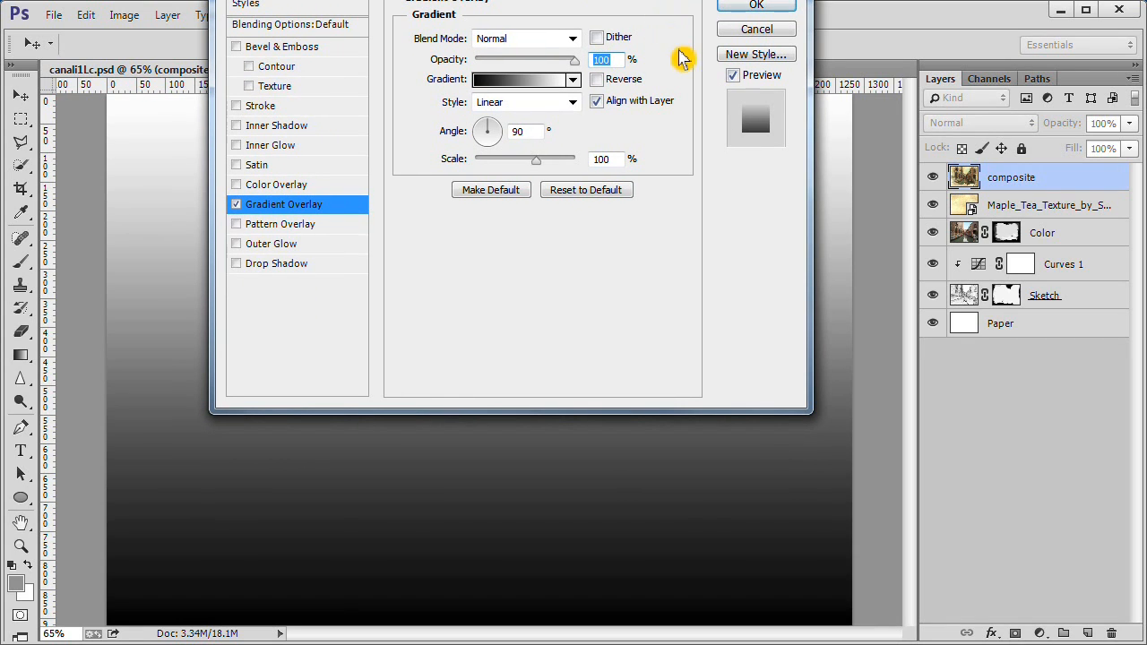
Load the Photographic Toning gradient set, replacing the current presets, shown as names only
left_click(573, 79)
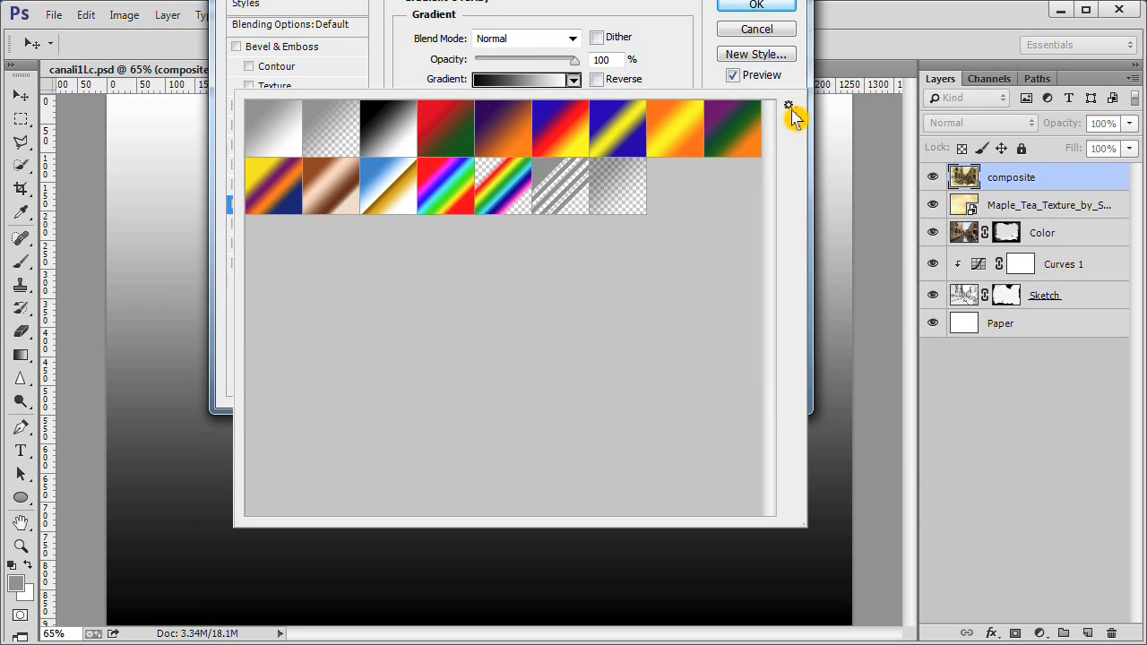
left_click(789, 106)
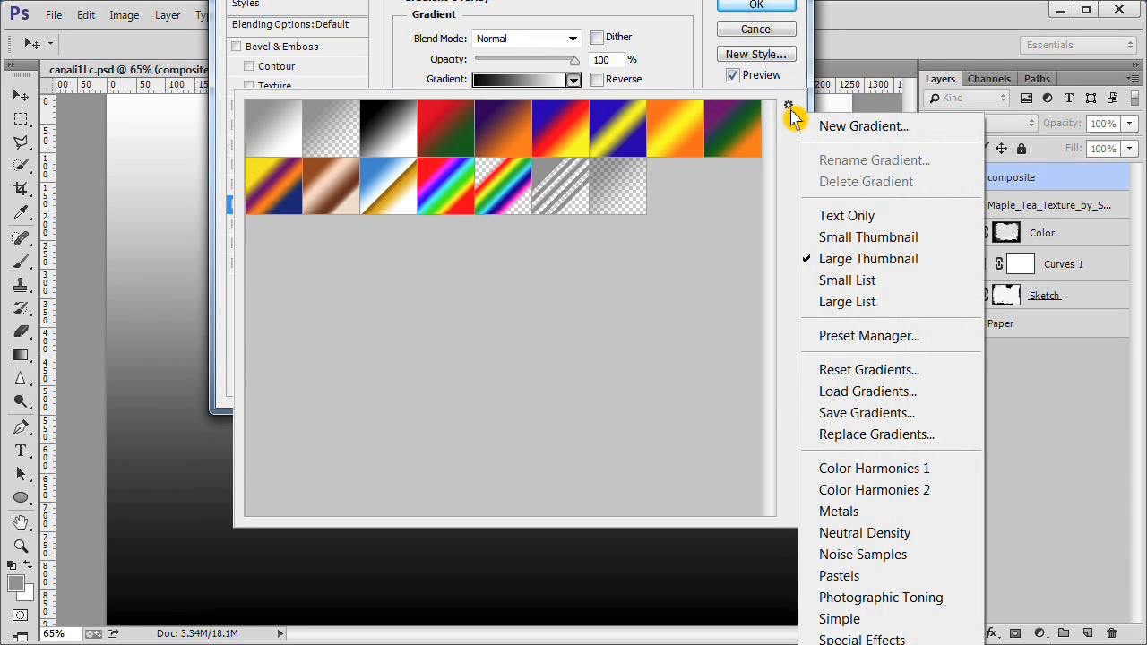
mouse_move(846, 468)
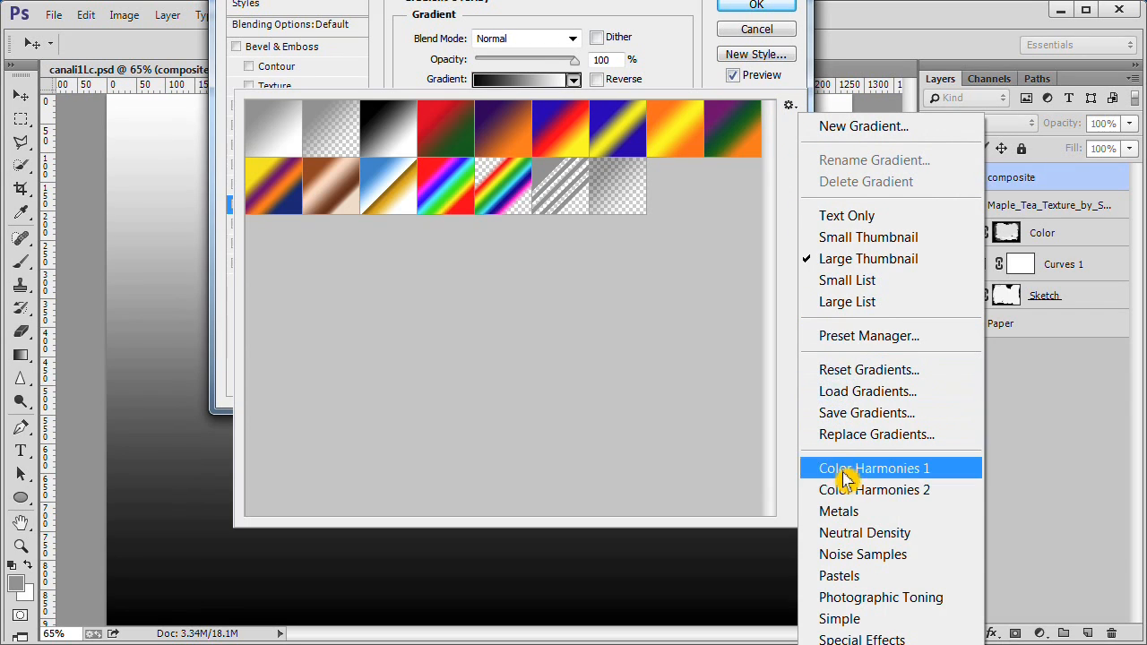
mouse_move(861, 599)
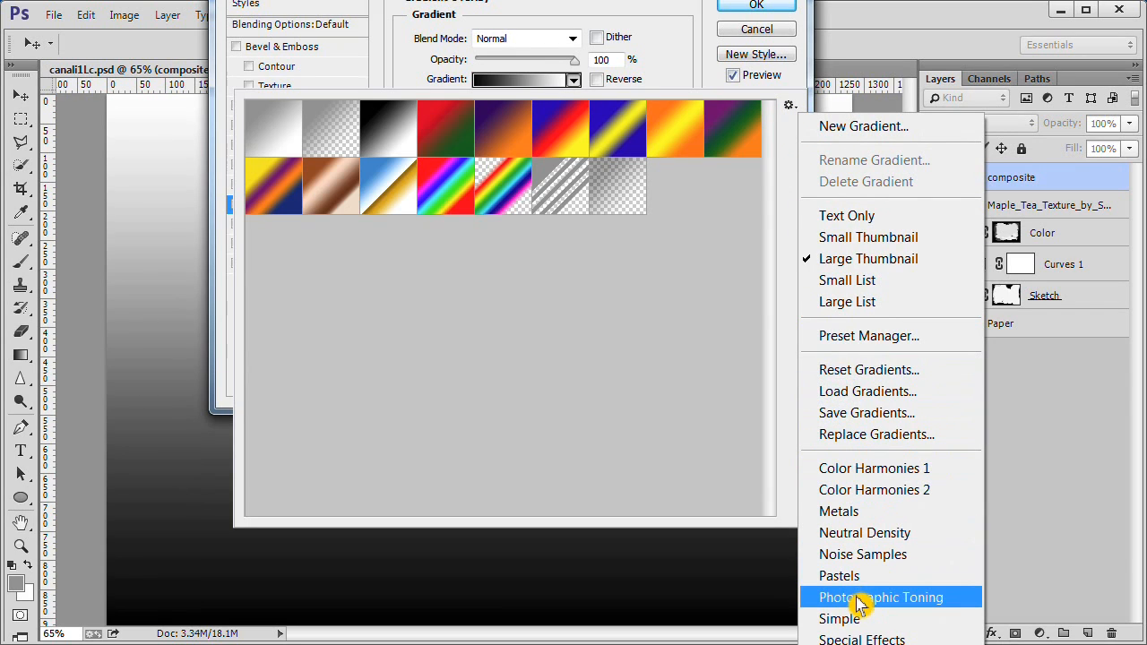
left_click(880, 597)
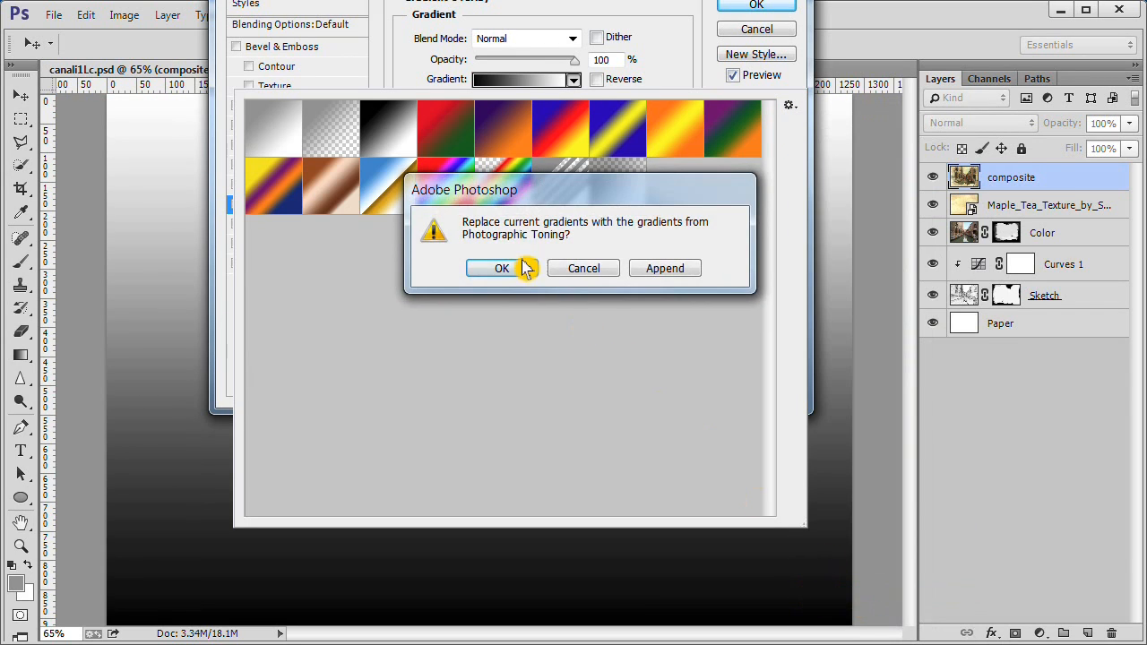
left_click(502, 269)
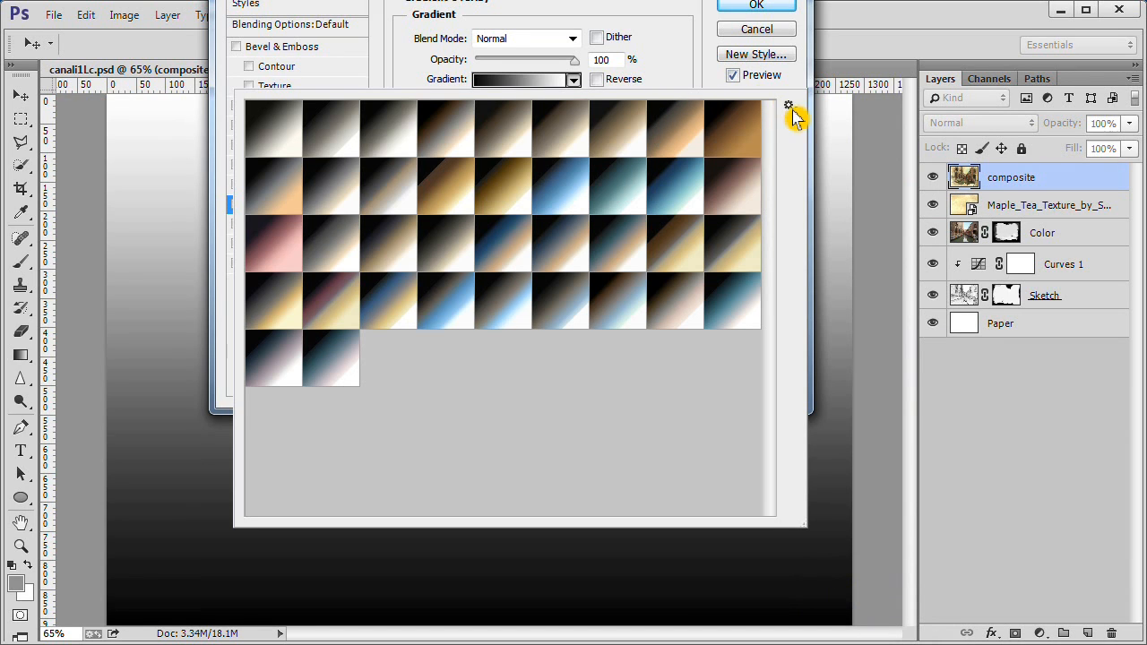
left_click(789, 104)
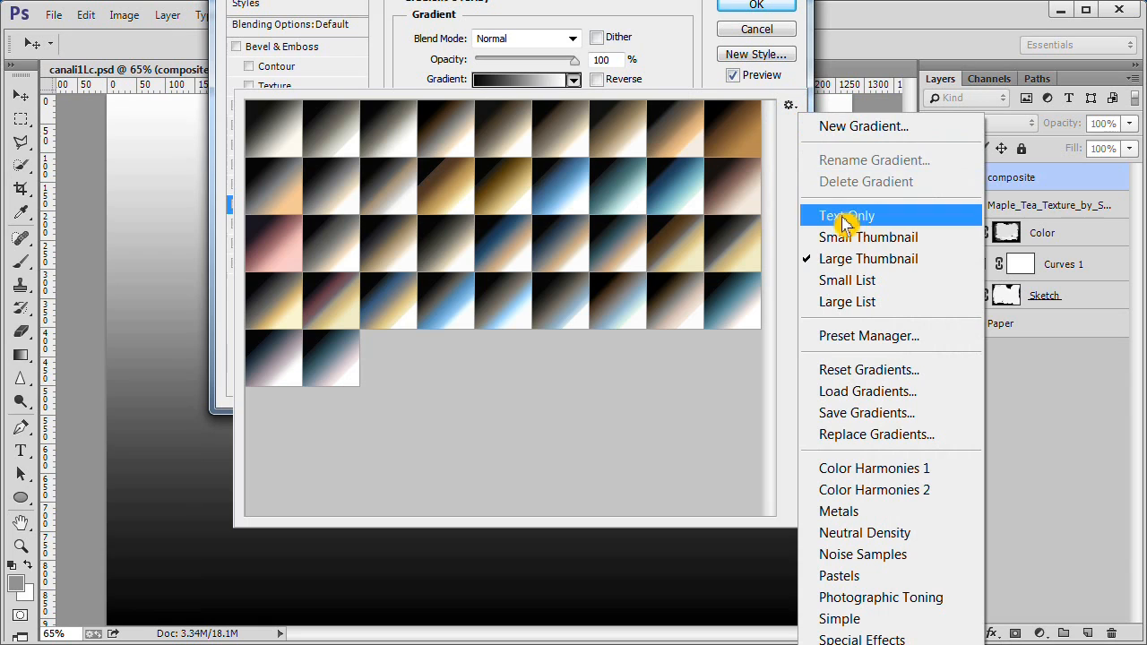
left_click(847, 301)
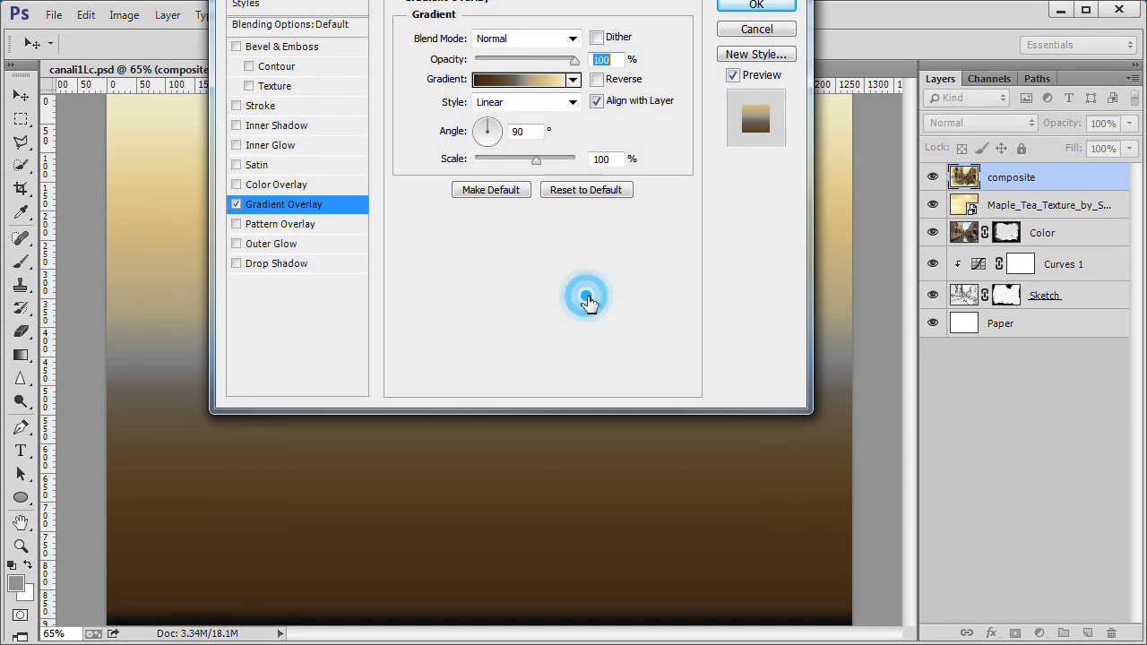
mouse_move(574, 38)
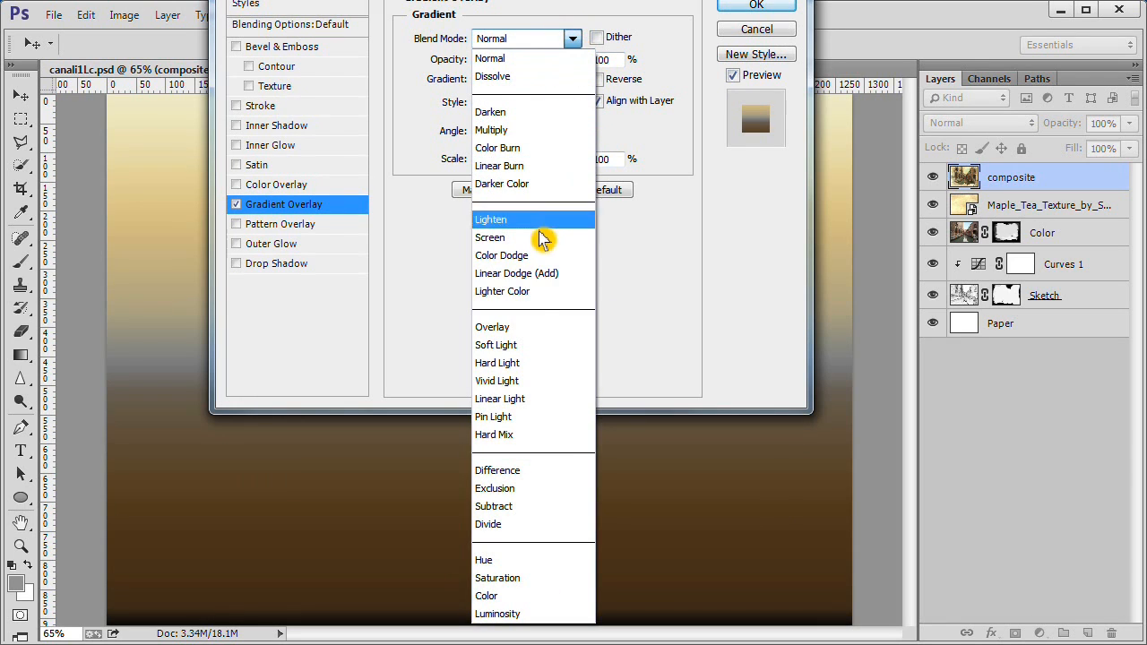
mouse_move(529, 345)
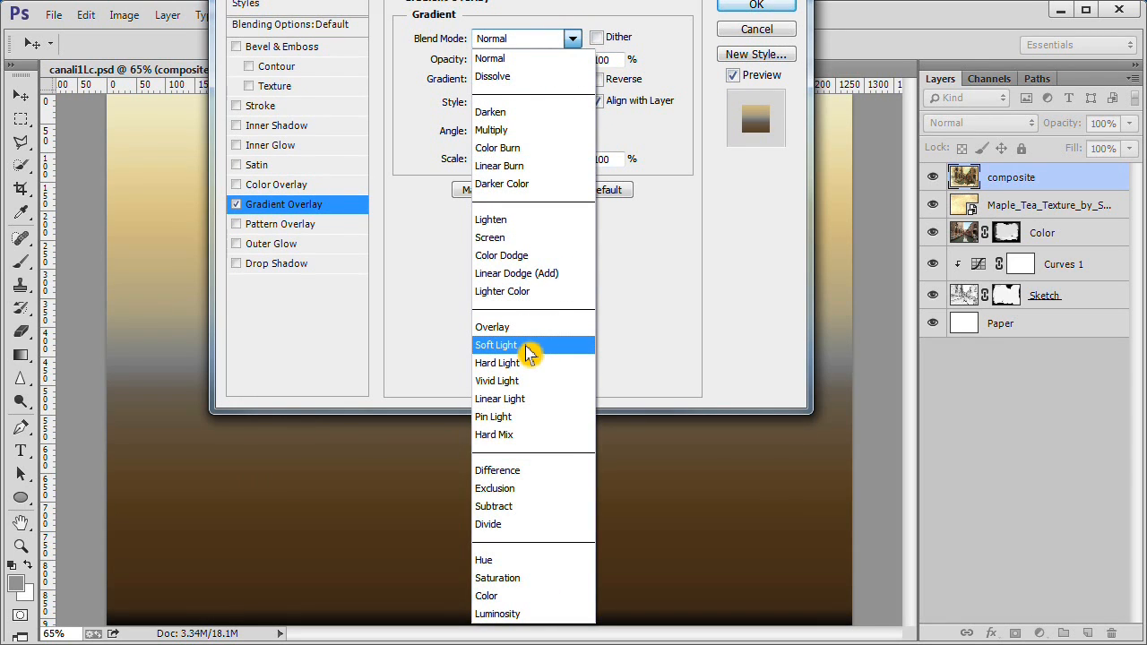
Blend the sepia gradient overlay as Soft Light over the composite layer
left_click(495, 344)
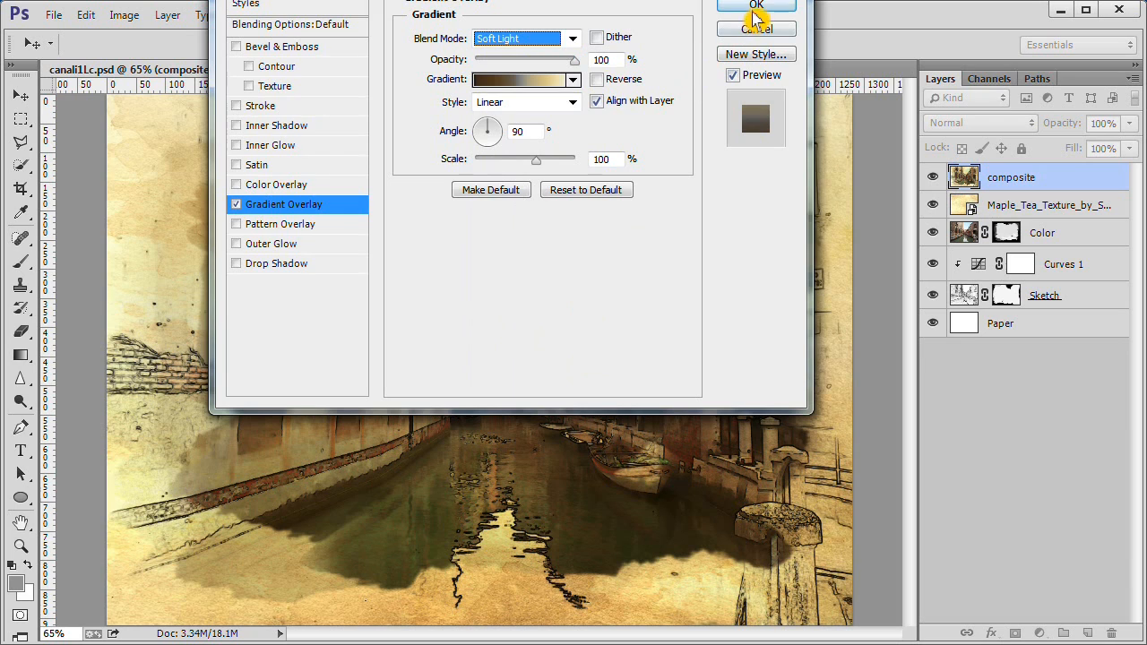